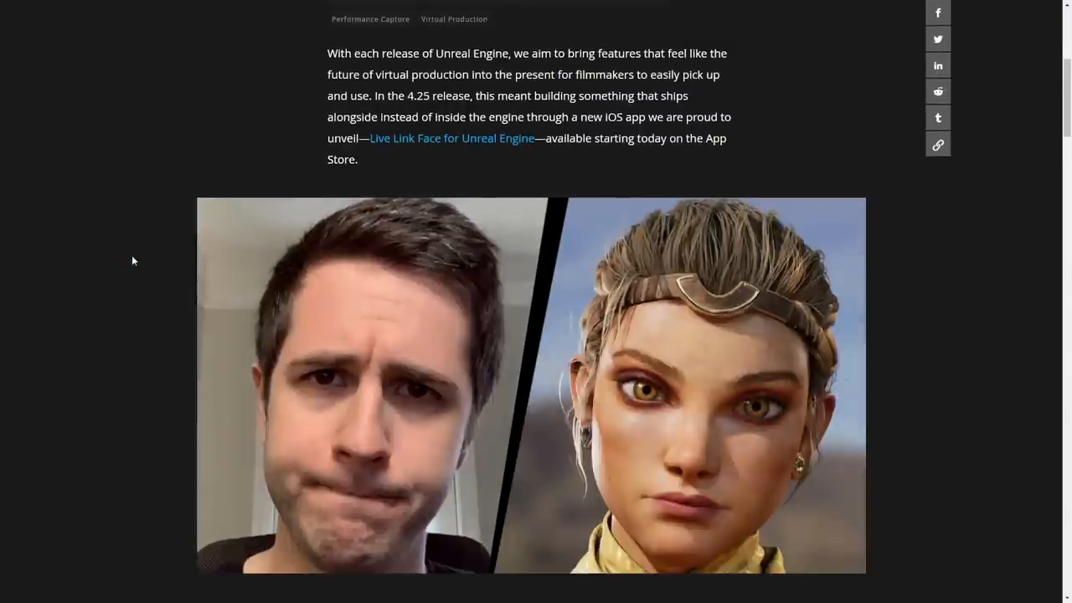
Scroll through the editor with the desert meerkat level loaded.
{"action": "scroll", "scroll_direction": "down", "scroll_amount": 3}
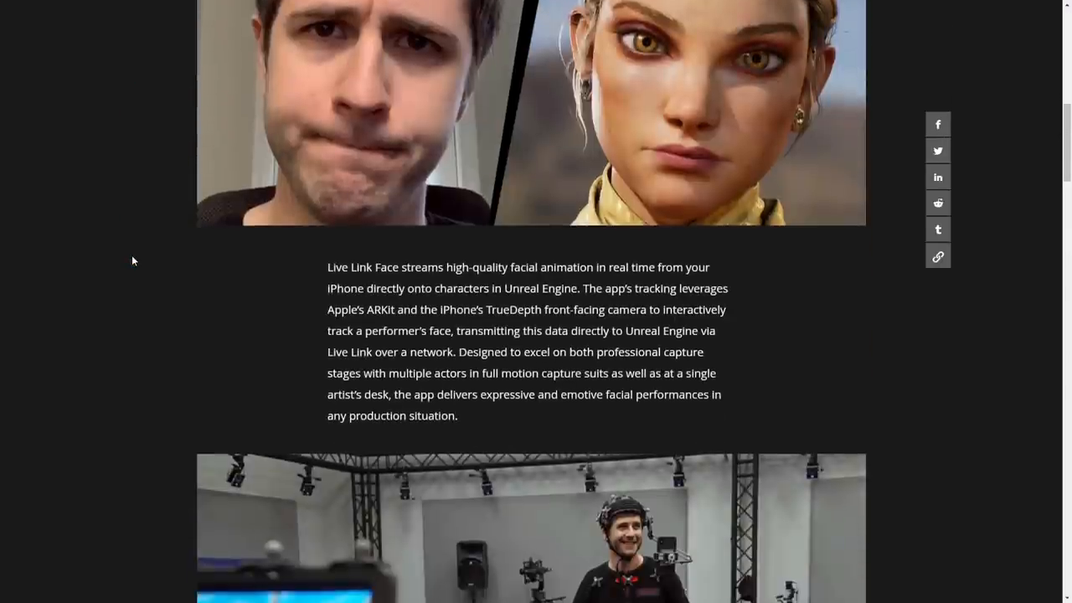
{"action": "scroll", "scroll_direction": "down", "scroll_amount": 3}
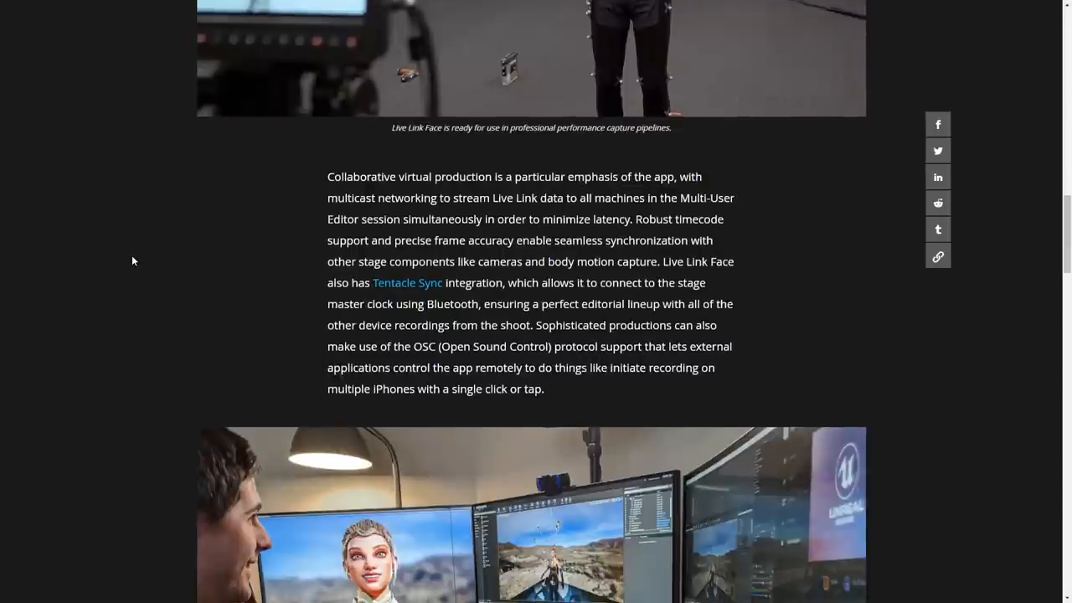
{"action": "scroll", "scroll_direction": "down", "scroll_amount": 3}
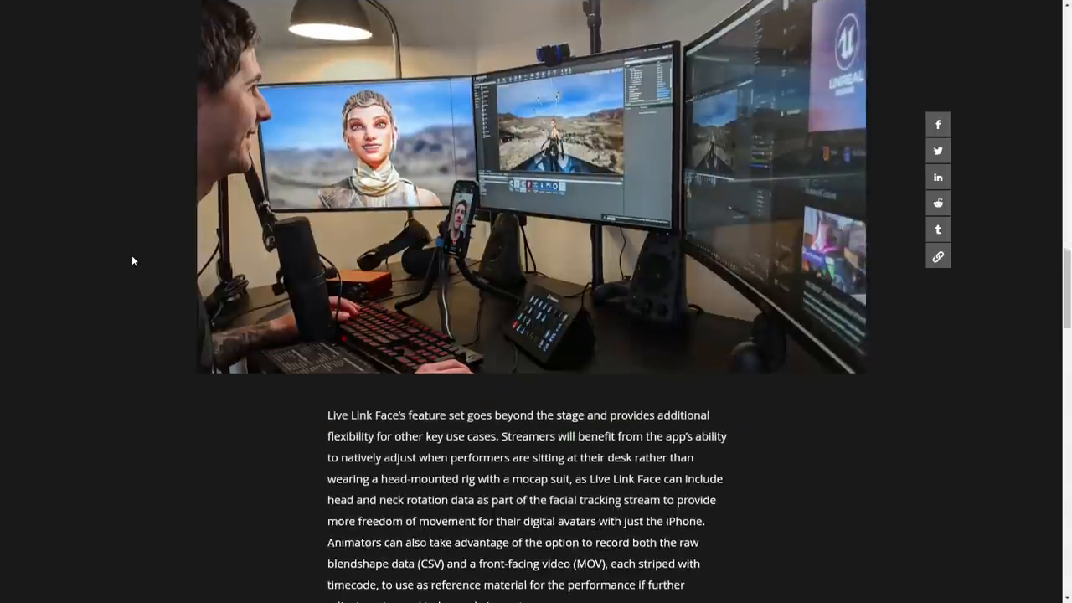
{"action": "scroll", "scroll_direction": "down", "scroll_amount": 3}
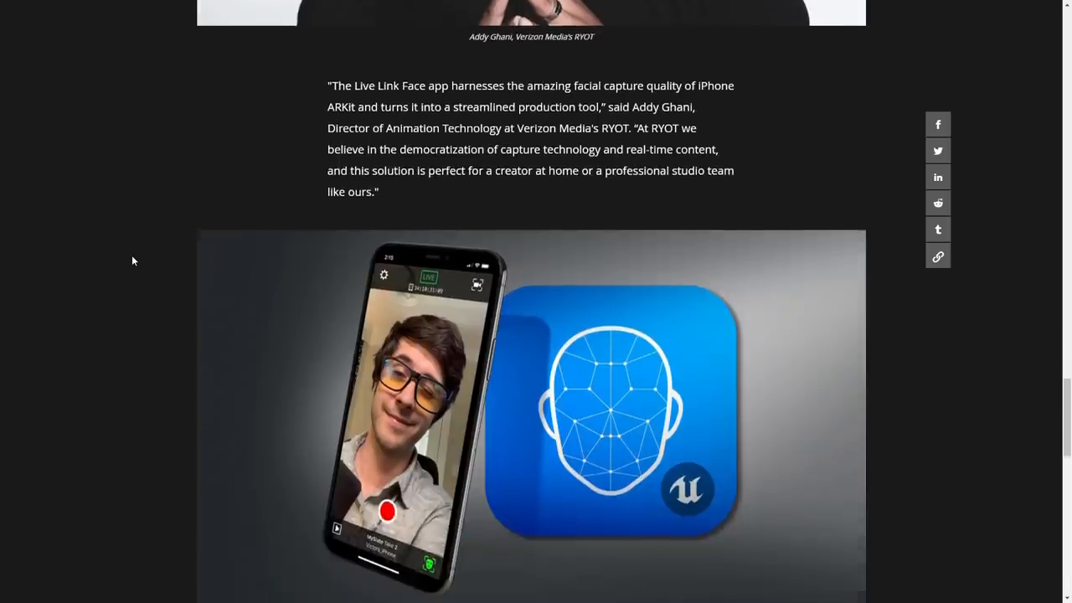
{"action": "scroll", "scroll_direction": "down", "scroll_amount": 3}
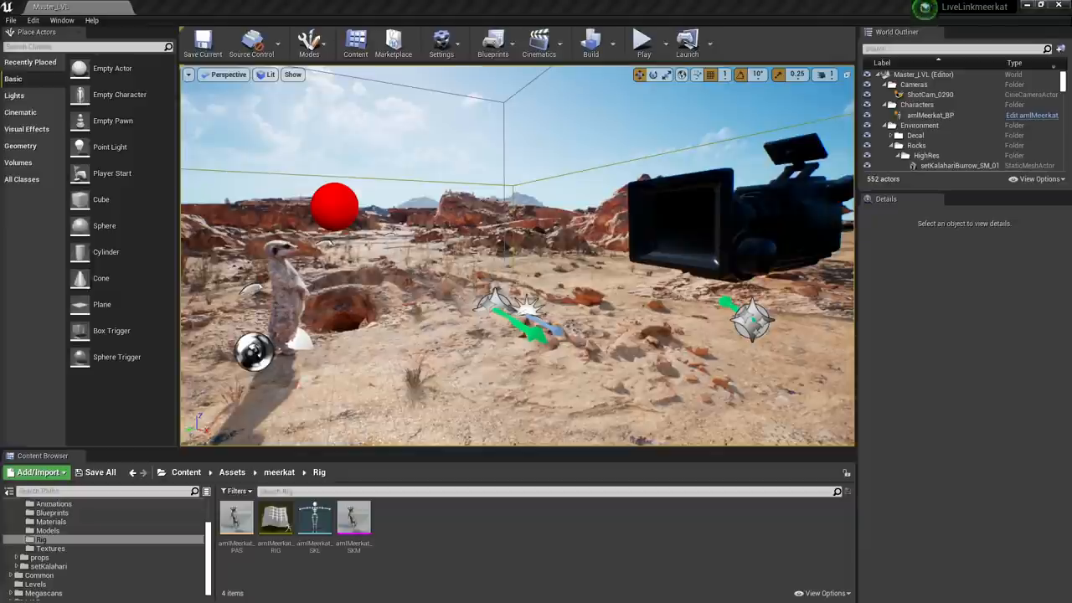
{"action": "mouse_move", "coordinate": [154, 272]}
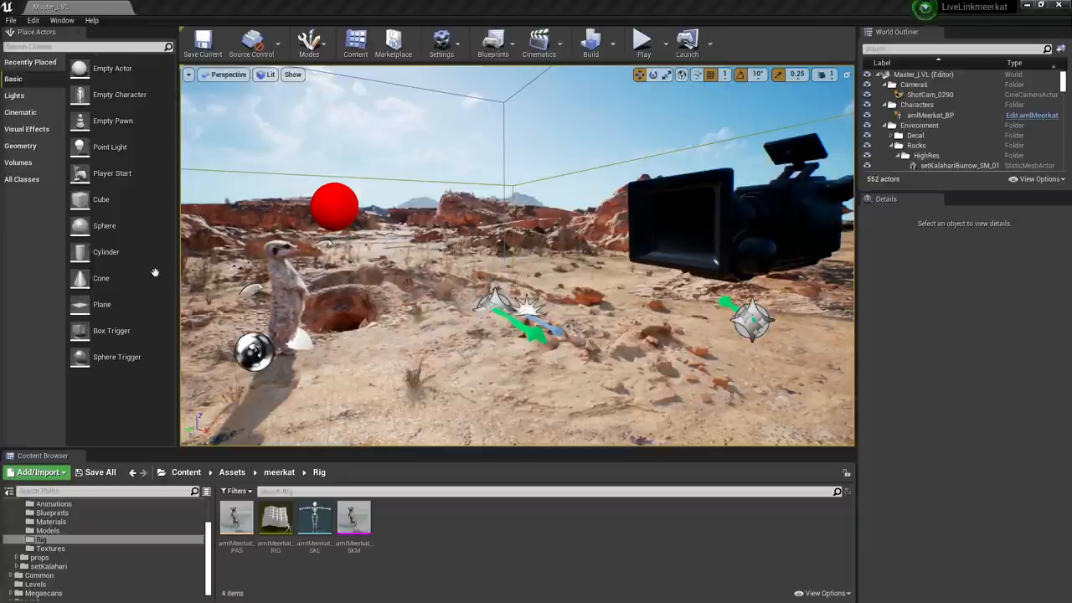
In Plugins, enable Apple ARKit Face Support (search 'arkit') and list the Live Link plugins (search 'livelink').
{"action": "left_click", "coordinate": [442, 41]}
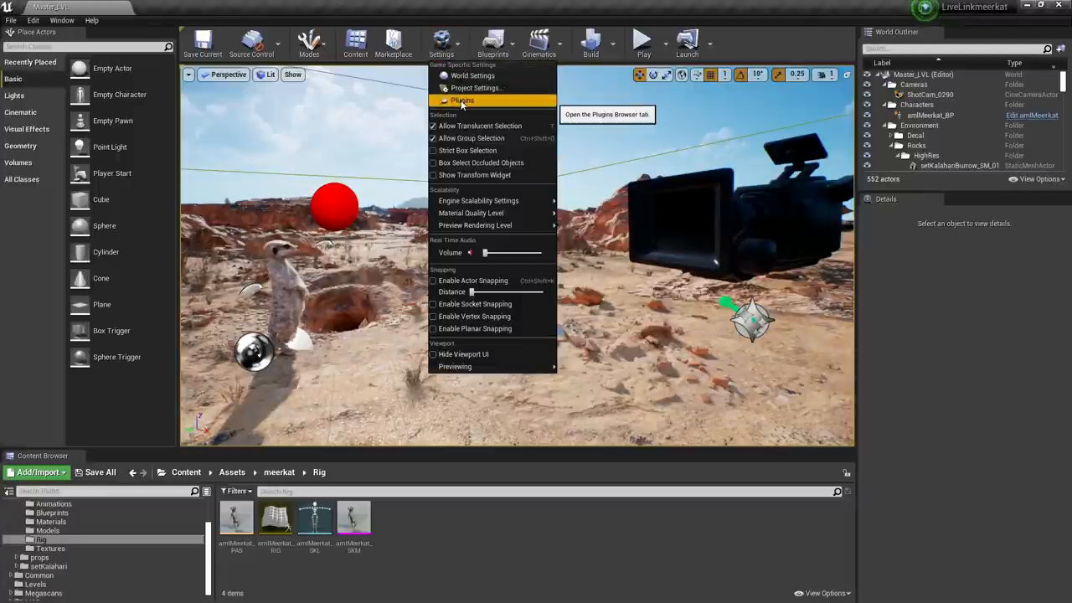
{"action": "left_click", "coordinate": [462, 100]}
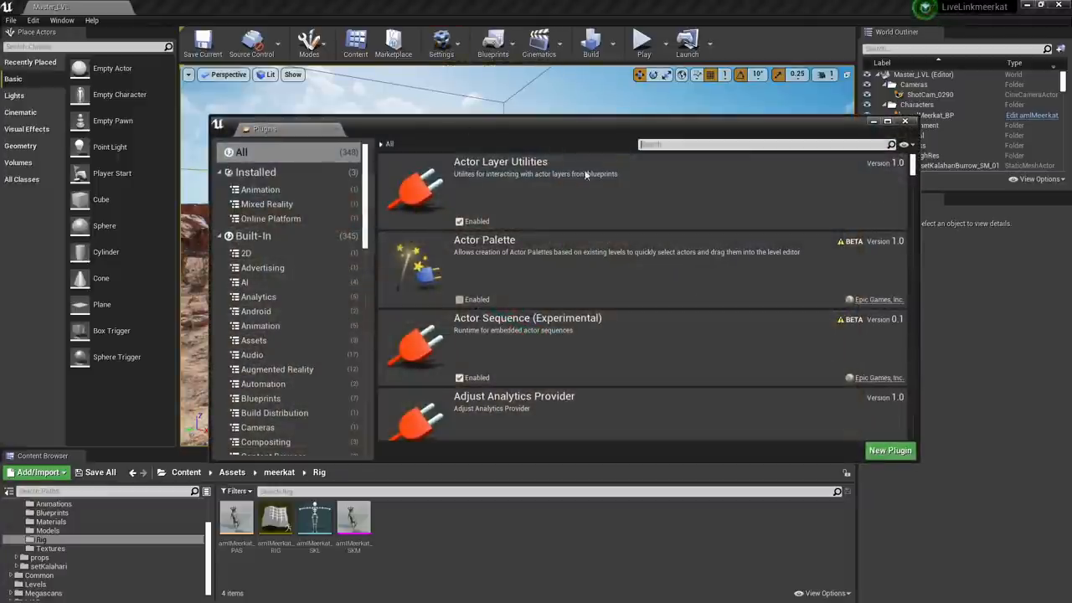
{"action": "type", "text": "arkit"}
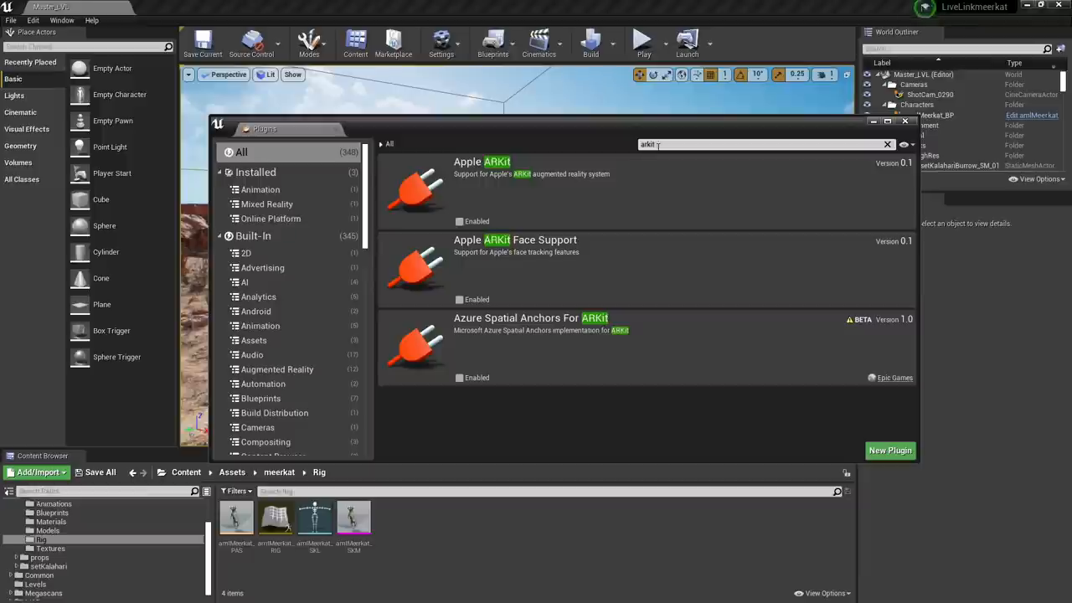
{"action": "left_click", "coordinate": [459, 221]}
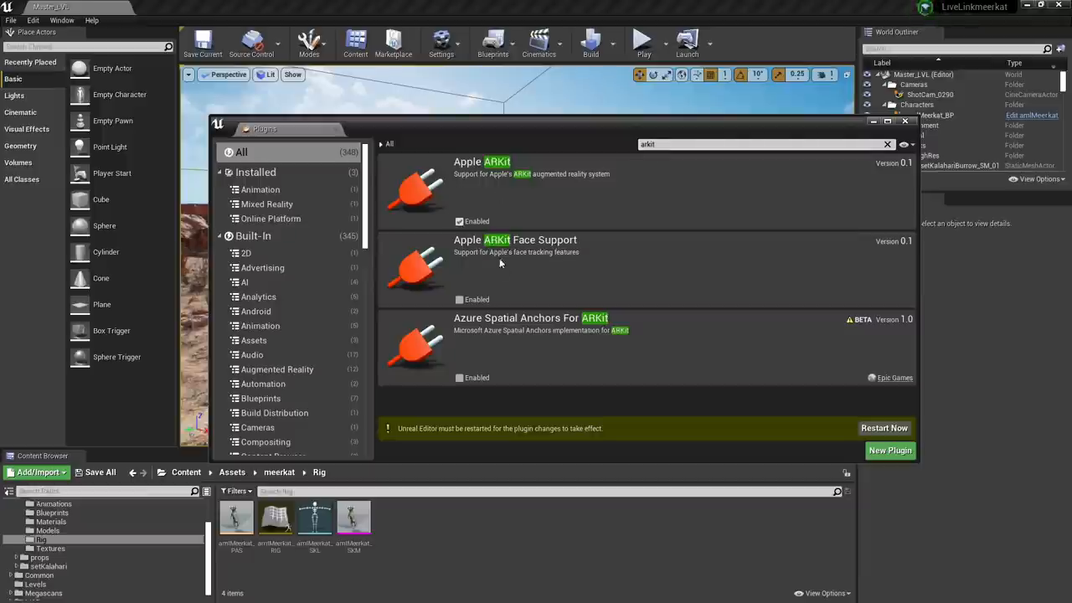
{"action": "mouse_move", "coordinate": [459, 300]}
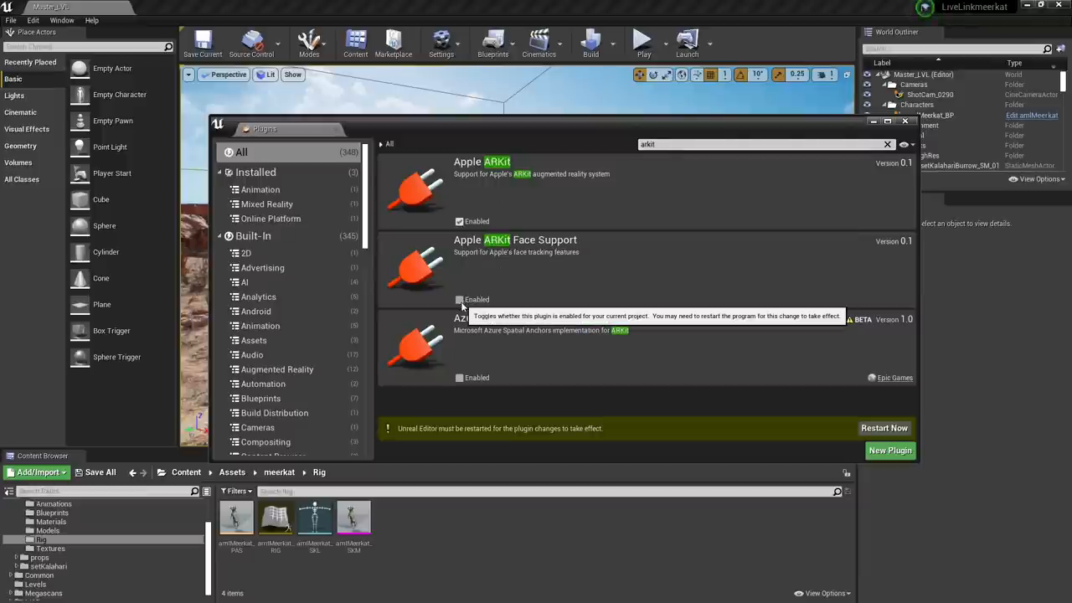
{"action": "mouse_move", "coordinate": [679, 144]}
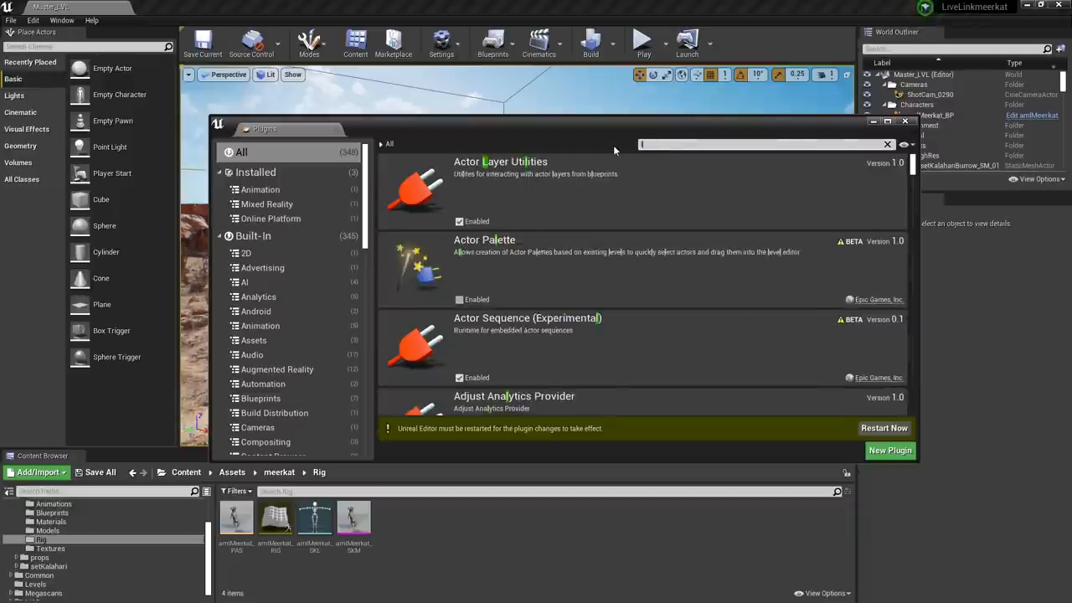
{"action": "type", "text": "livelink"}
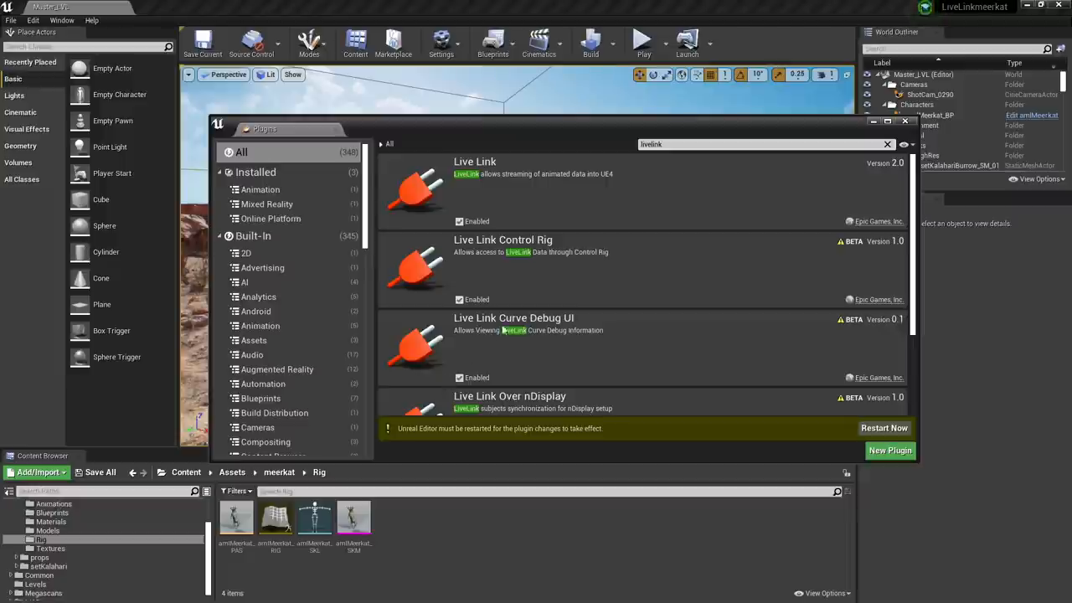
{"action": "mouse_move", "coordinate": [451, 388]}
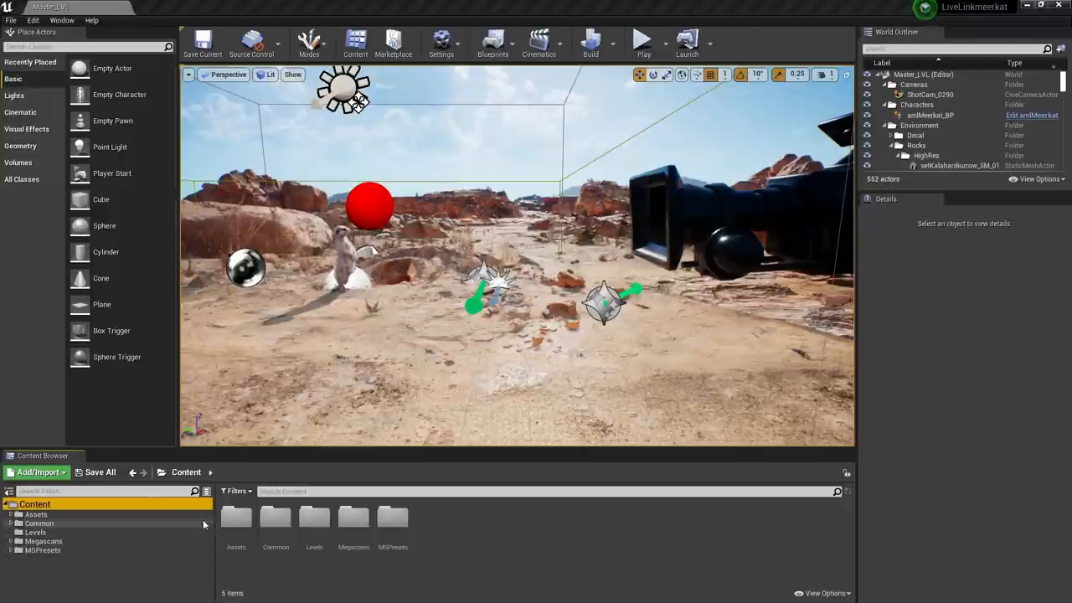
Create an Anim Blueprint from the meerkat skeletal mesh in meerkat/Rig and open armMeerkat_BP.
{"action": "left_click", "coordinate": [35, 514]}
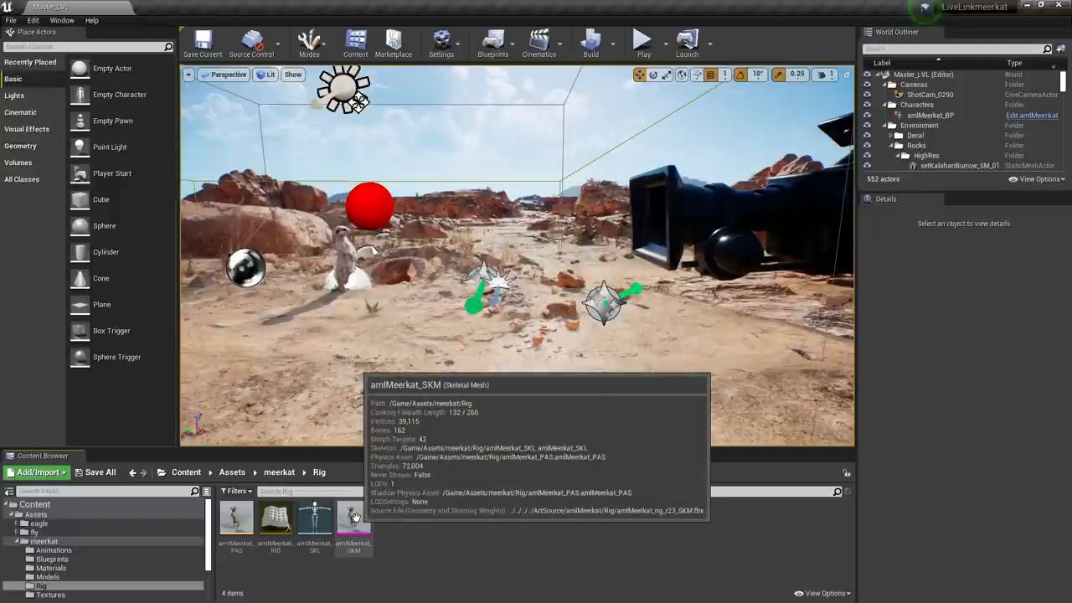
{"action": "right_click", "coordinate": [352, 519]}
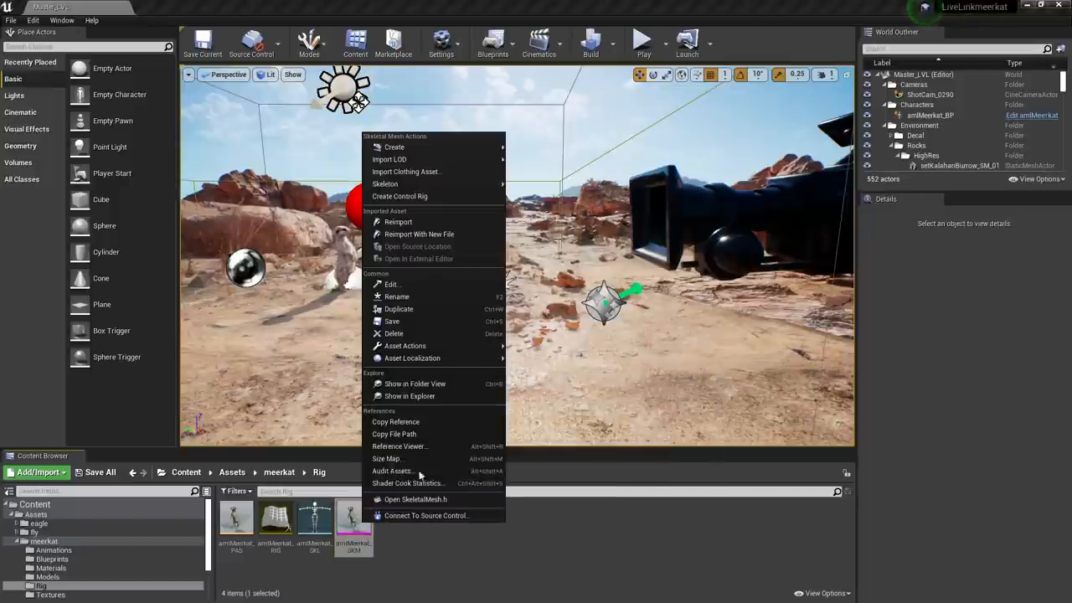
{"action": "mouse_move", "coordinate": [394, 147]}
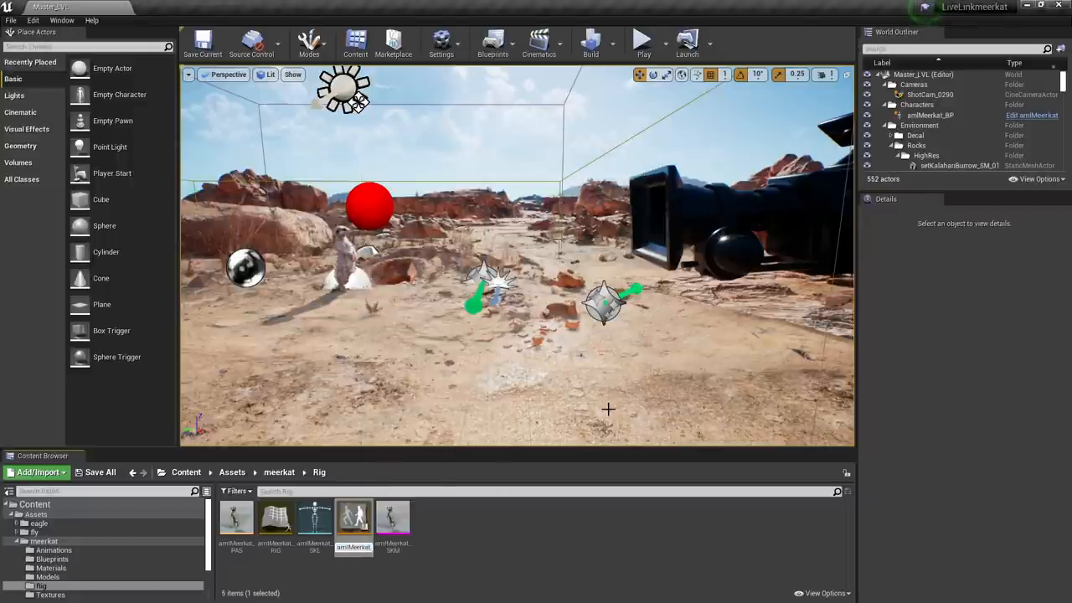
{"action": "mouse_move", "coordinate": [238, 519]}
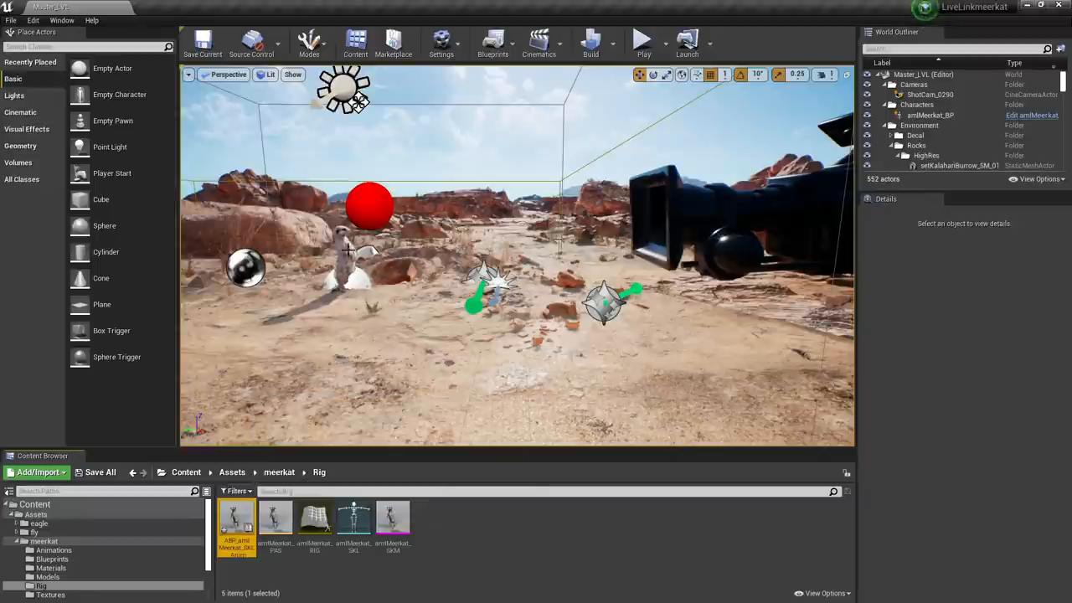
{"action": "left_click", "coordinate": [927, 114]}
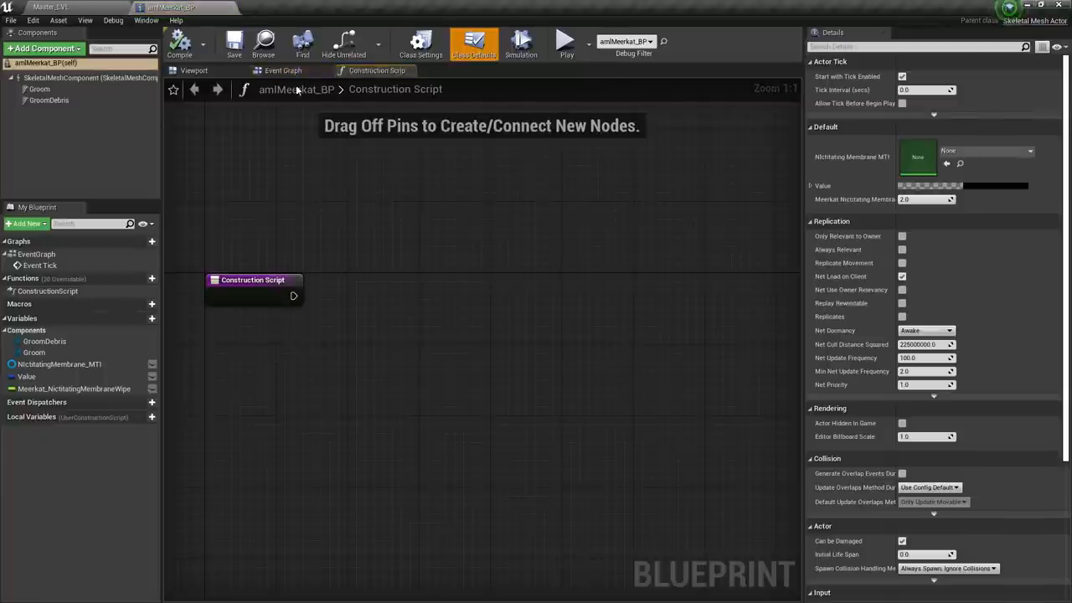
Set SkeletalMeshComponent to Use Animation Blueprint with the meerkat ABP as Anim Class, then return to the level.
{"action": "left_click", "coordinate": [195, 71]}
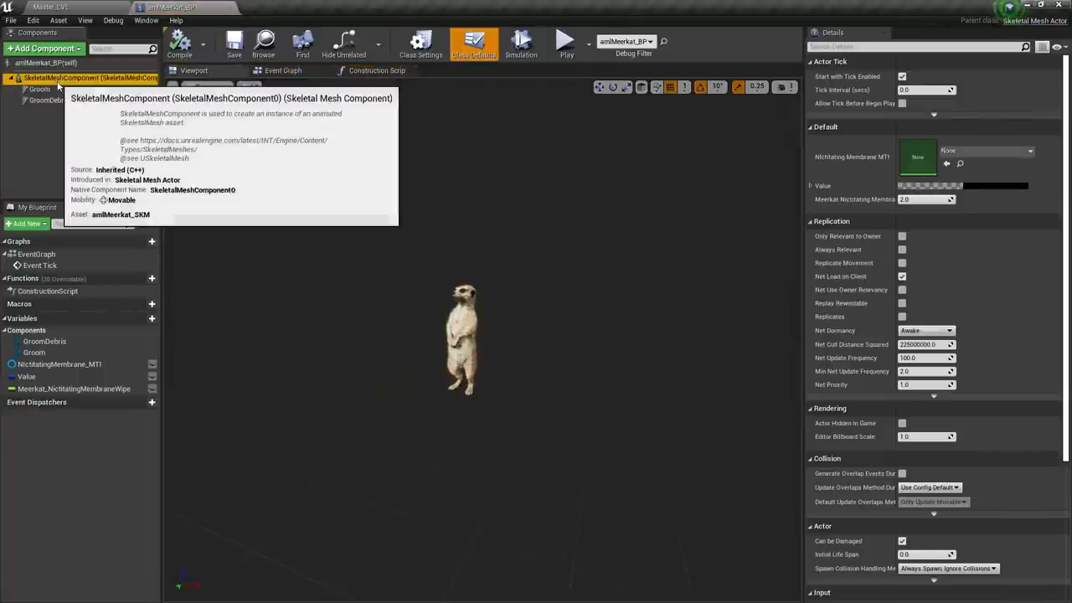
{"action": "left_click", "coordinate": [90, 77]}
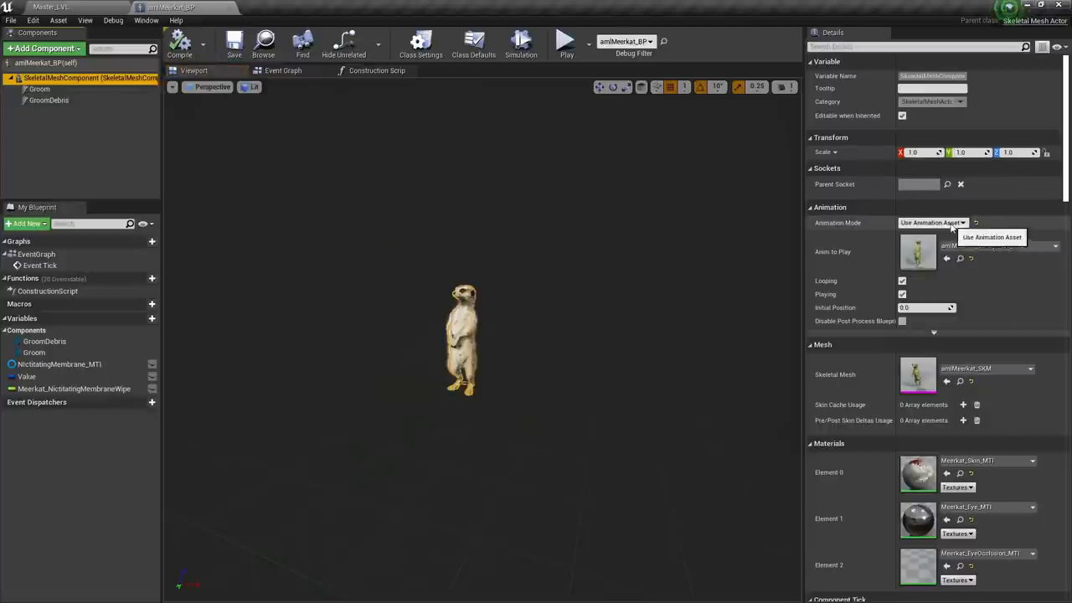
{"action": "left_click", "coordinate": [931, 221]}
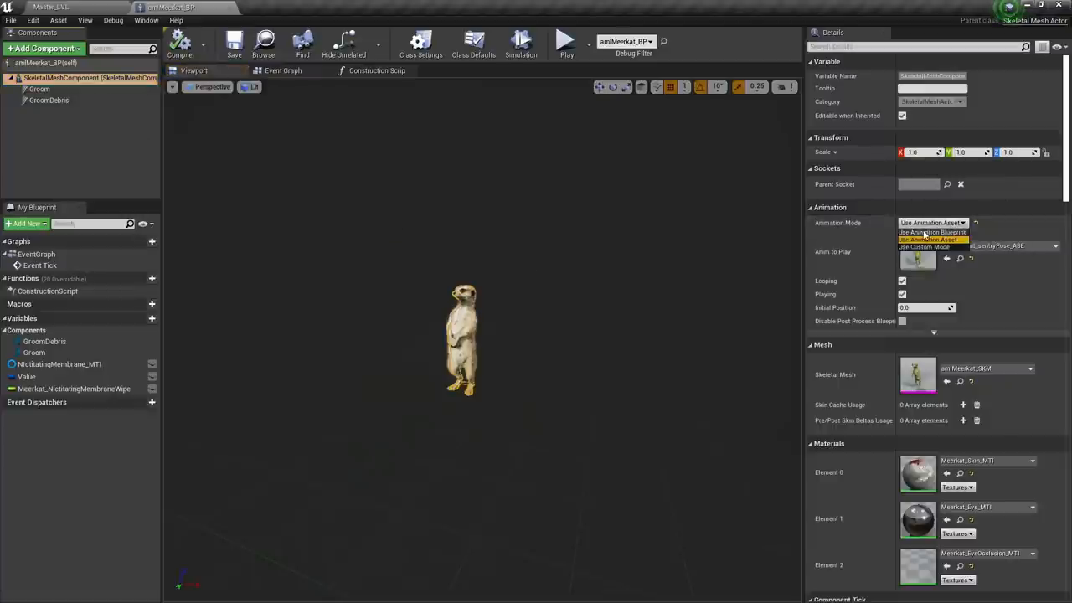
{"action": "left_click", "coordinate": [931, 231]}
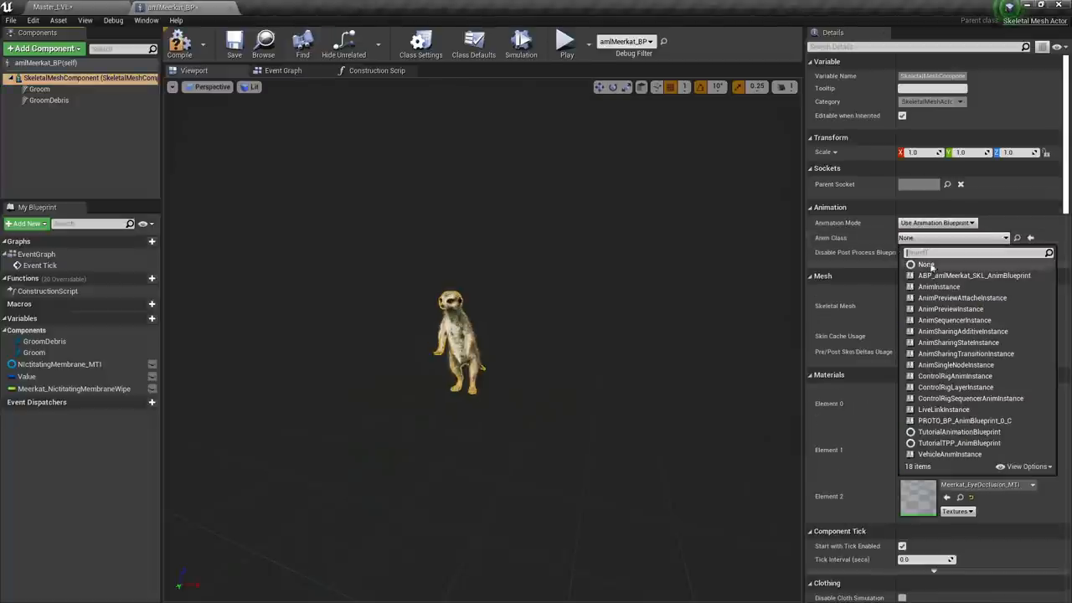
{"action": "left_click", "coordinate": [926, 265]}
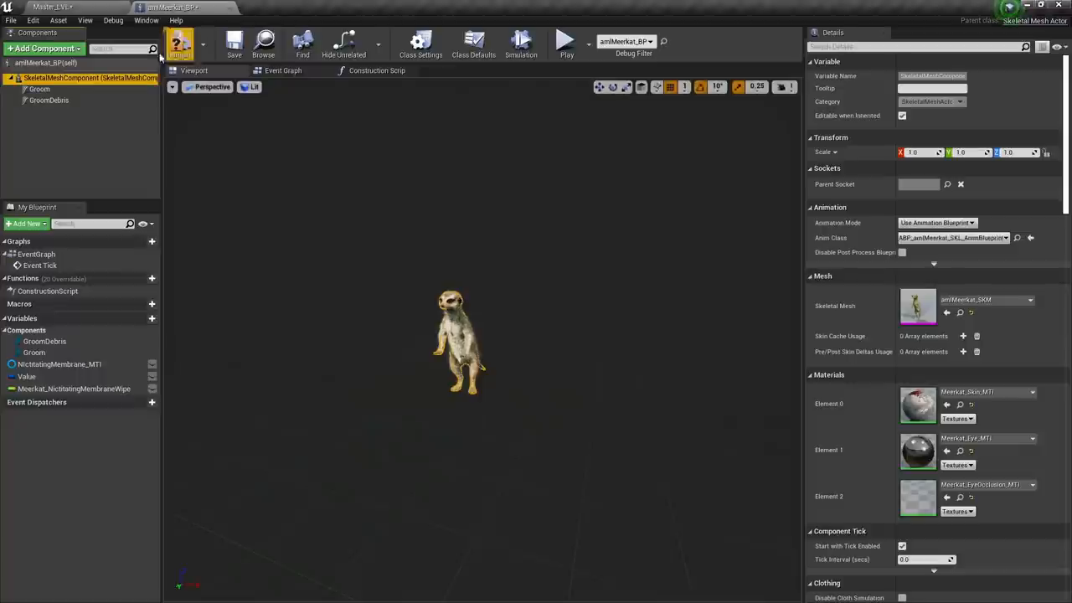
{"action": "left_click", "coordinate": [53, 7]}
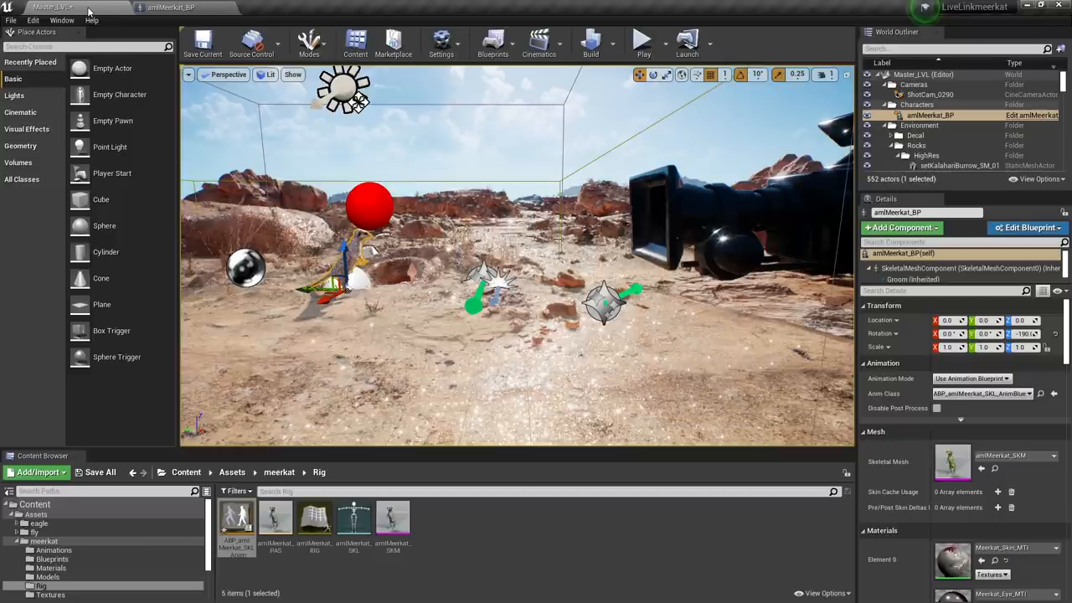
{"action": "mouse_move", "coordinate": [237, 517]}
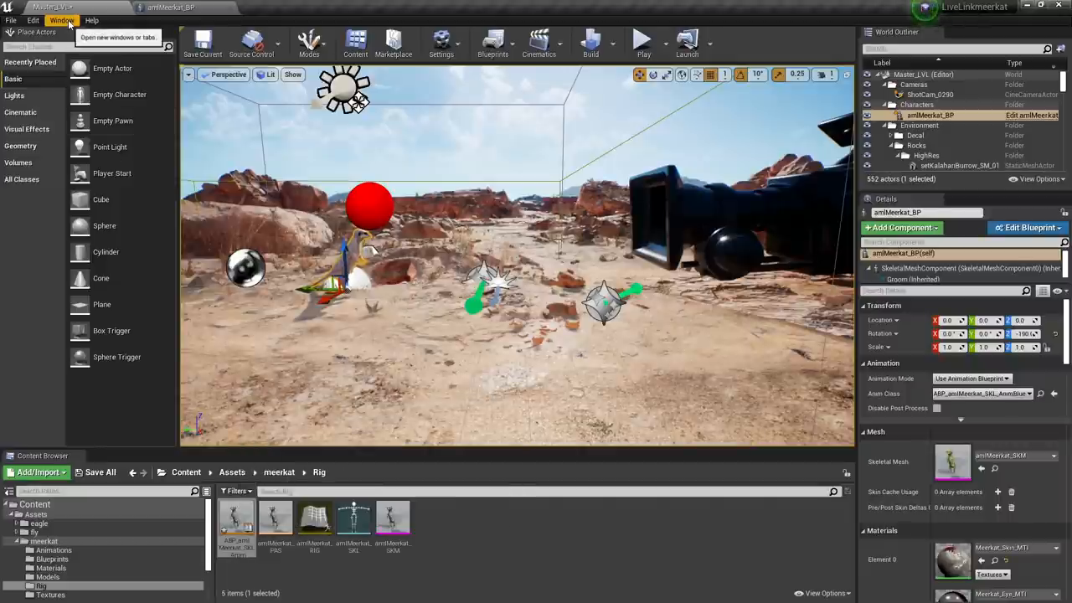
Show the Live Link window and dock it beside the Details panel.
{"action": "left_click", "coordinate": [62, 20]}
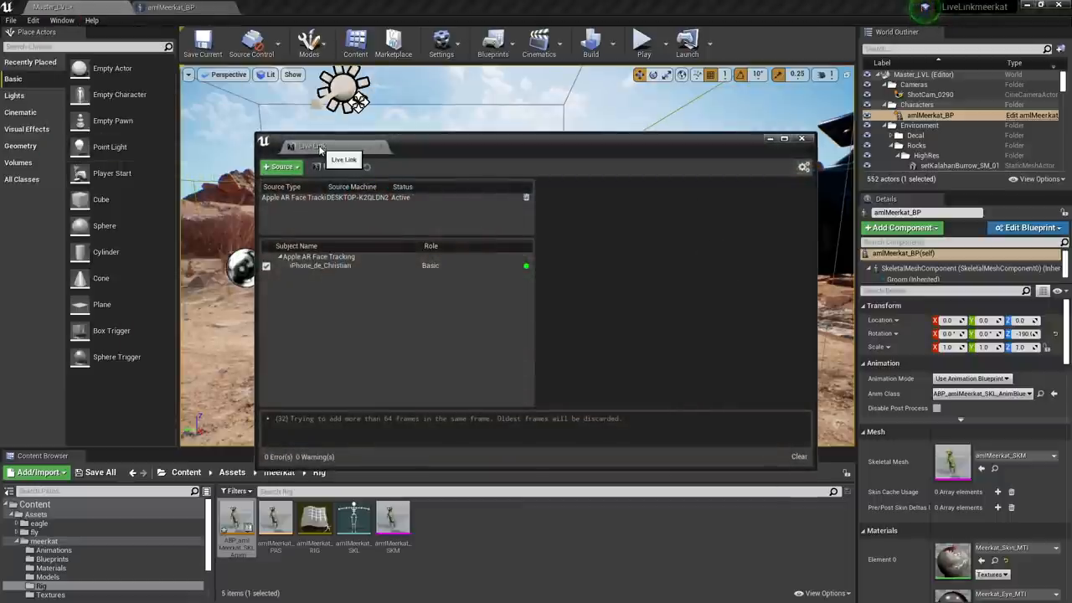
{"action": "left_click", "coordinate": [800, 137]}
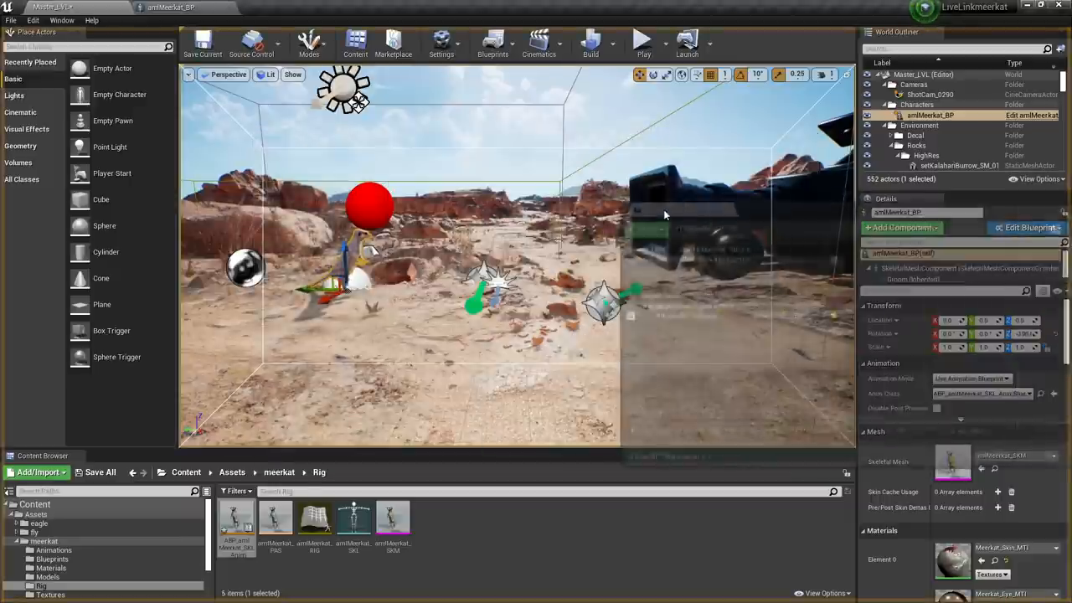
{"action": "left_click", "coordinate": [973, 197]}
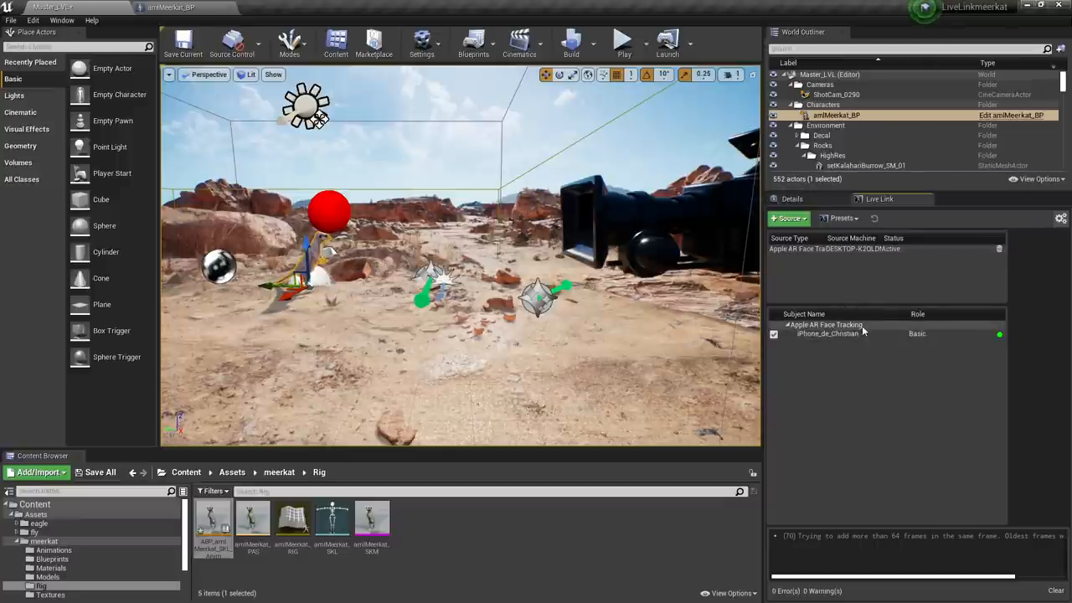
{"action": "mouse_move", "coordinate": [998, 333]}
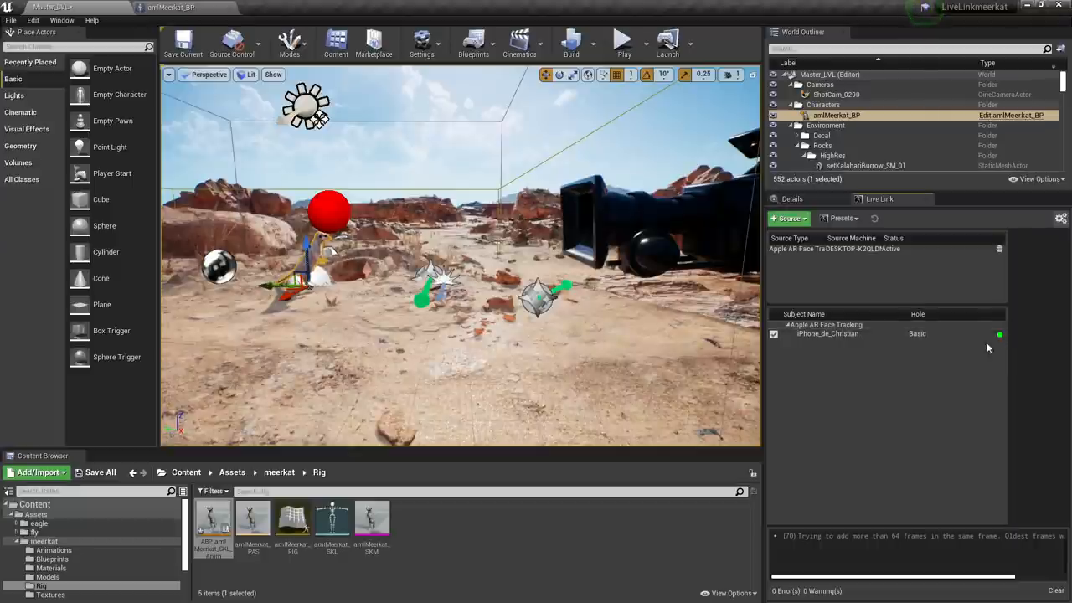
{"action": "mouse_move", "coordinate": [1008, 326]}
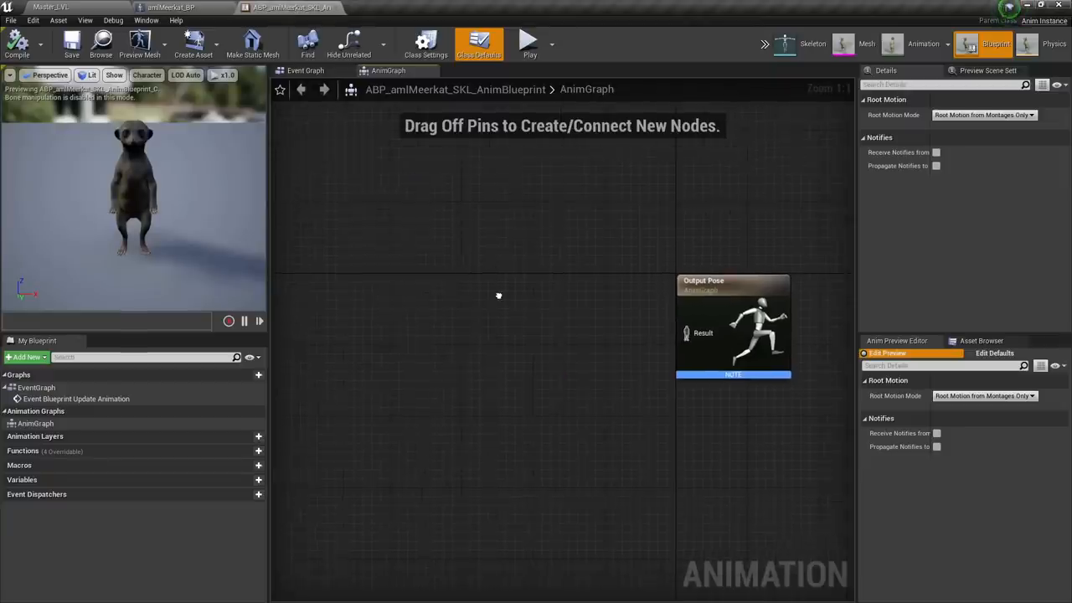
Add a Live Link Pose node set to the iPhone subject, wire it into Output Pose, and enable save on compile.
{"action": "right_click", "coordinate": [499, 295]}
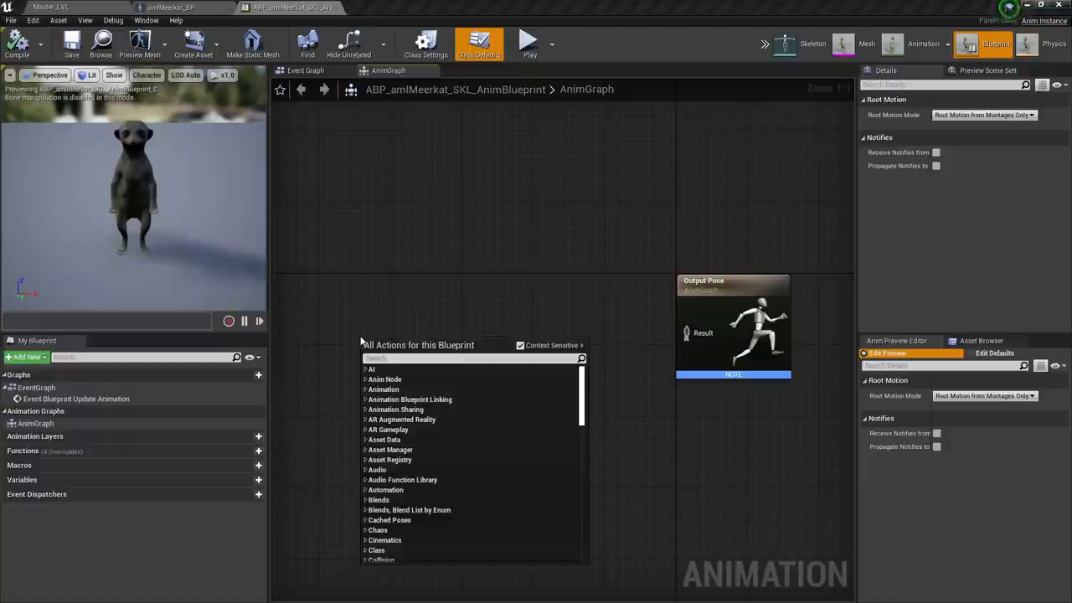
{"action": "type", "text": "live link pose"}
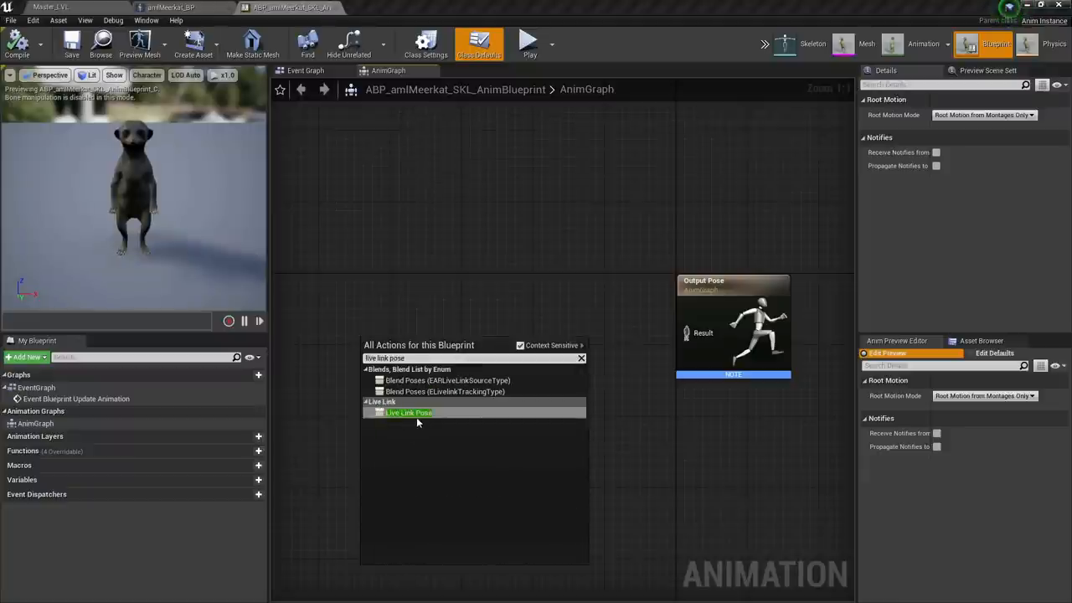
{"action": "left_click", "coordinate": [408, 412]}
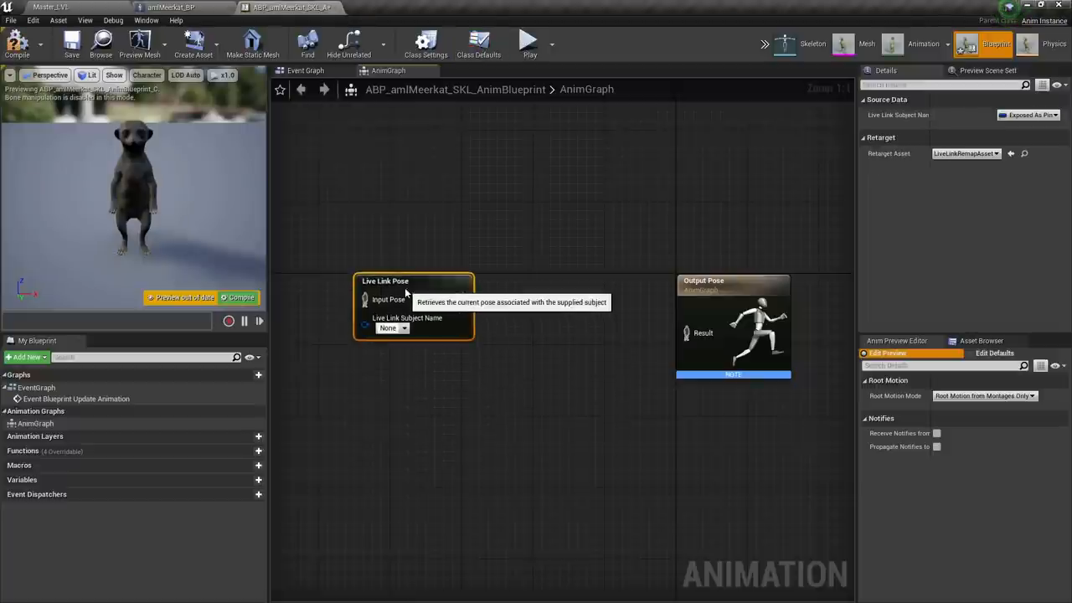
{"action": "left_click", "coordinate": [393, 326]}
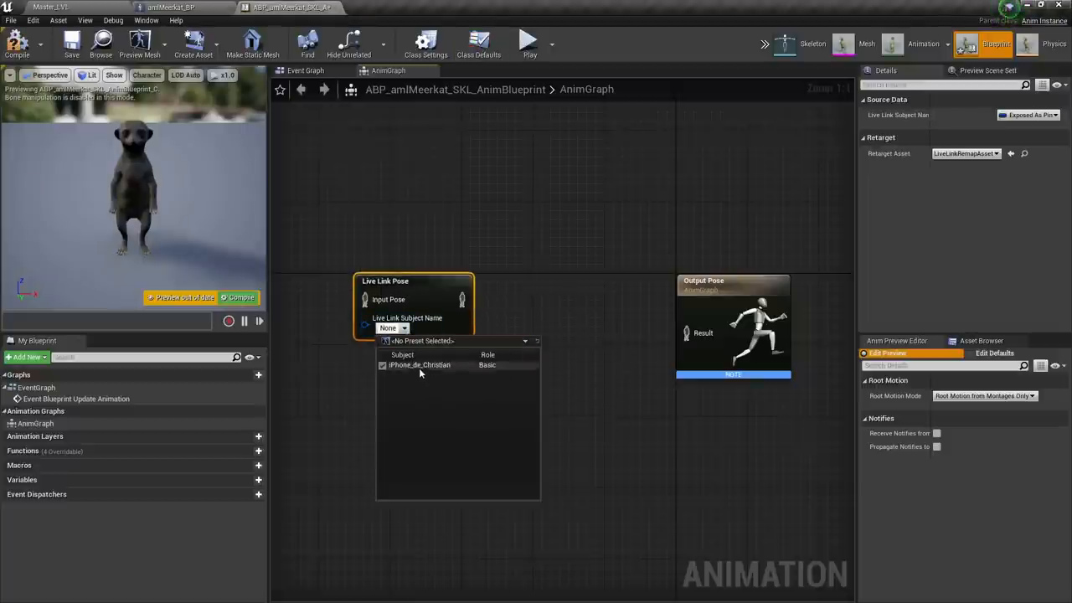
{"action": "left_click", "coordinate": [418, 365]}
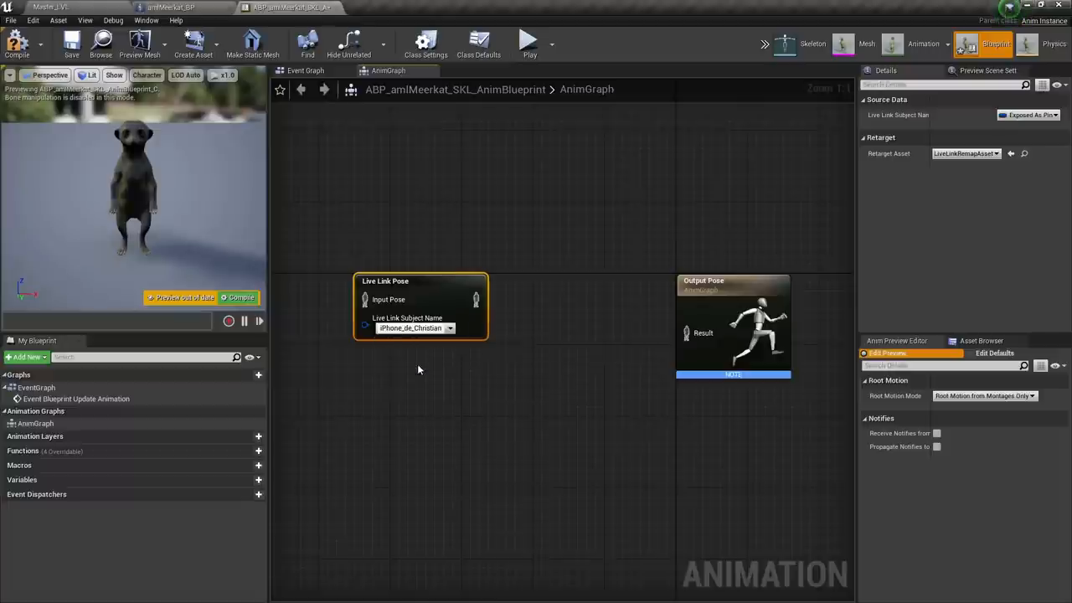
{"action": "left_click_drag", "start_coordinate": [476, 298], "coordinate": [687, 331]}
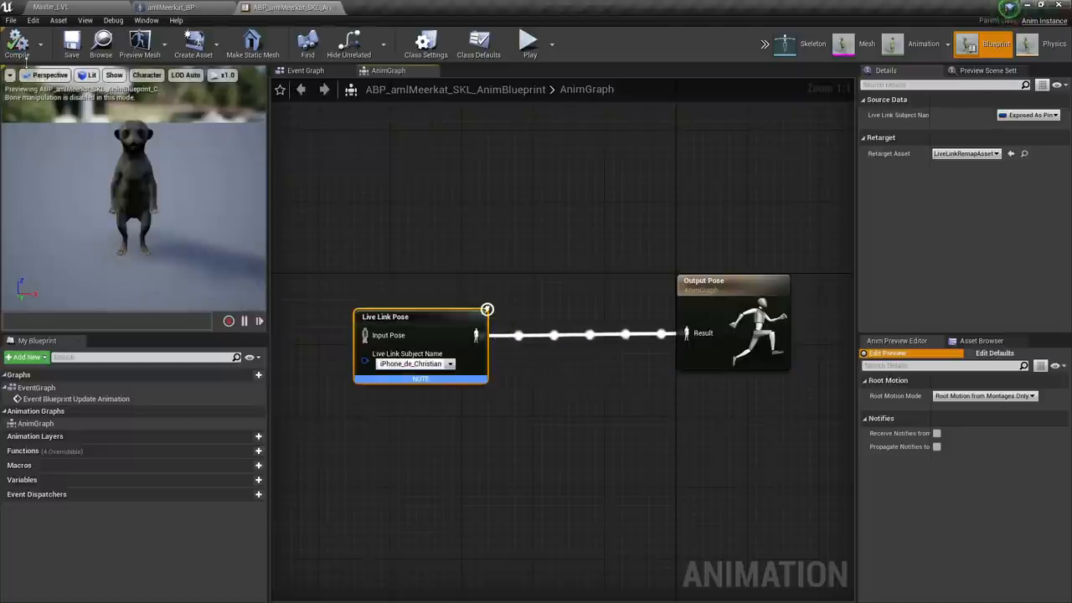
{"action": "mouse_move", "coordinate": [70, 42]}
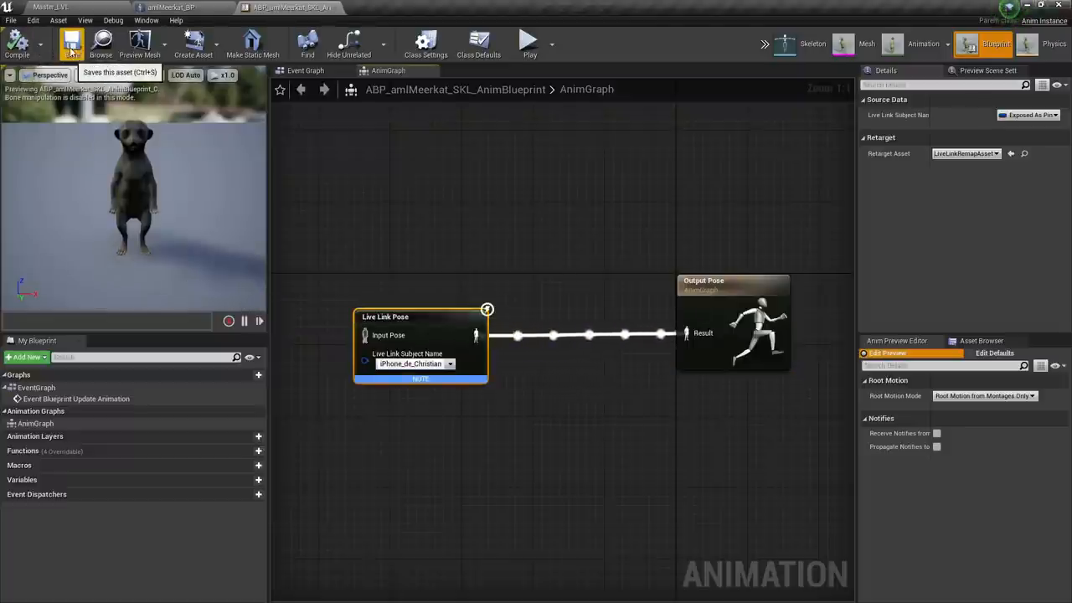
{"action": "left_click", "coordinate": [38, 44]}
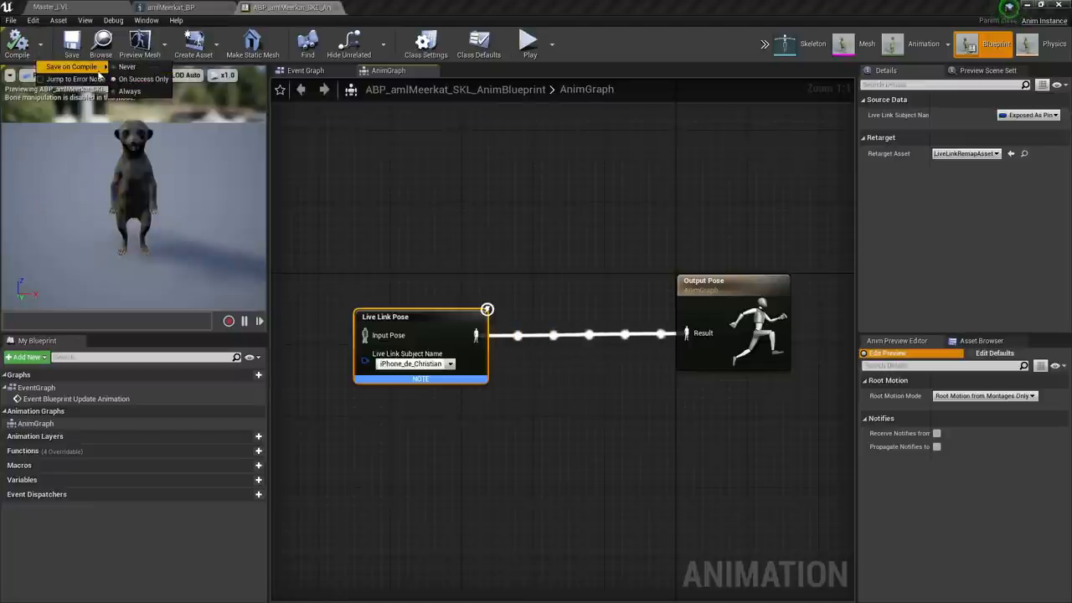
{"action": "mouse_move", "coordinate": [442, 107]}
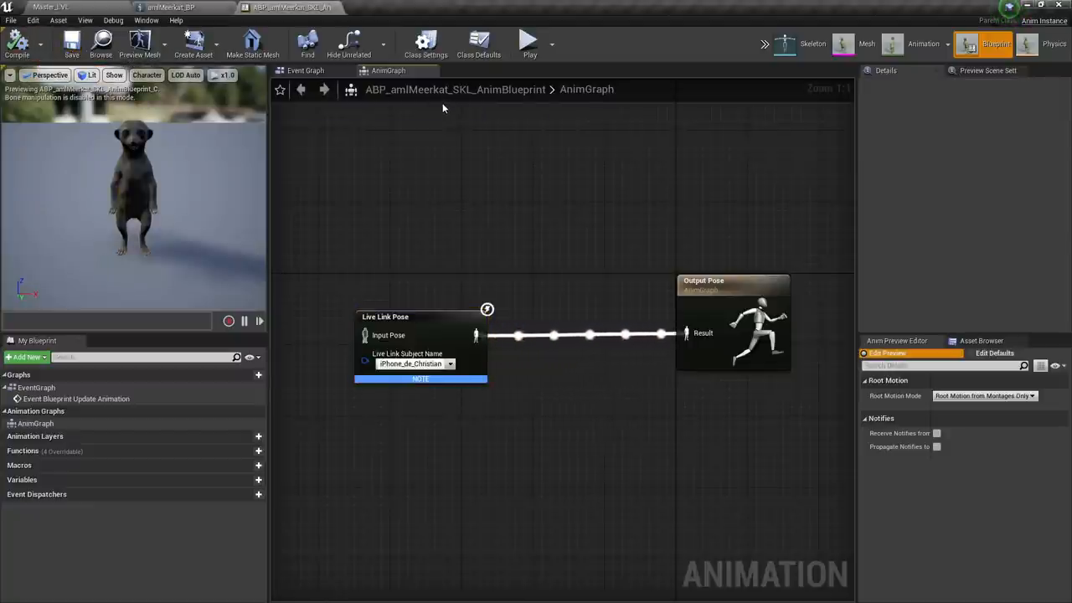
{"action": "mouse_move", "coordinate": [424, 121]}
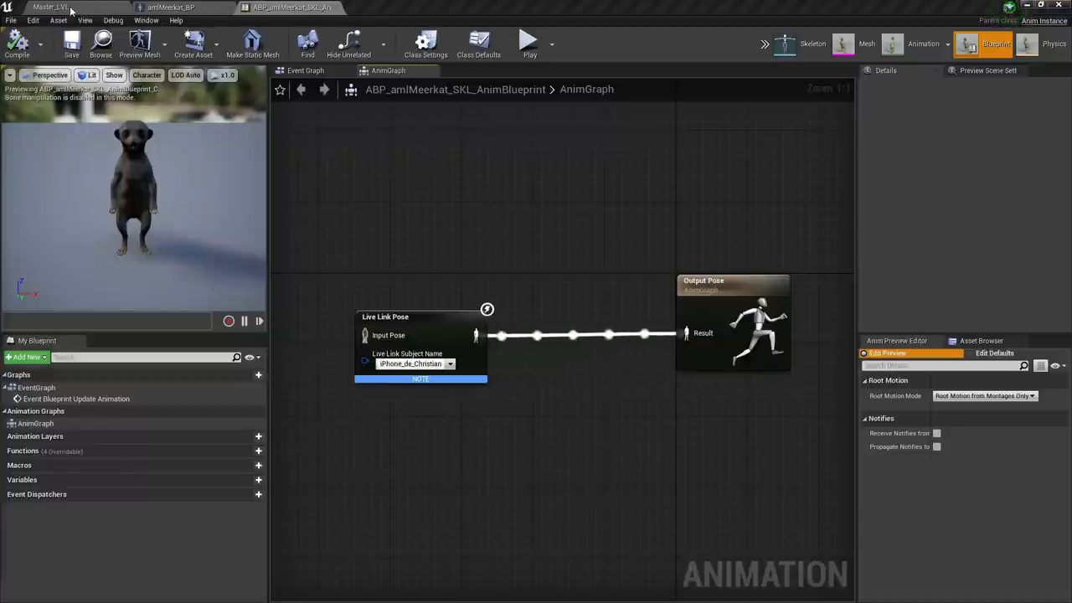
In the Rig folder create a Blueprint Class from LiveLinkRemapAsset named LLRemapMeerkat and open it.
{"action": "left_click", "coordinate": [50, 6]}
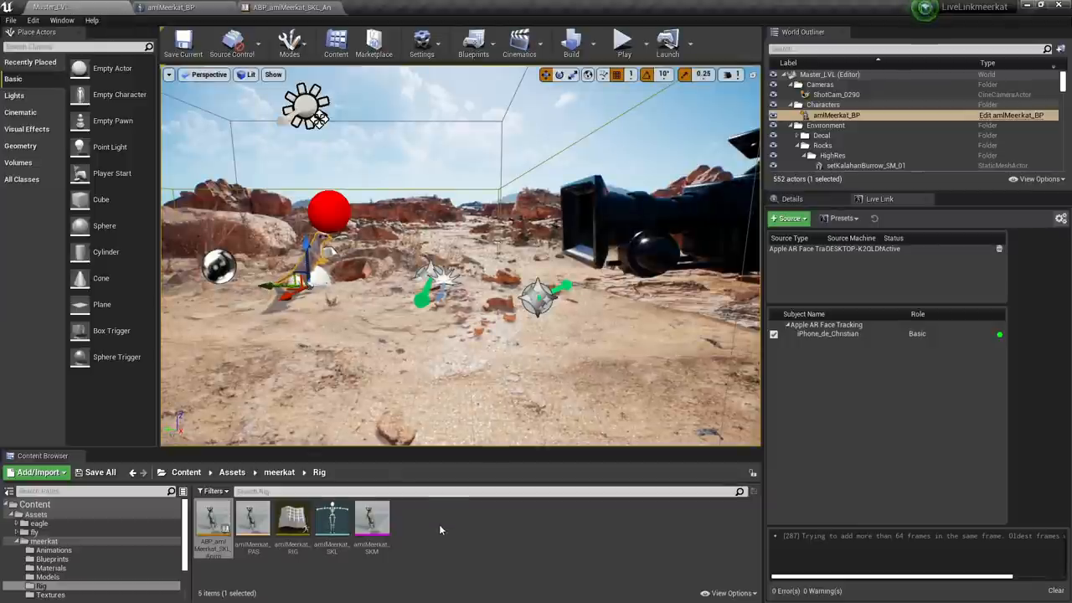
{"action": "right_click", "coordinate": [439, 529]}
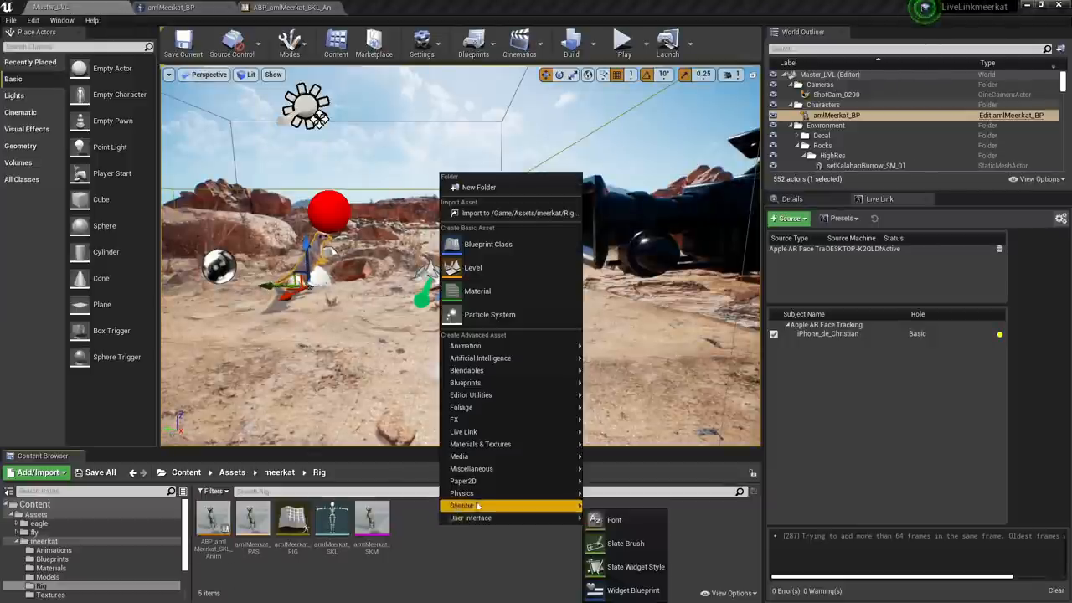
{"action": "left_click", "coordinate": [486, 251]}
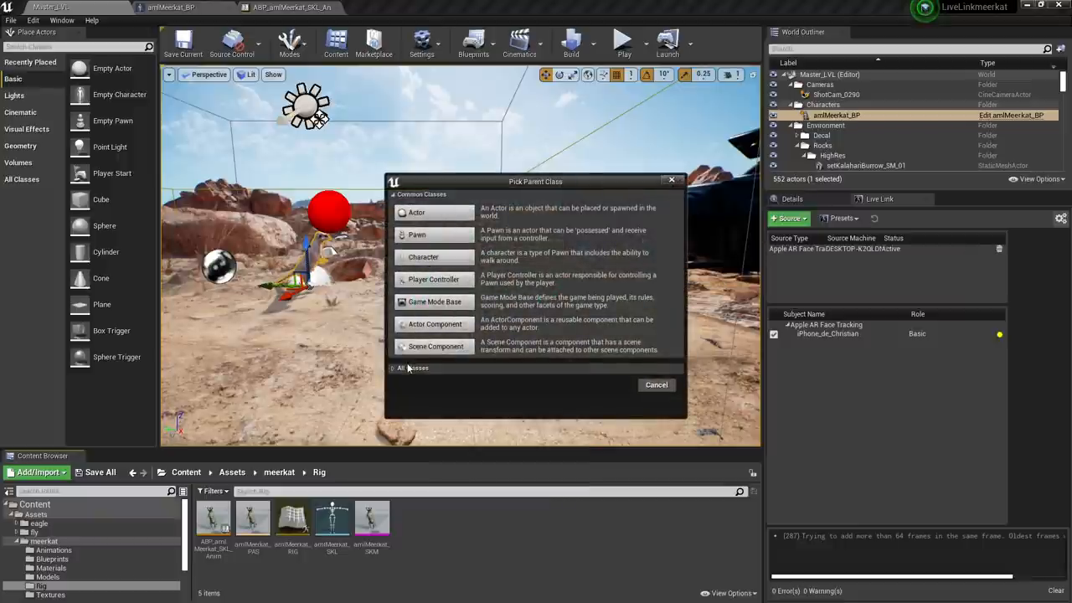
{"action": "left_click", "coordinate": [412, 369]}
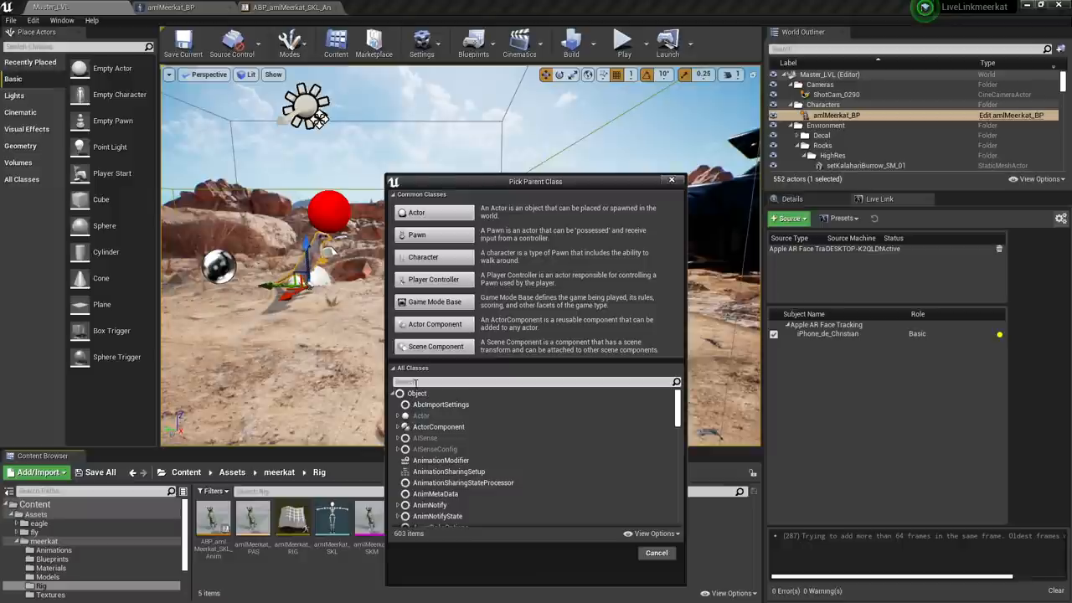
{"action": "type", "text": "remap ass"}
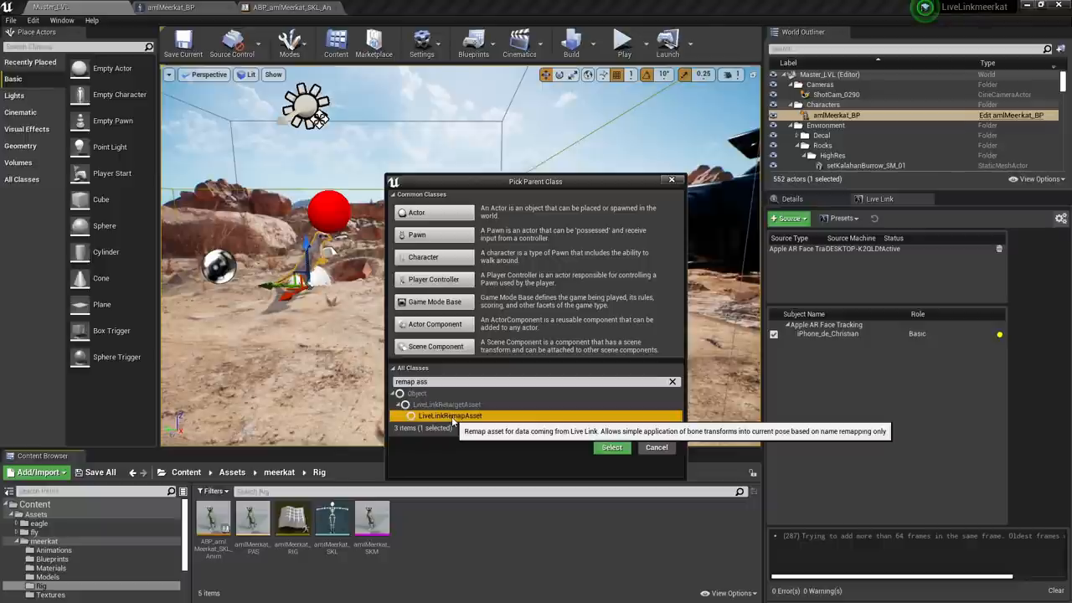
{"action": "left_click", "coordinate": [611, 447]}
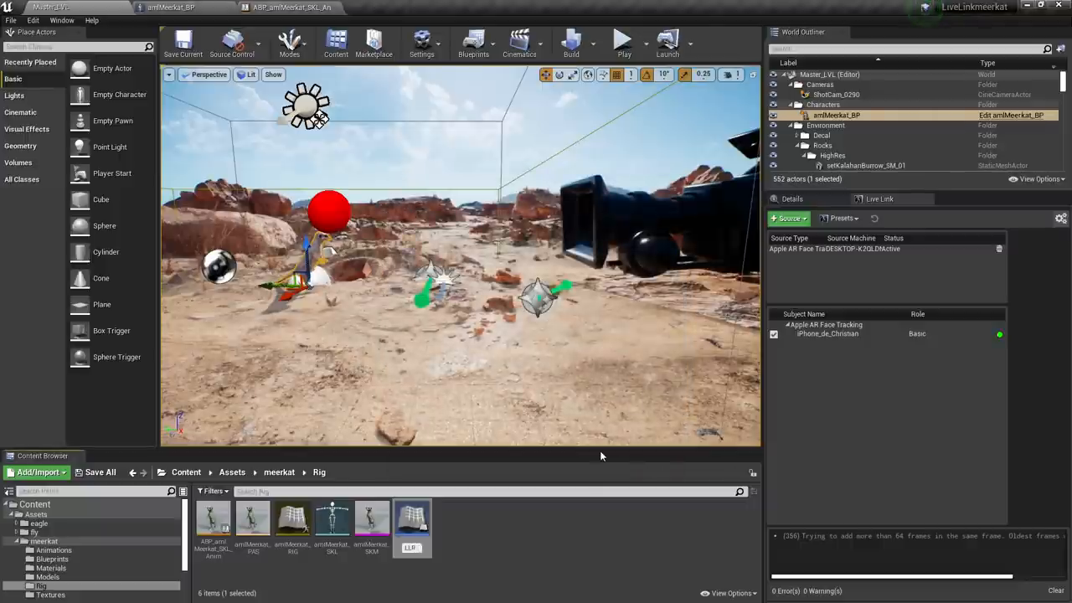
{"action": "double_click", "coordinate": [412, 519]}
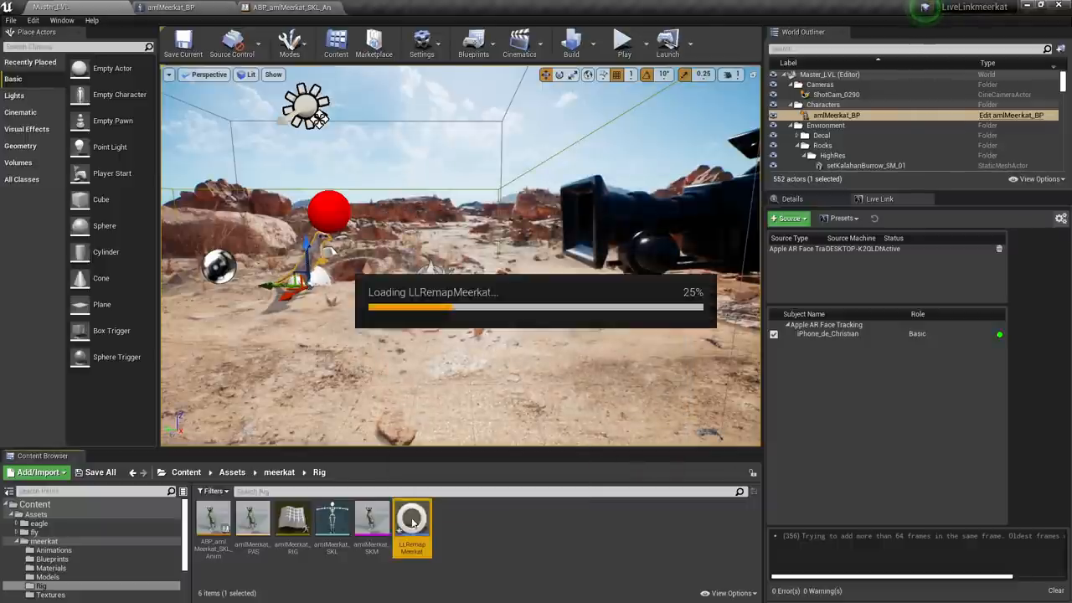
{"action": "double_click", "coordinate": [412, 519]}
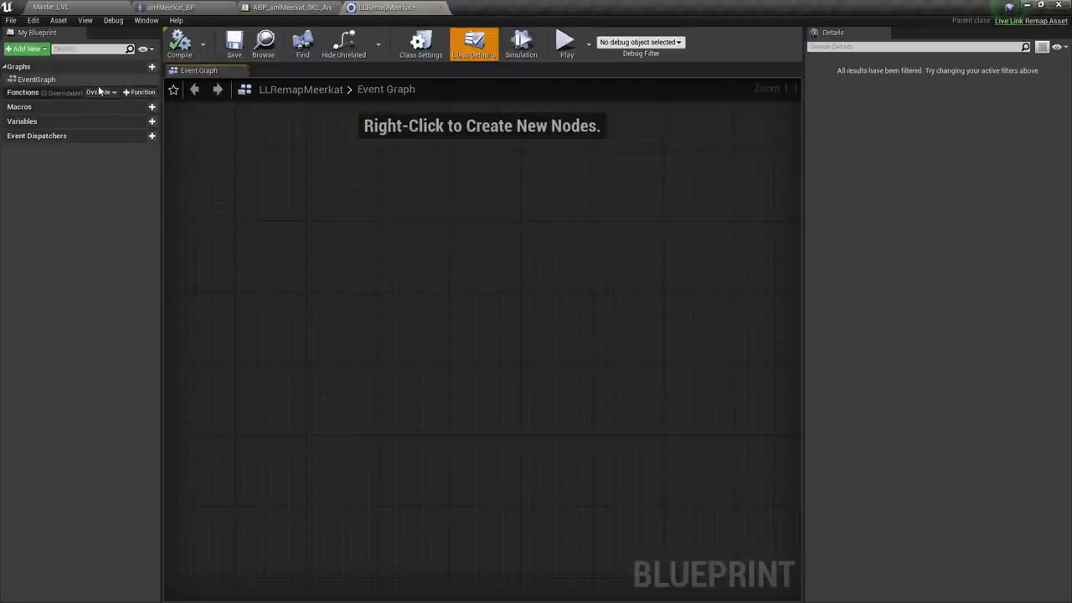
Override the Get Remapped Curve Name function and drag a connection off Curve Name.
{"action": "left_click", "coordinate": [100, 92]}
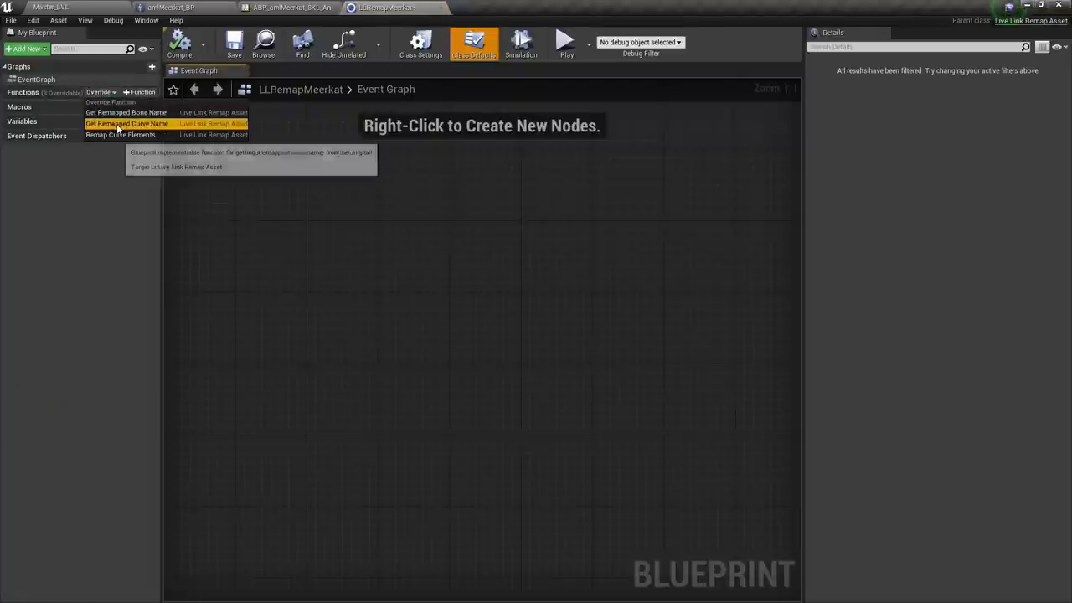
{"action": "left_click", "coordinate": [127, 124]}
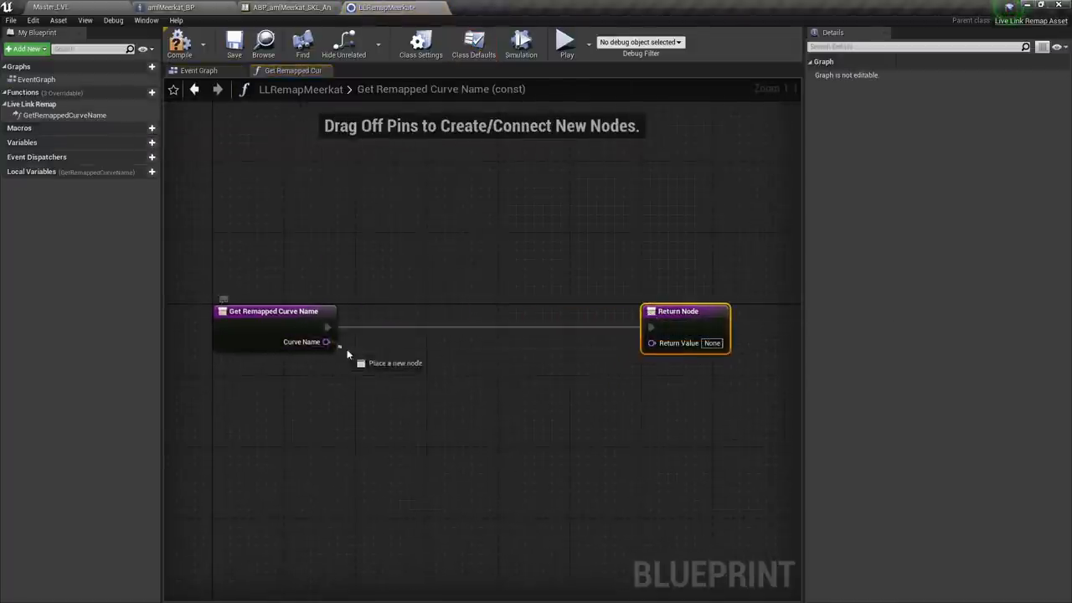
{"action": "left_click_drag", "start_coordinate": [326, 342], "coordinate": [395, 397]}
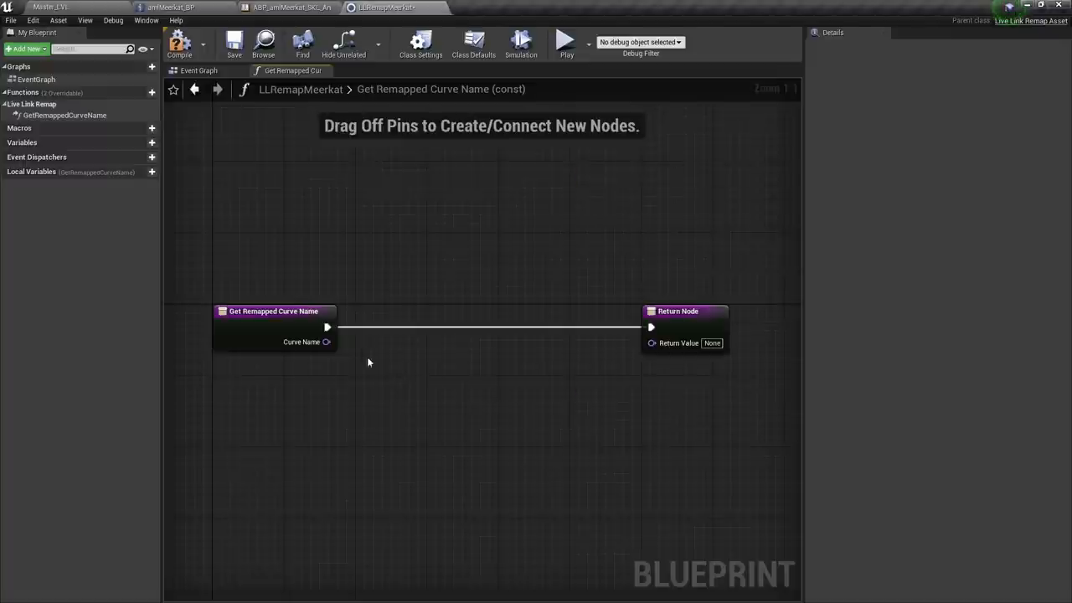
{"action": "mouse_move", "coordinate": [326, 342]}
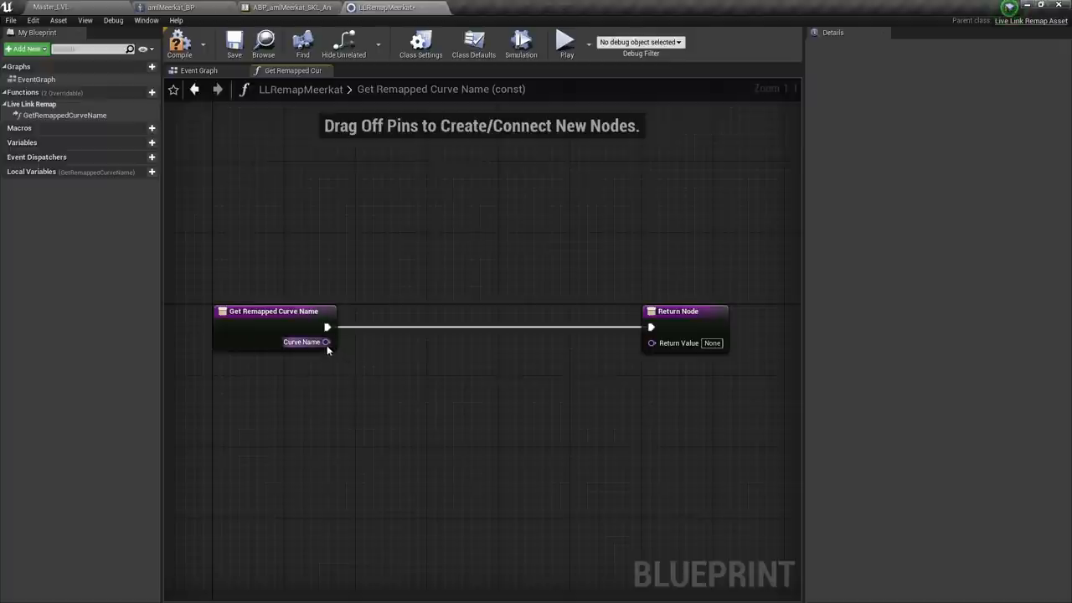
Feed Curve Name into a Switch on Name node with six case outputs, then return to the level editor.
{"action": "left_click_drag", "start_coordinate": [324, 341], "coordinate": [429, 350]}
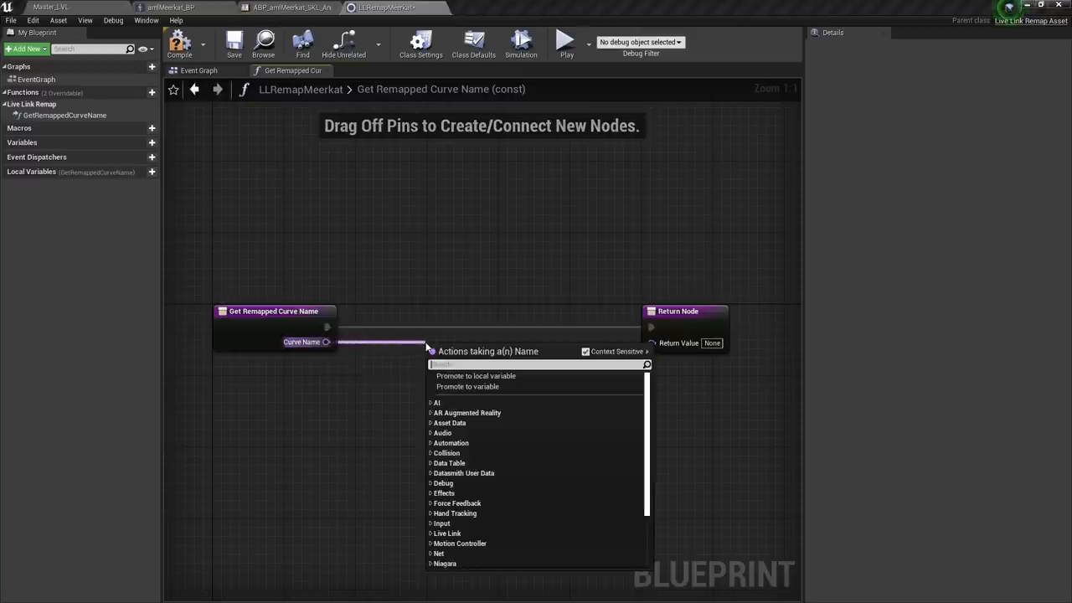
{"action": "type", "text": "switch"}
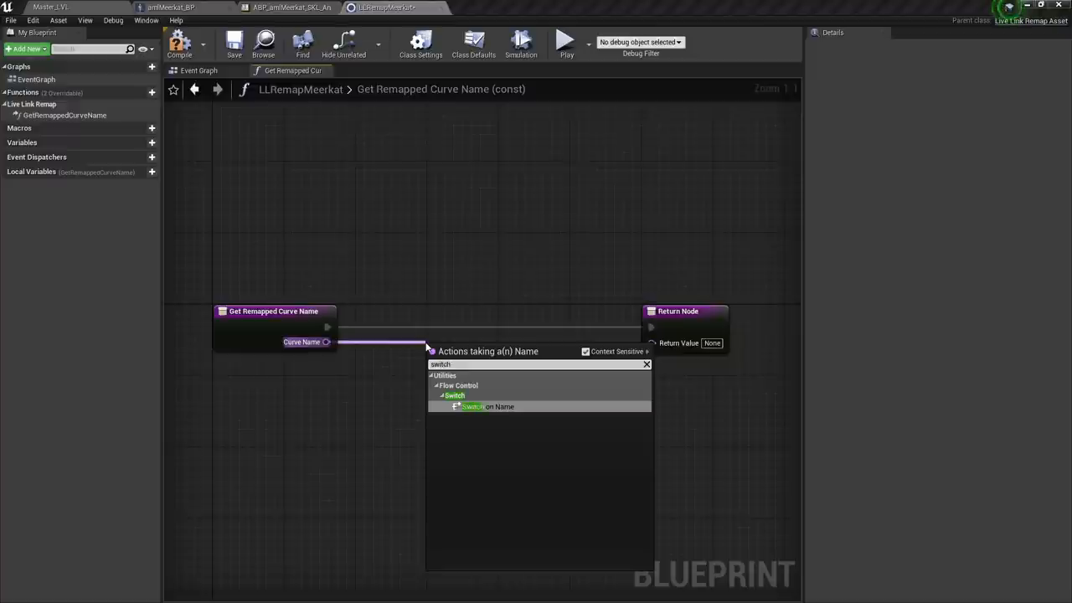
{"action": "left_click", "coordinate": [499, 407]}
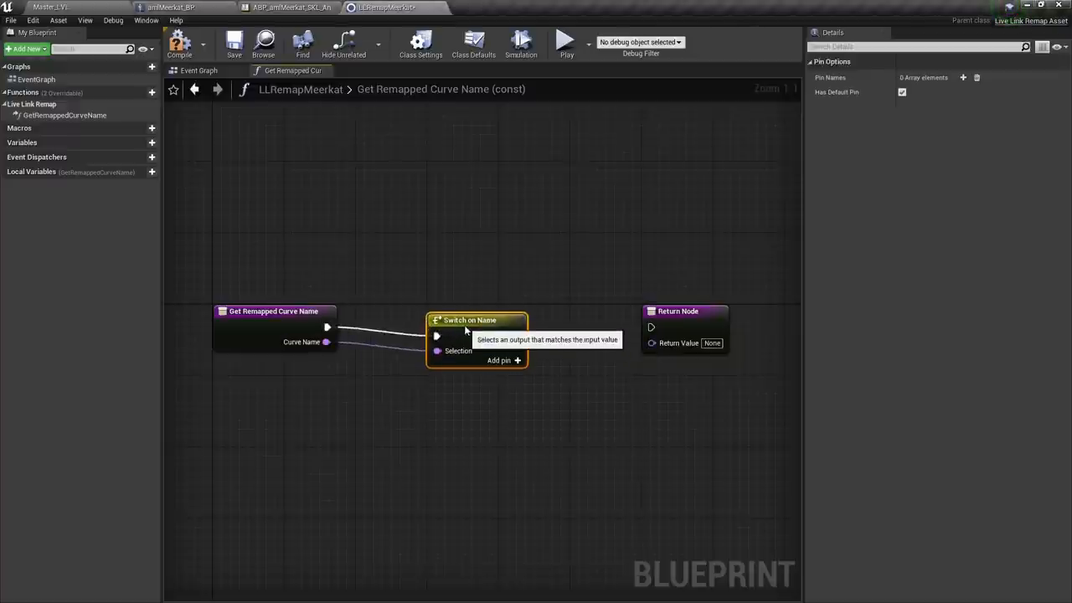
{"action": "left_click", "coordinate": [499, 360]}
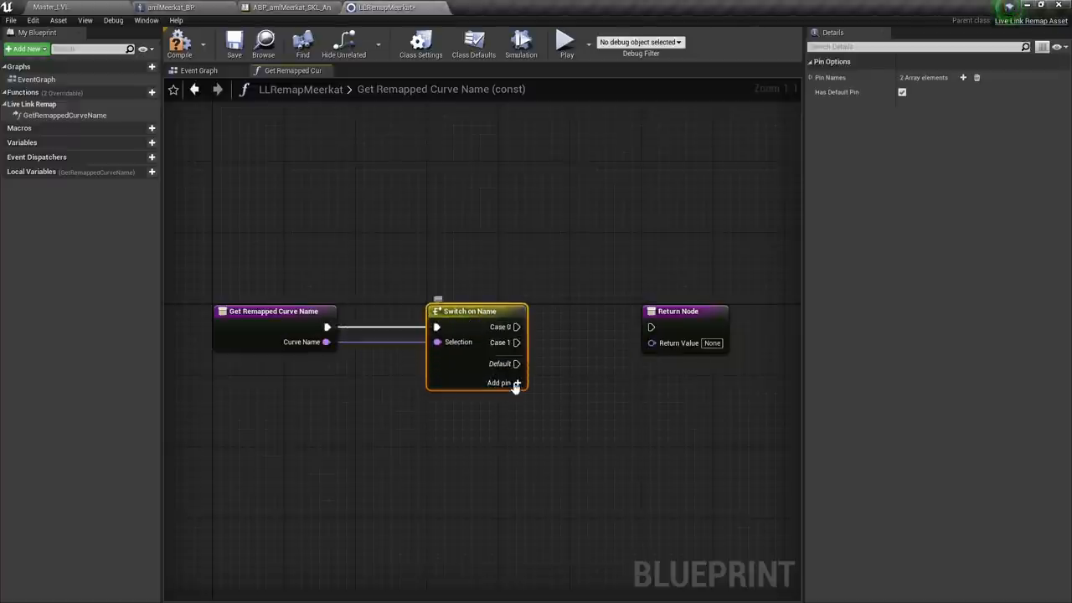
{"action": "left_click", "coordinate": [499, 382]}
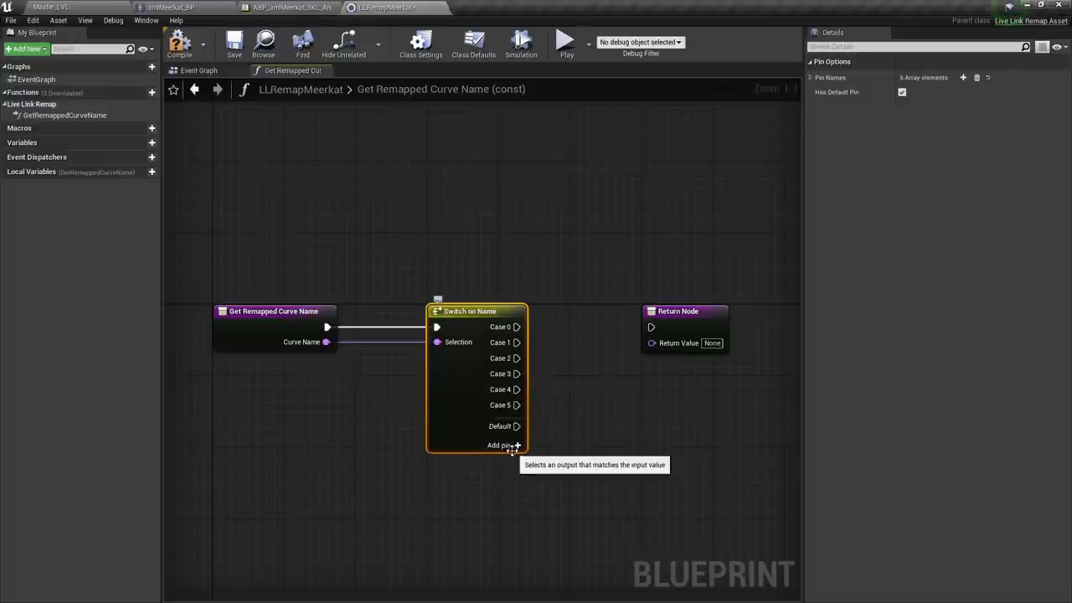
{"action": "left_click", "coordinate": [499, 445]}
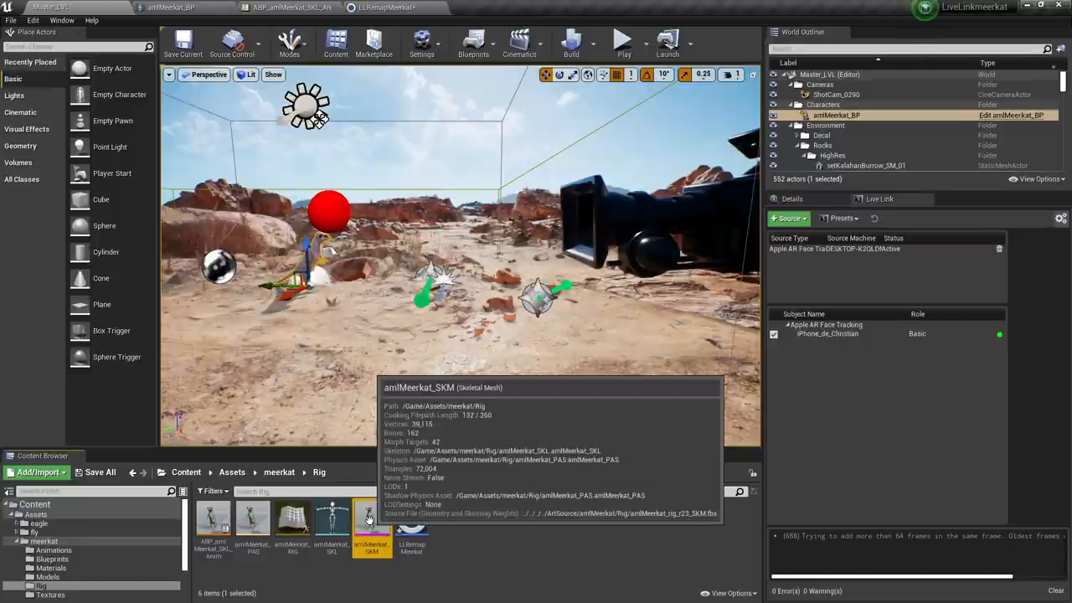
Inspect amlMeerkat_SKM's morph target list in the skeletal mesh editor, then return to the level.
{"action": "double_click", "coordinate": [372, 522]}
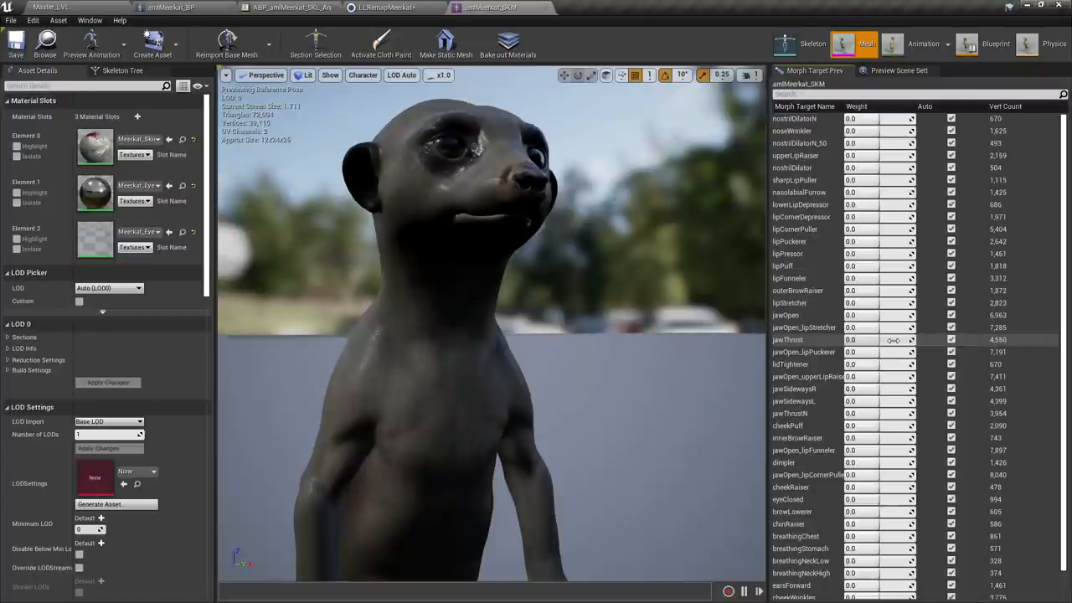
{"action": "left_click", "coordinate": [50, 6]}
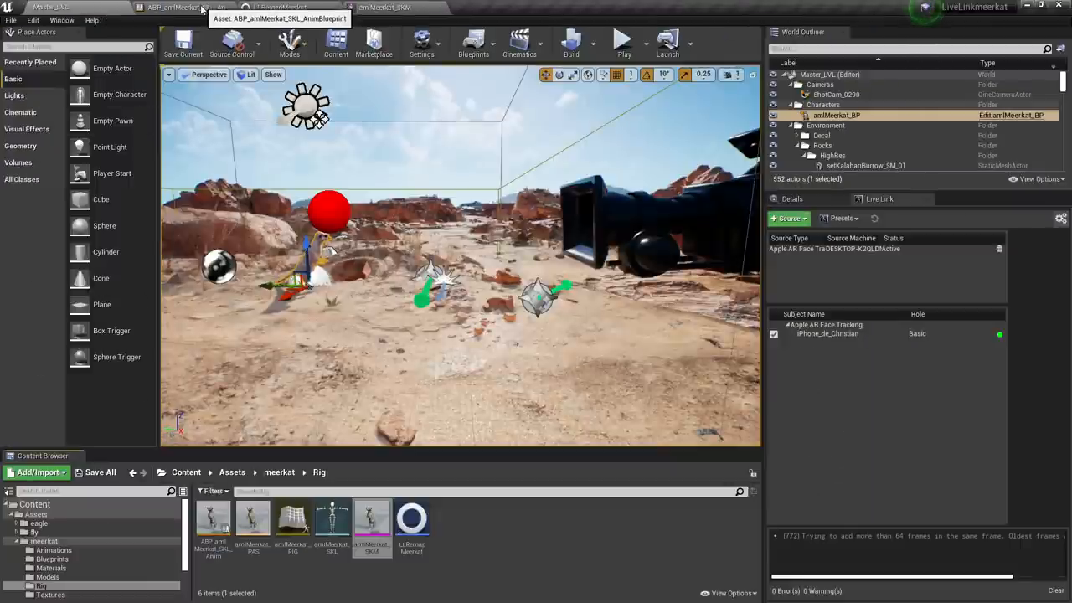
In the ABP Event Graph wire Event BeginPlay into Display Live Link Debugger, then play the level.
{"action": "left_click", "coordinate": [181, 6]}
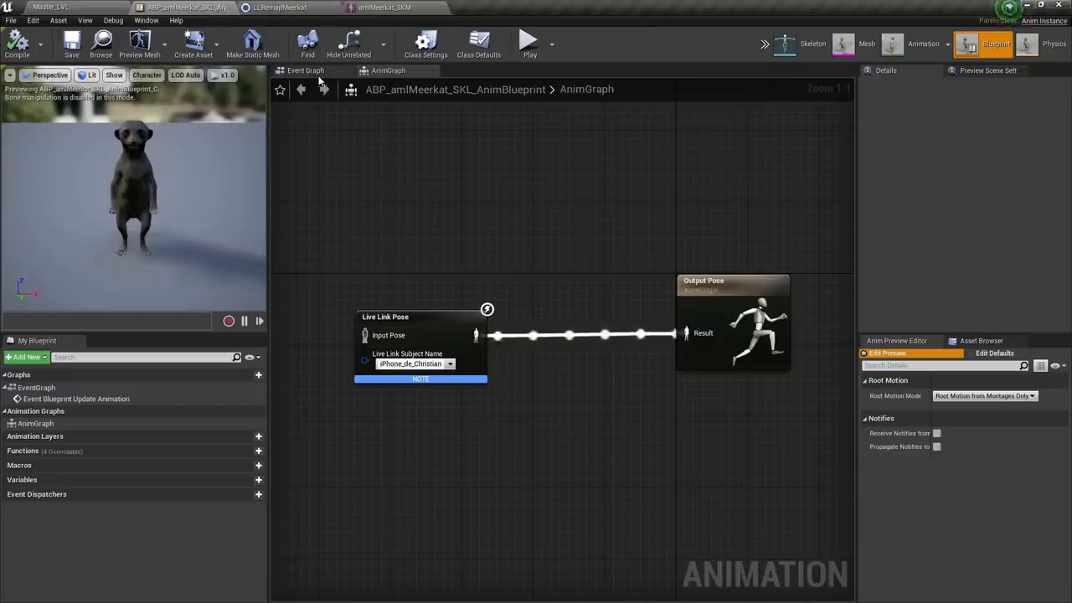
{"action": "left_click", "coordinate": [305, 70]}
{"action": "type", "text": "begin"}
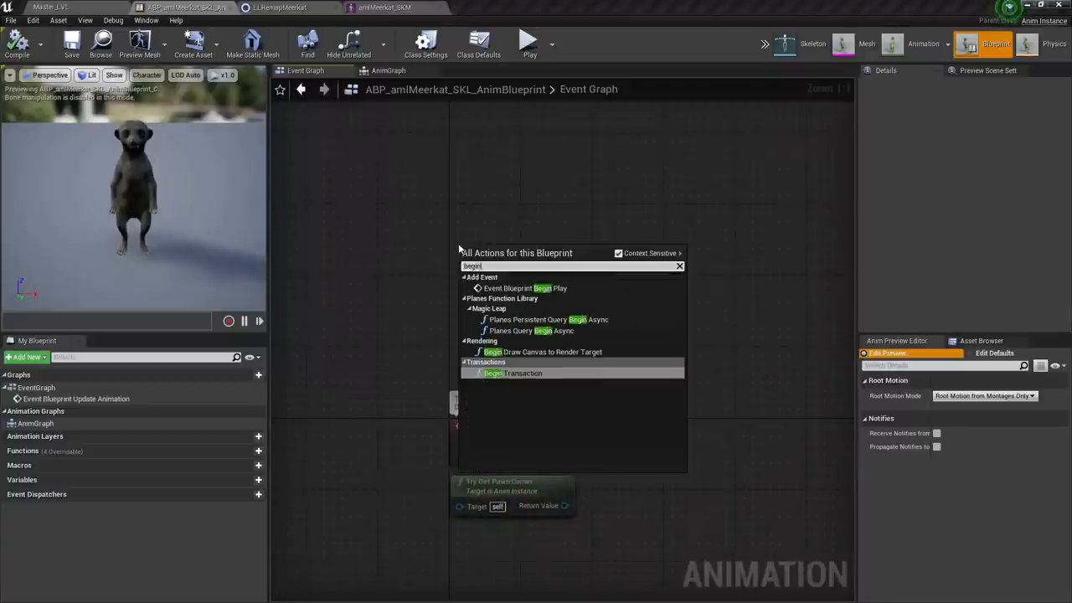
{"action": "left_click", "coordinate": [524, 288]}
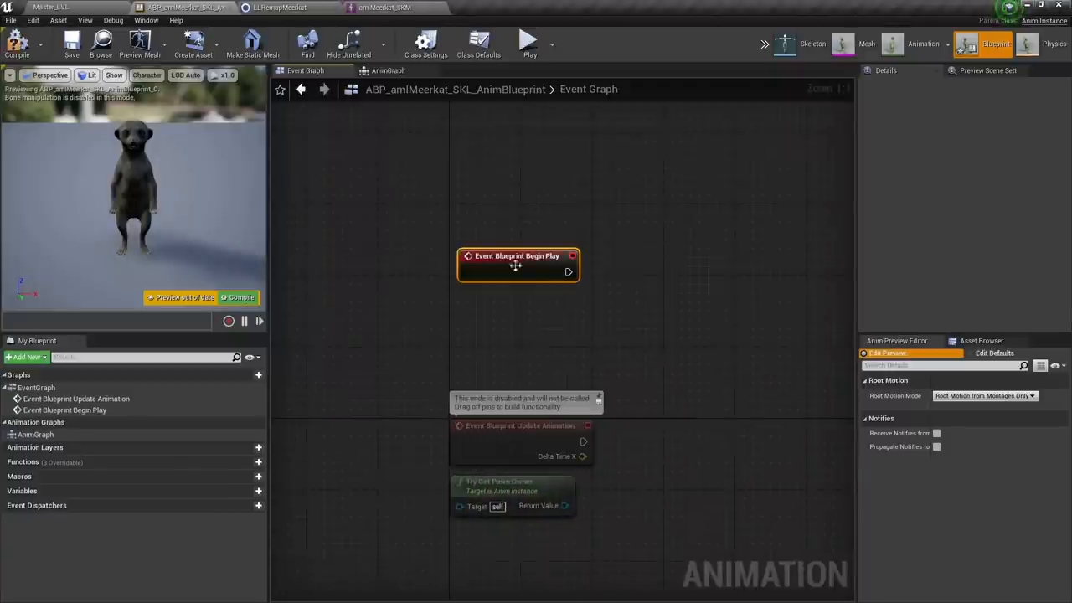
{"action": "left_click_drag", "start_coordinate": [569, 272], "coordinate": [688, 282]}
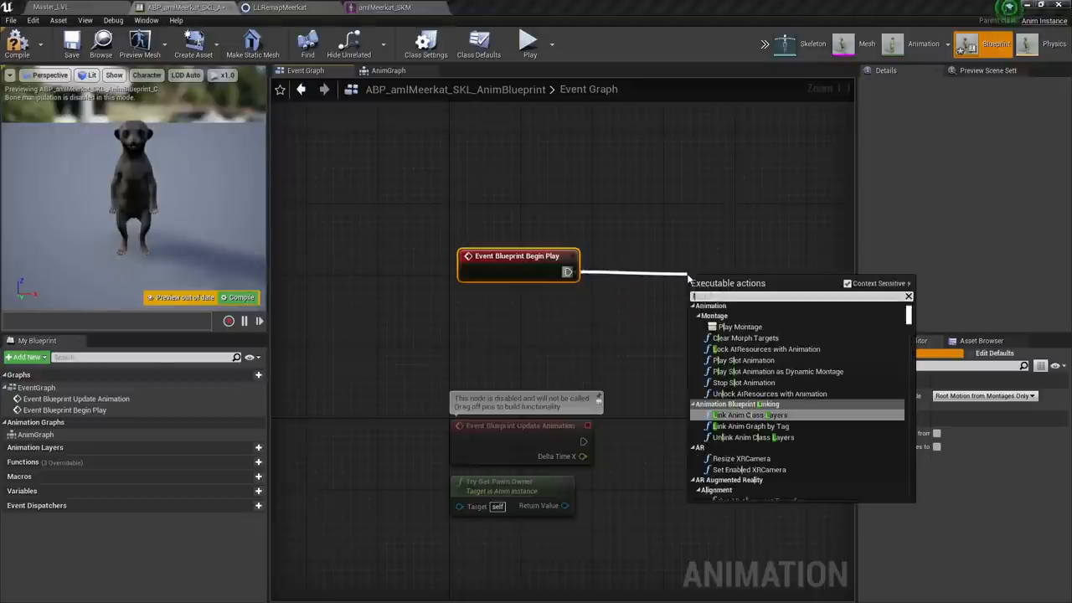
{"action": "type", "text": "live link"}
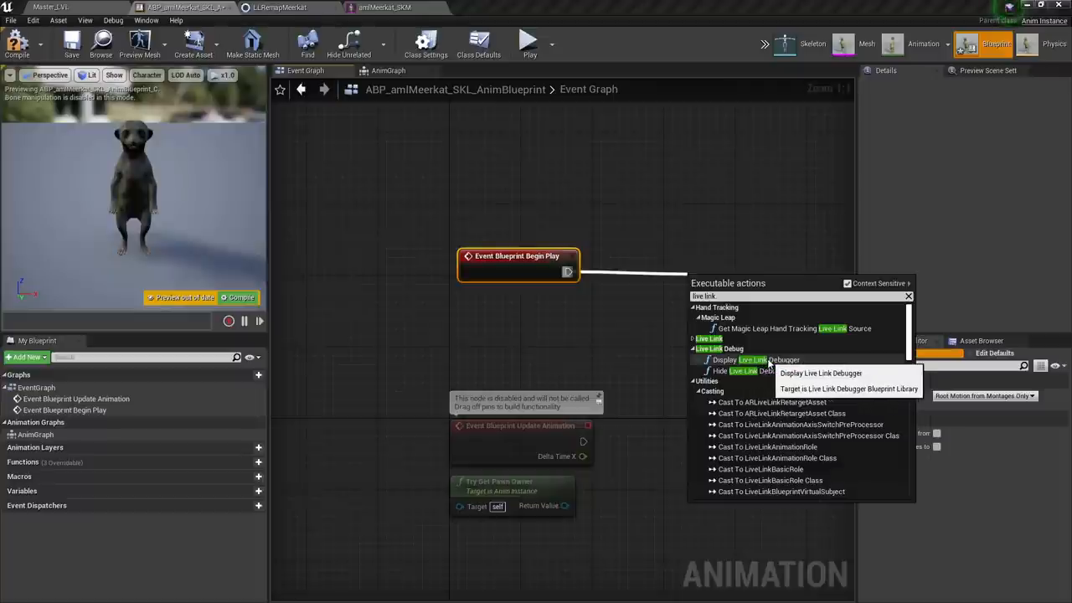
{"action": "left_click", "coordinate": [762, 358]}
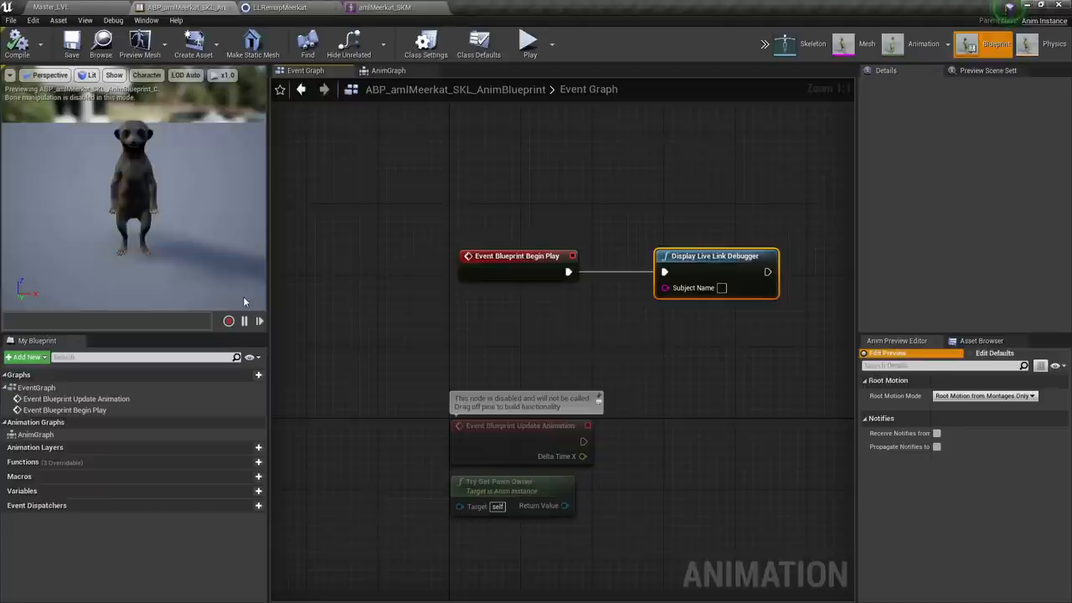
{"action": "mouse_move", "coordinate": [529, 41]}
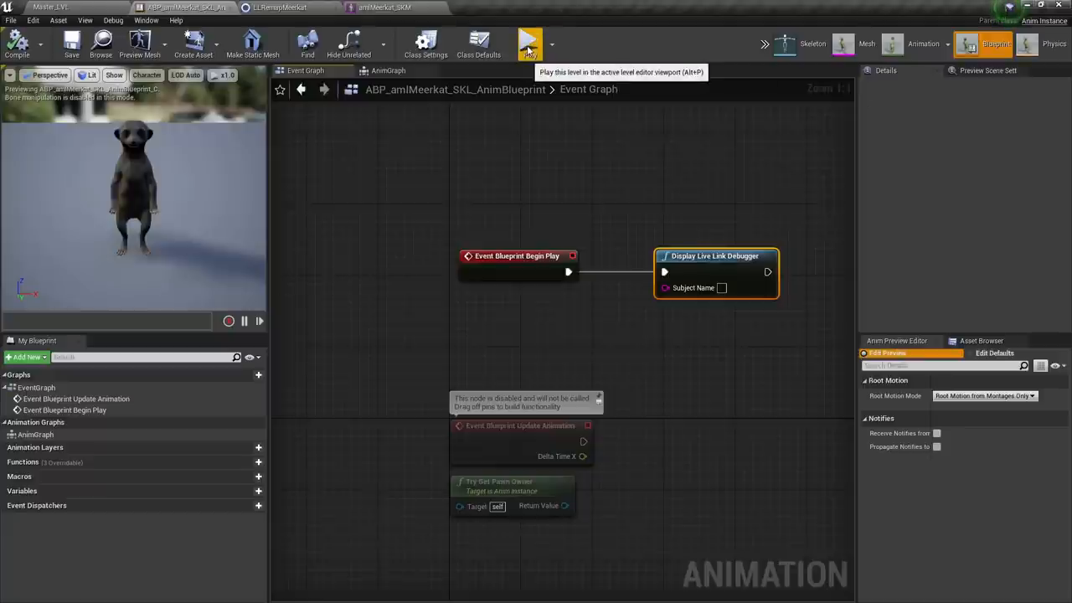
{"action": "left_click", "coordinate": [529, 41]}
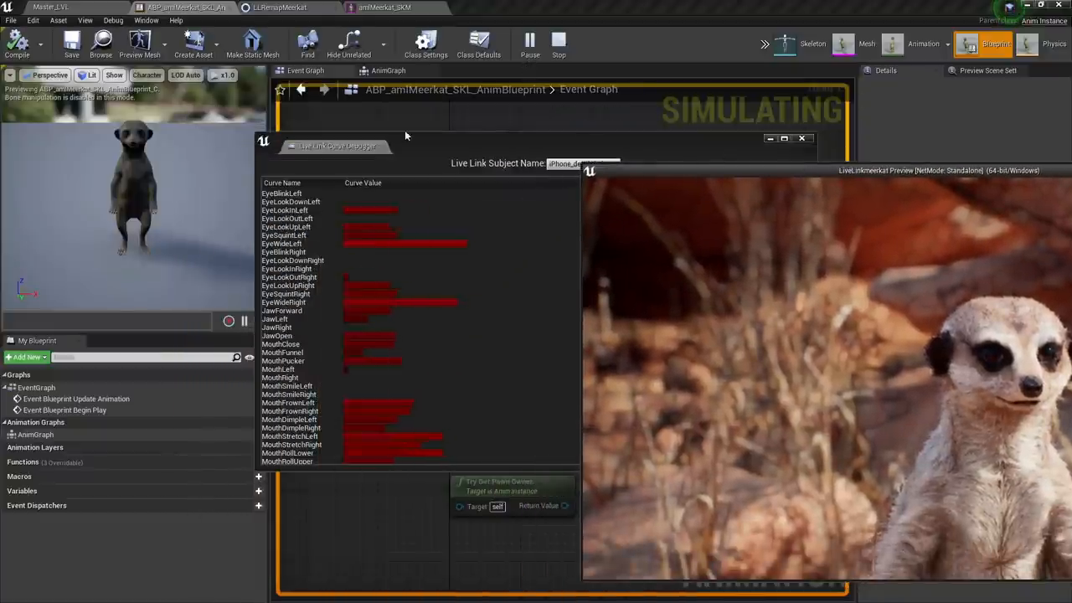
Dock the Live Link Curve Debugger with live ARKit values beside the meerkat mesh editor viewport.
{"action": "left_click", "coordinate": [801, 138]}
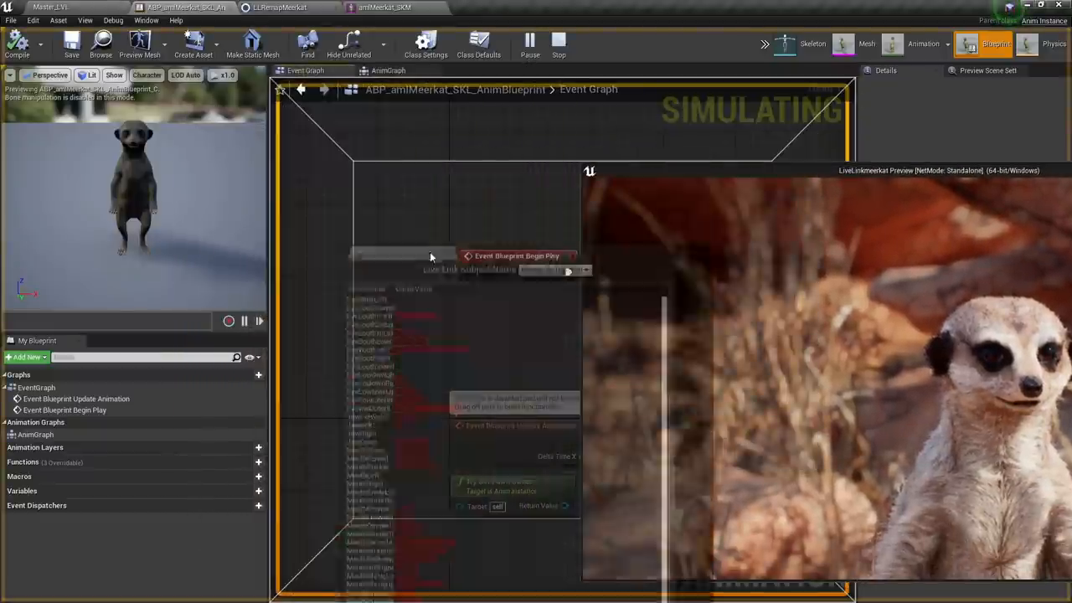
{"action": "left_click", "coordinate": [438, 7]}
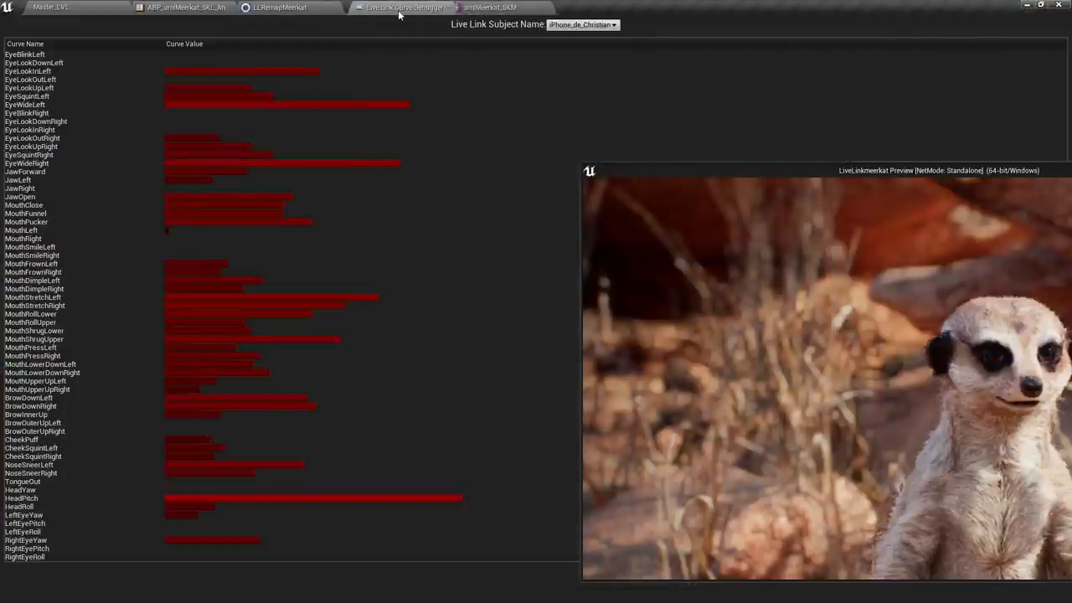
{"action": "left_click", "coordinate": [492, 7]}
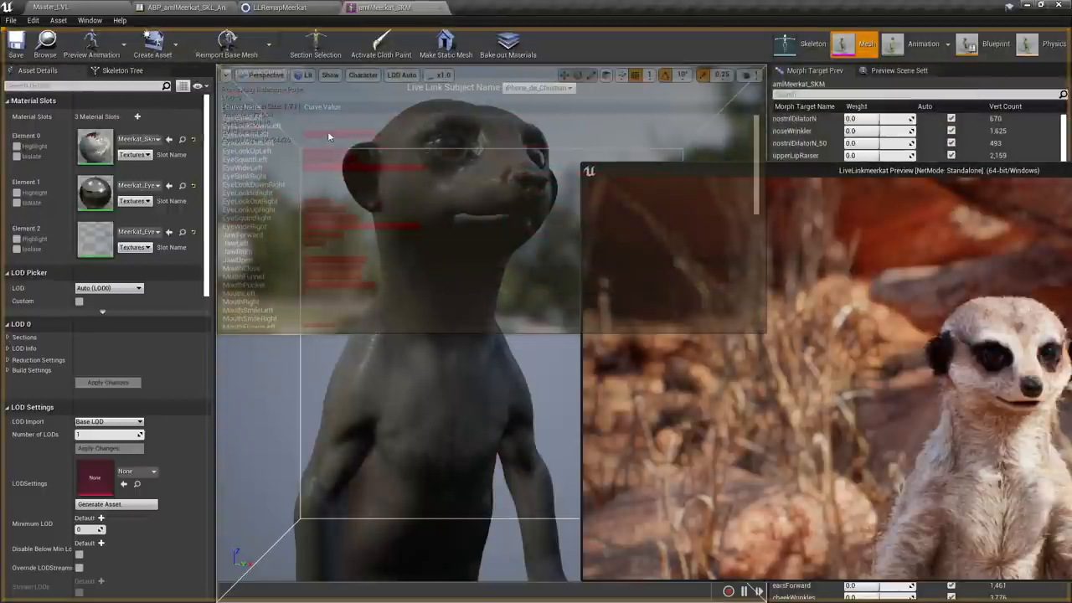
{"action": "mouse_move", "coordinate": [389, 136]}
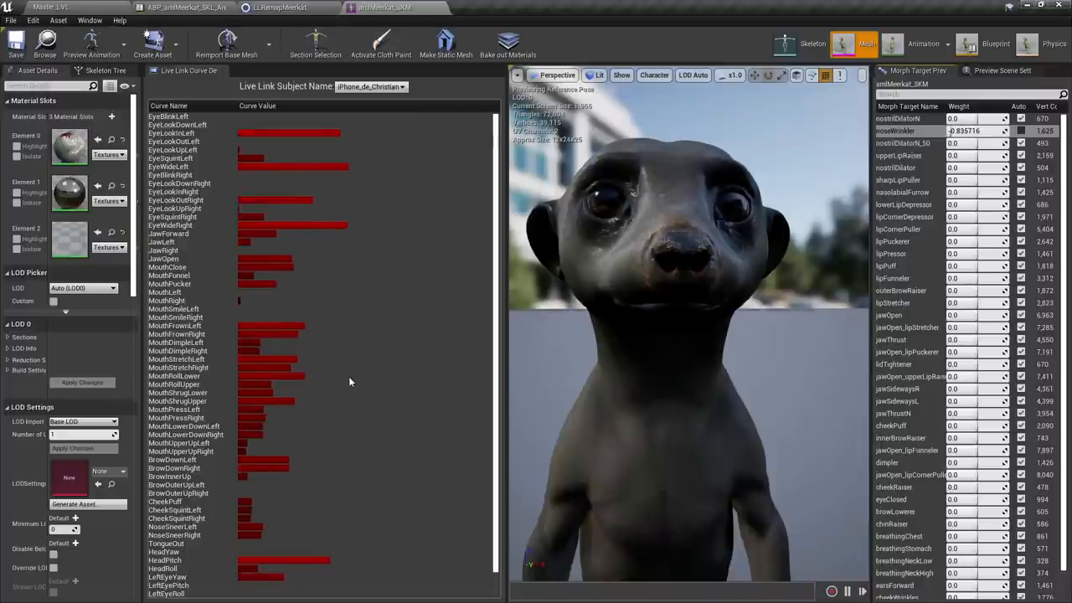
{"action": "scroll", "scroll_direction": "down", "scroll_amount": 3}
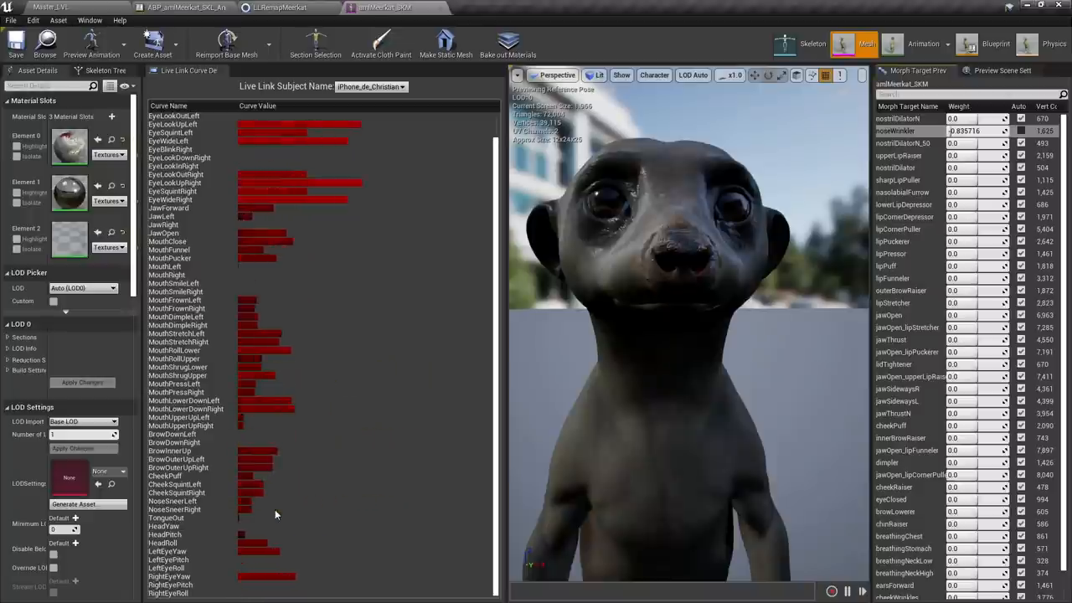
{"action": "right_click", "coordinate": [904, 131]}
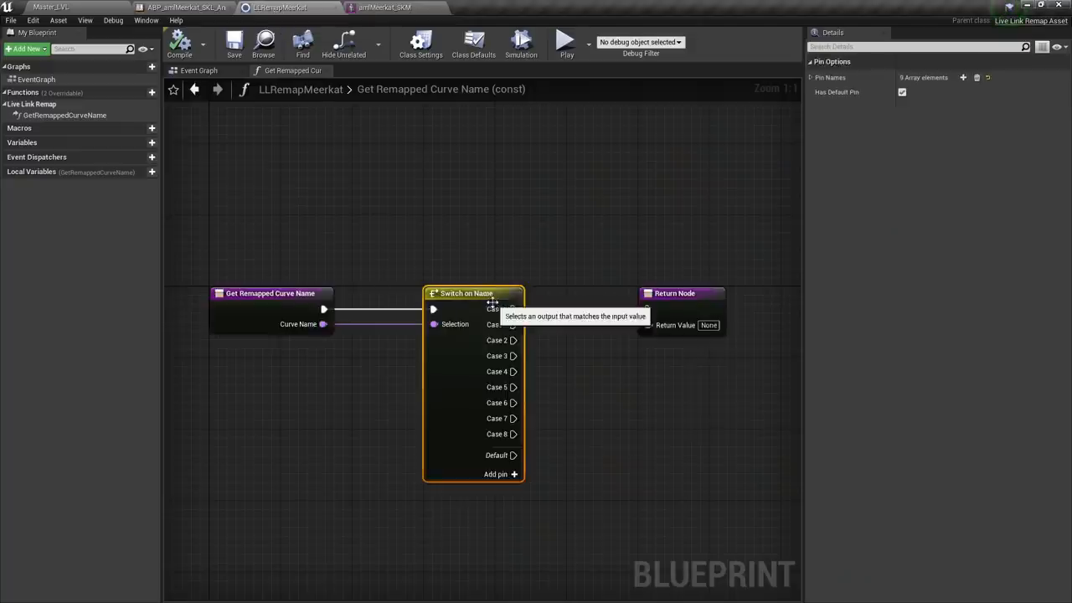
Give the Switch on Name node fourteen ARKit curve pins returning meerkat morph names plus a default.
{"action": "left_click", "coordinate": [810, 77]}
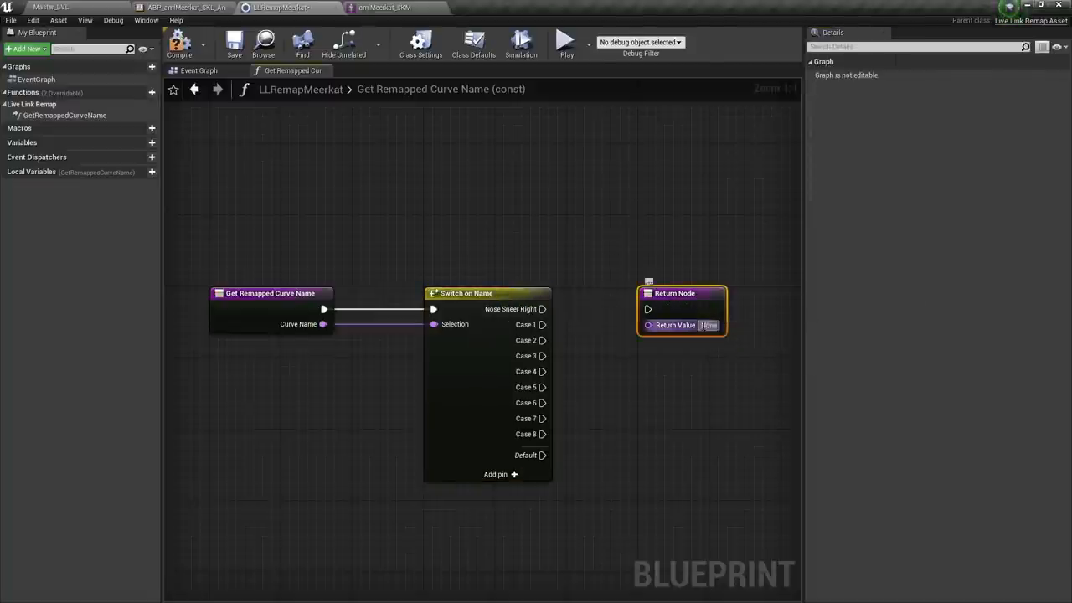
{"action": "mouse_move", "coordinate": [706, 325]}
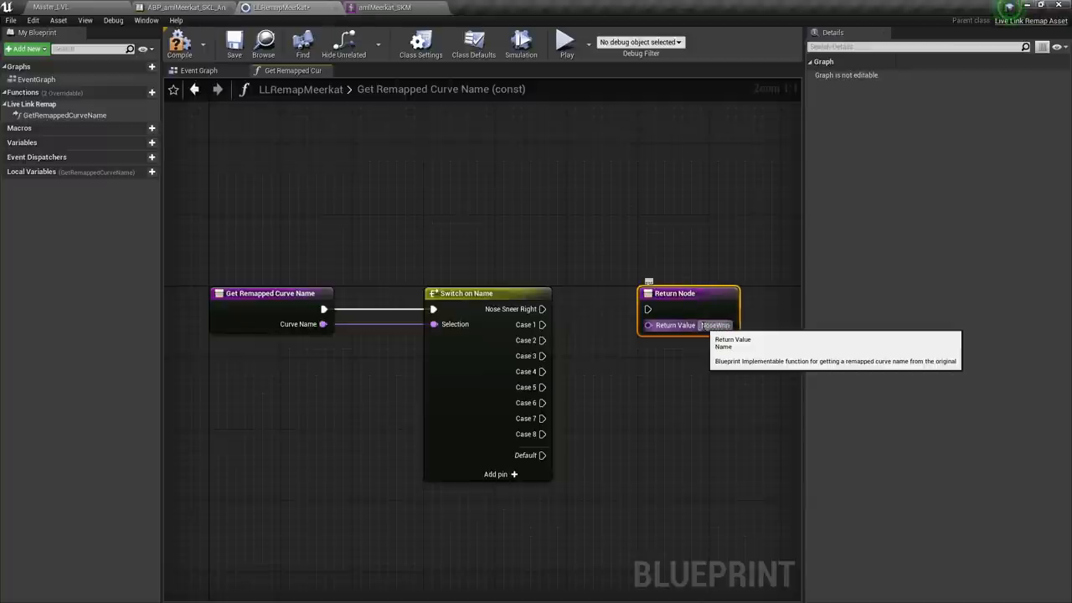
{"action": "mouse_move", "coordinate": [633, 211]}
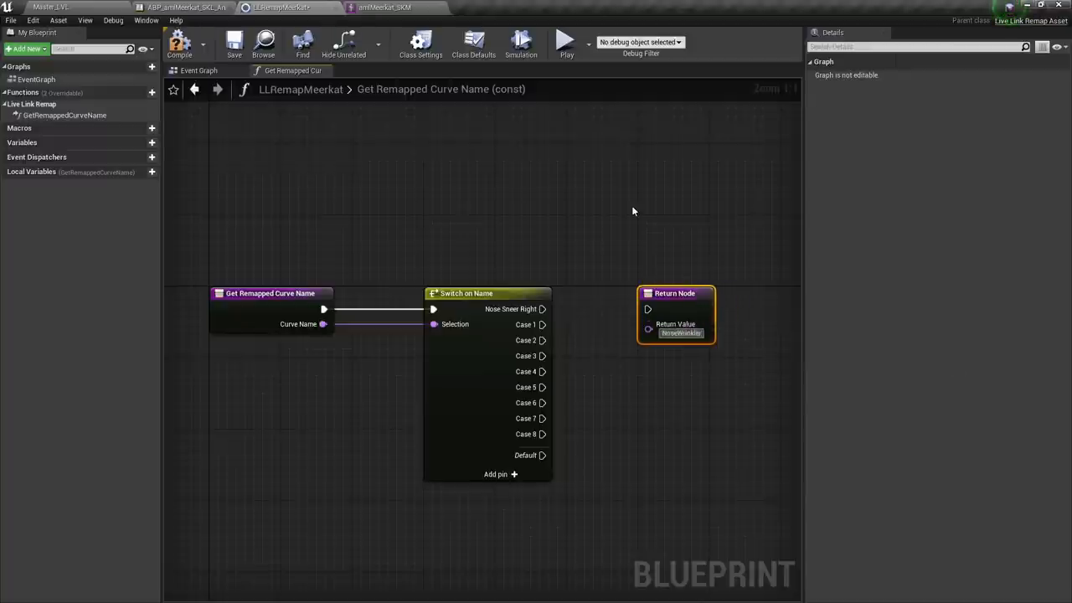
{"action": "mouse_move", "coordinate": [683, 301]}
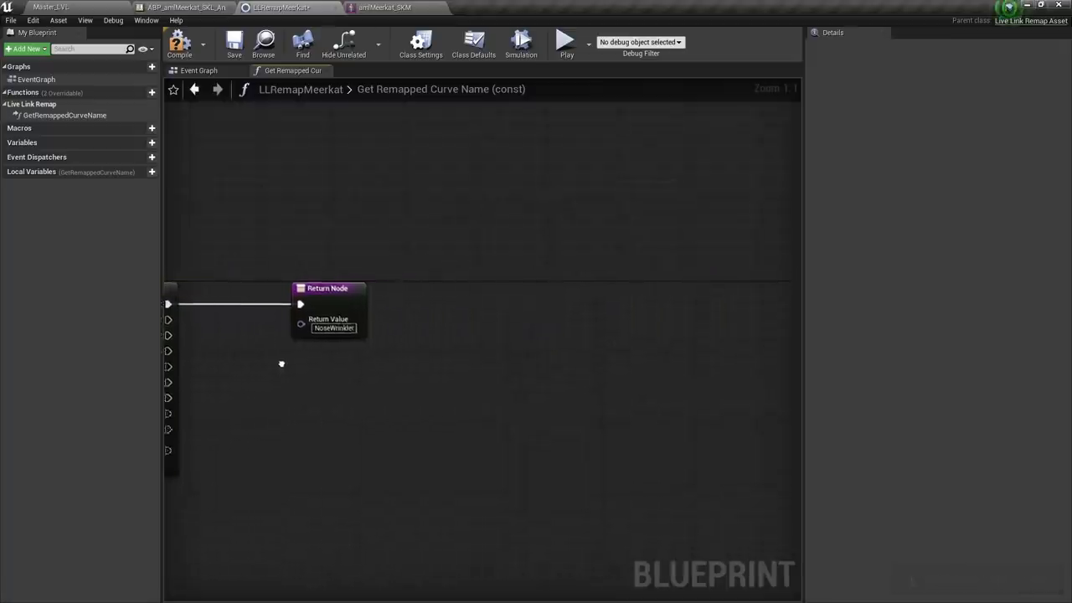
{"action": "scroll", "scroll_direction": "down", "scroll_amount": 3}
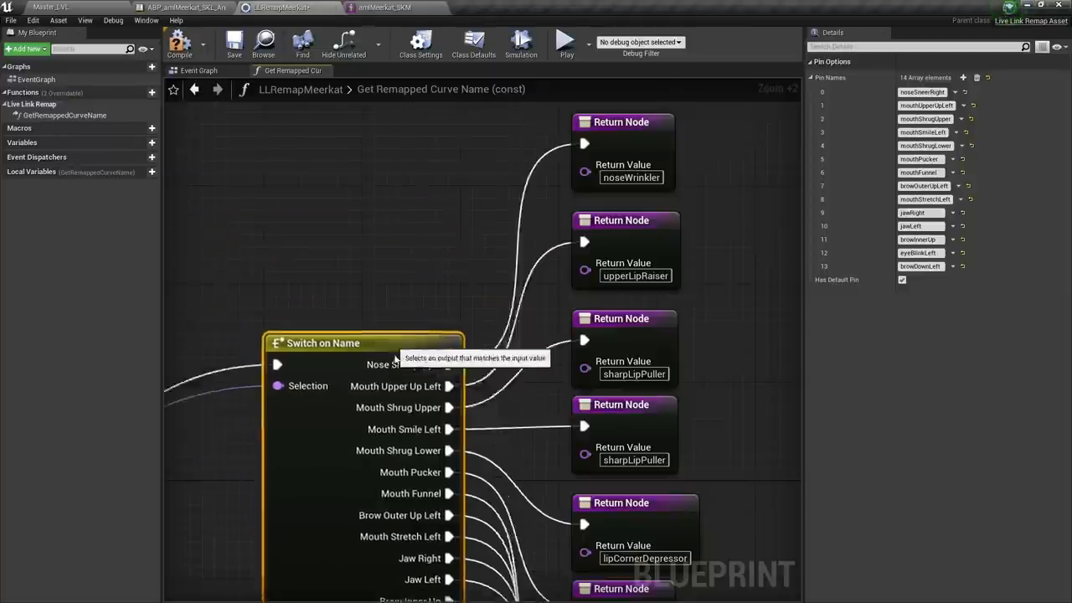
{"action": "scroll", "scroll_direction": "down", "scroll_amount": 3}
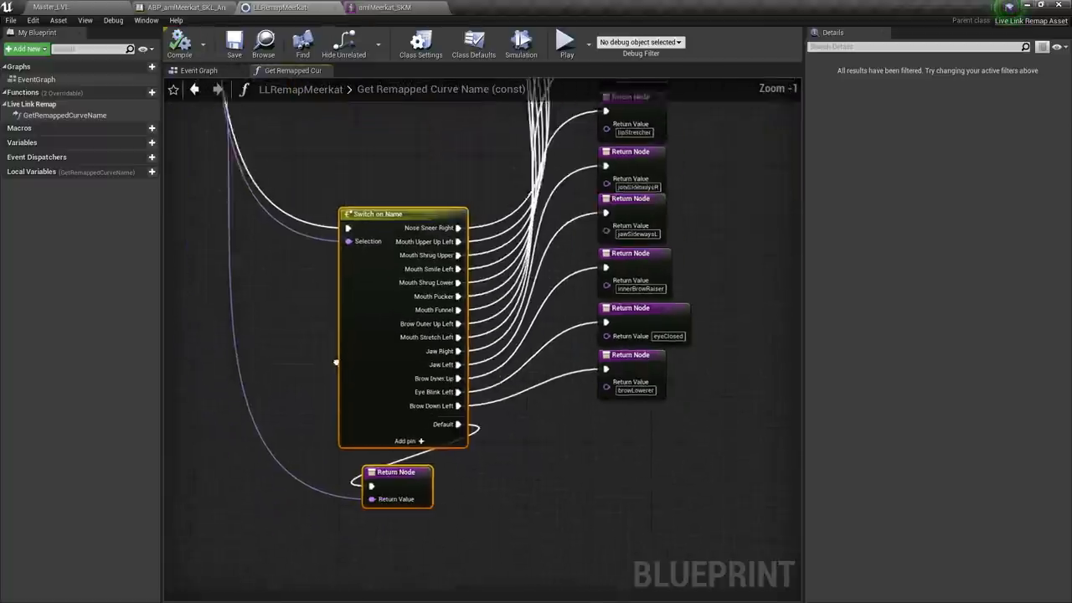
{"action": "scroll", "scroll_direction": "down", "scroll_amount": 3}
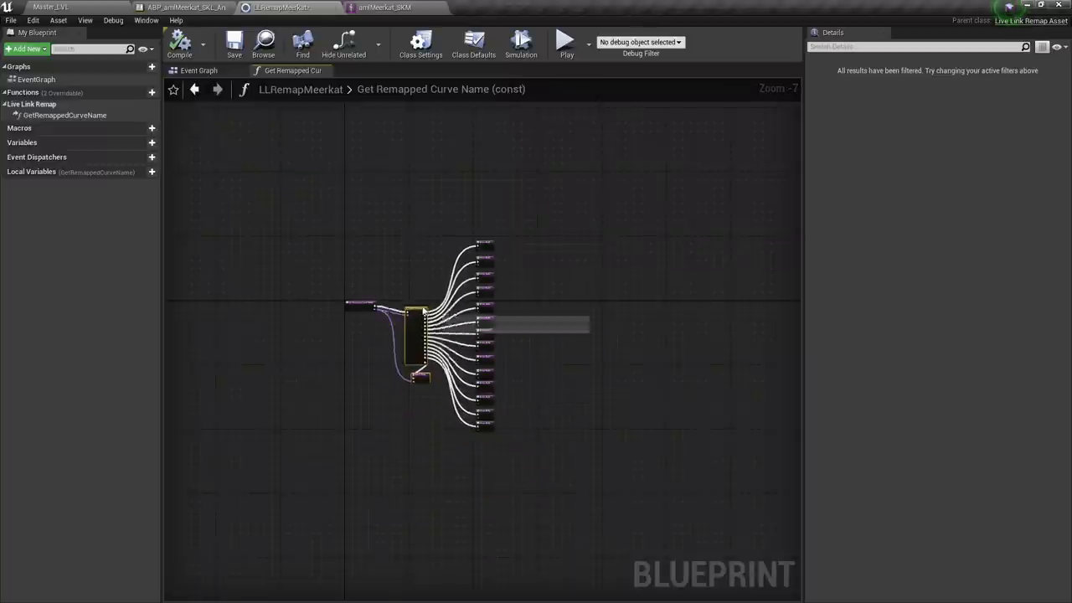
{"action": "left_click", "coordinate": [179, 42]}
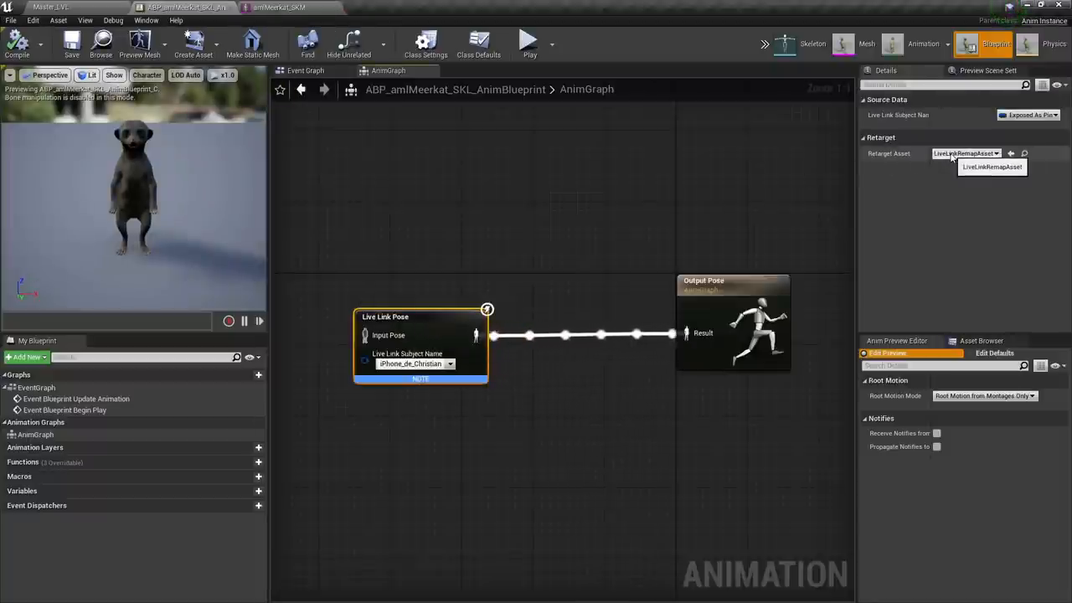
Assign LLRemapMeerkat as the Live Link Pose node's Retarget Asset.
{"action": "left_click", "coordinate": [435, 325]}
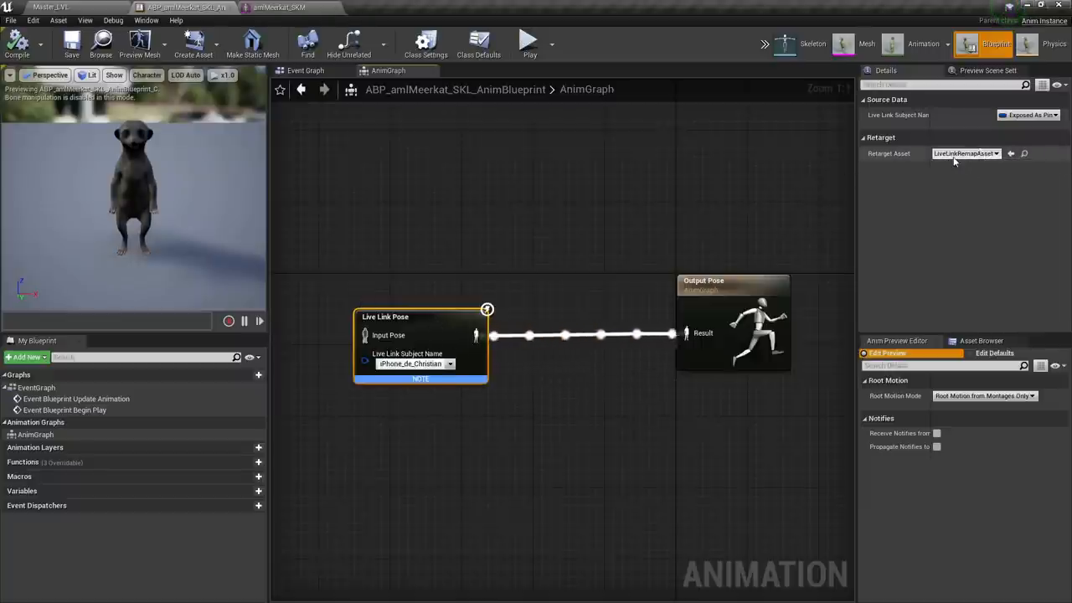
{"action": "left_click", "coordinate": [964, 154]}
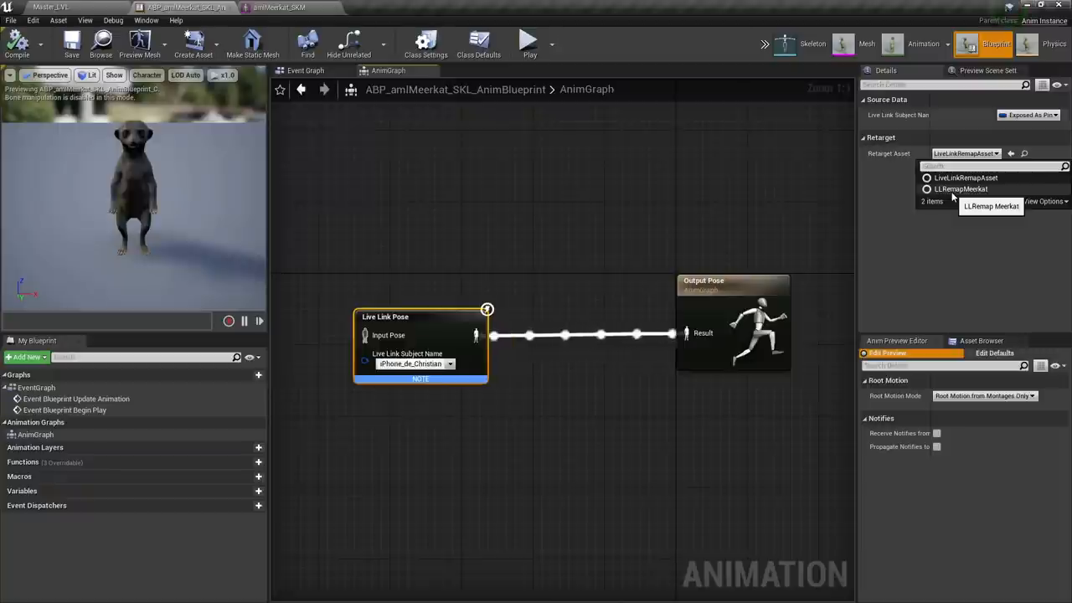
{"action": "left_click", "coordinate": [961, 188]}
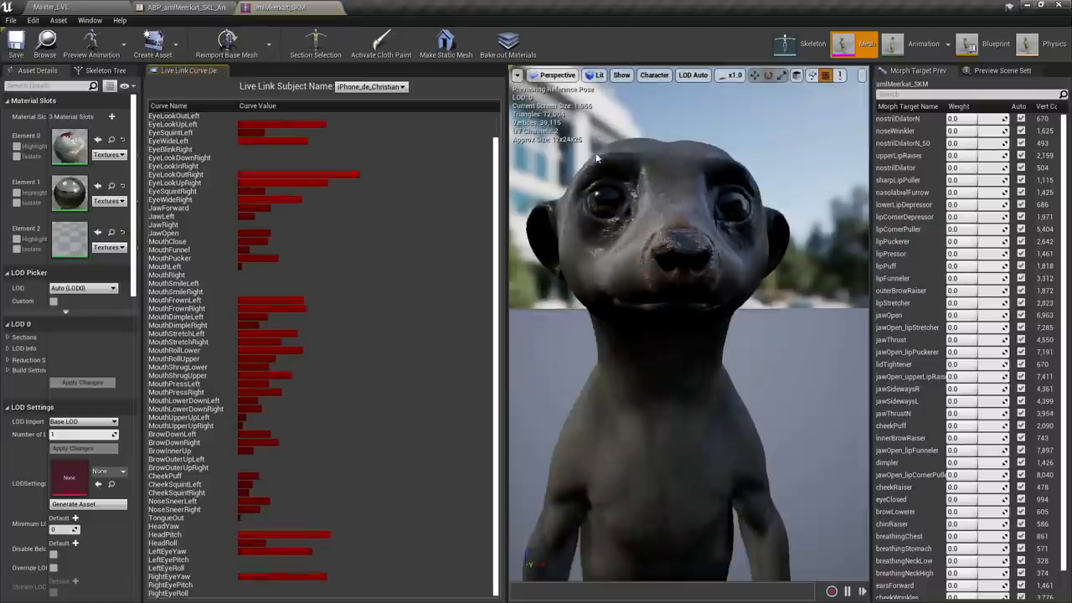
{"action": "mouse_move", "coordinate": [226, 44]}
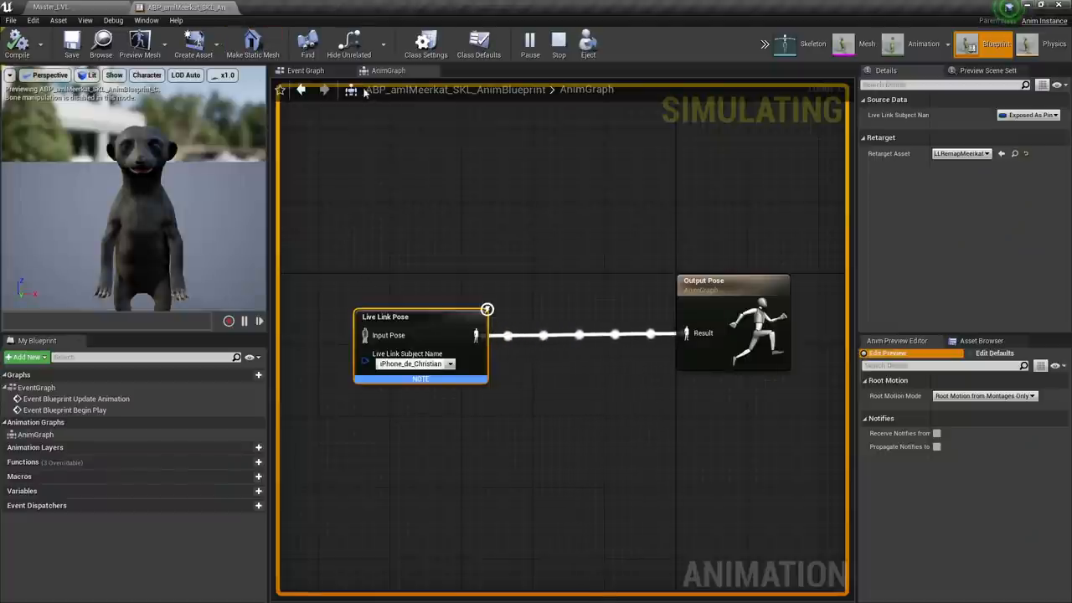
Delete the Display Live Link Debugger node from the Event Graph and test with Play in the level.
{"action": "left_click", "coordinate": [305, 71]}
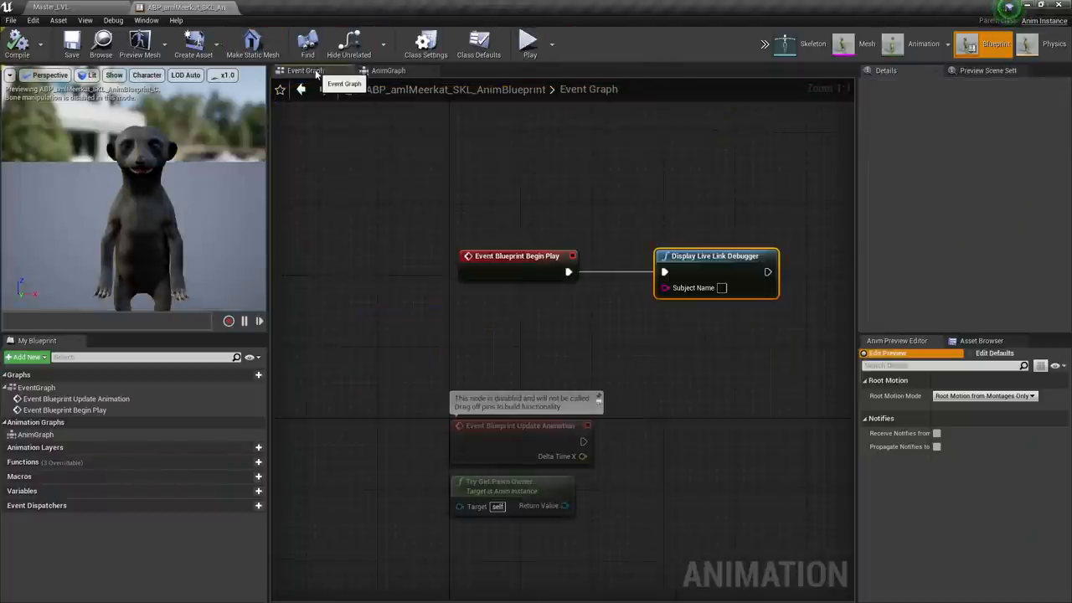
{"action": "key", "text": "Delete"}
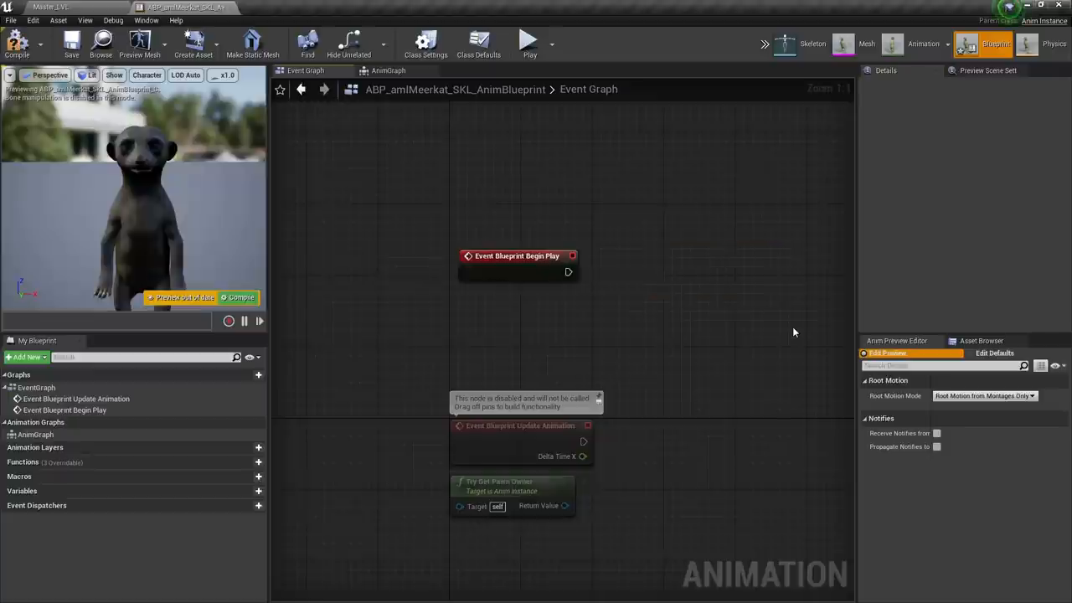
{"action": "left_click", "coordinate": [241, 298]}
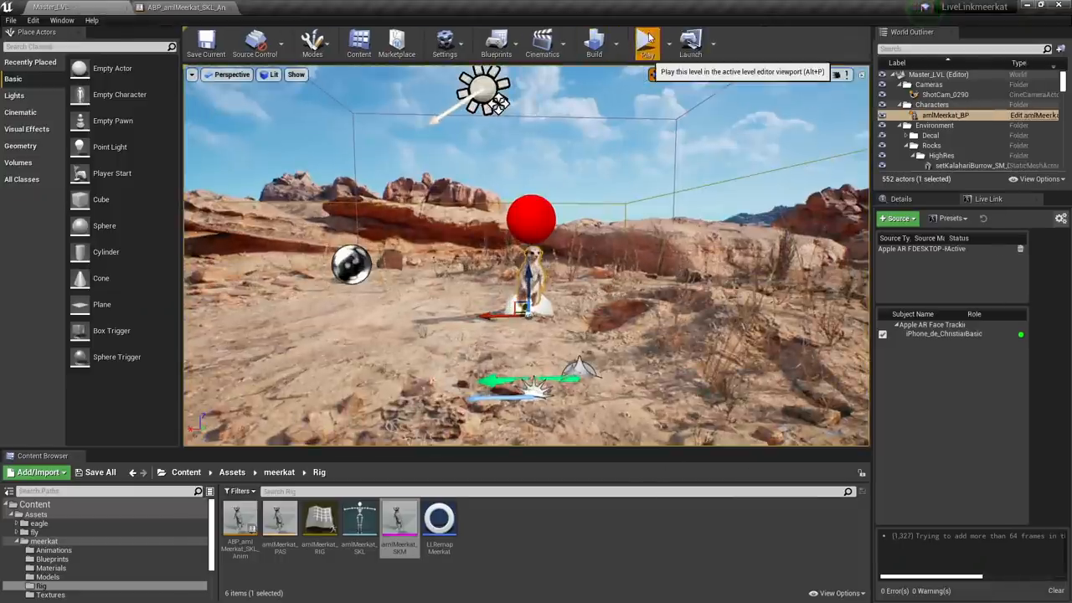
{"action": "left_click", "coordinate": [646, 42]}
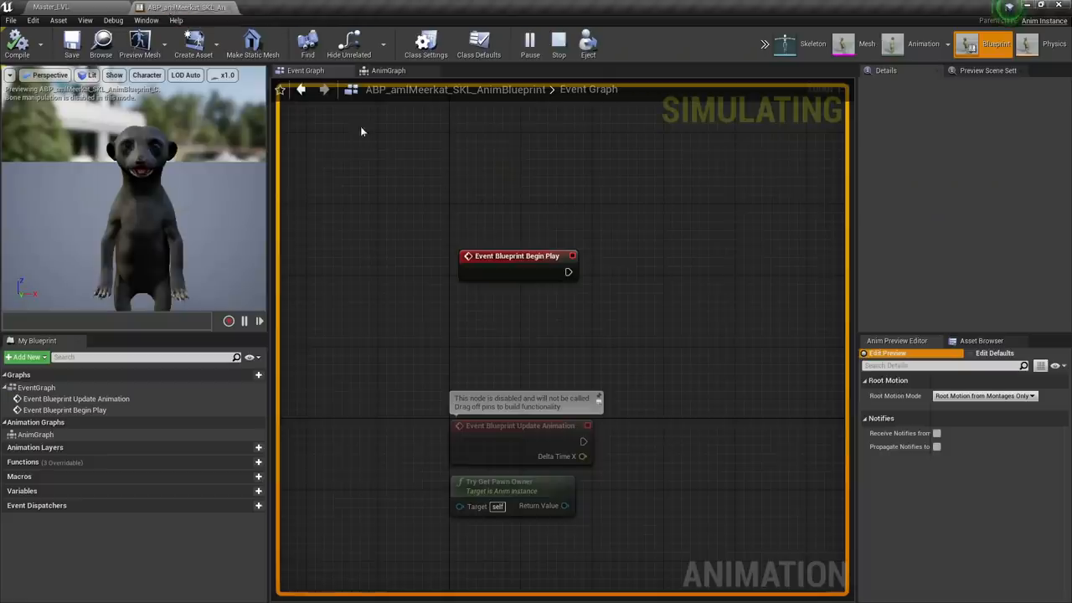
Add a Transform (Modify) Bone node to the AnimGraph after the Live Link pose.
{"action": "left_click", "coordinate": [388, 70]}
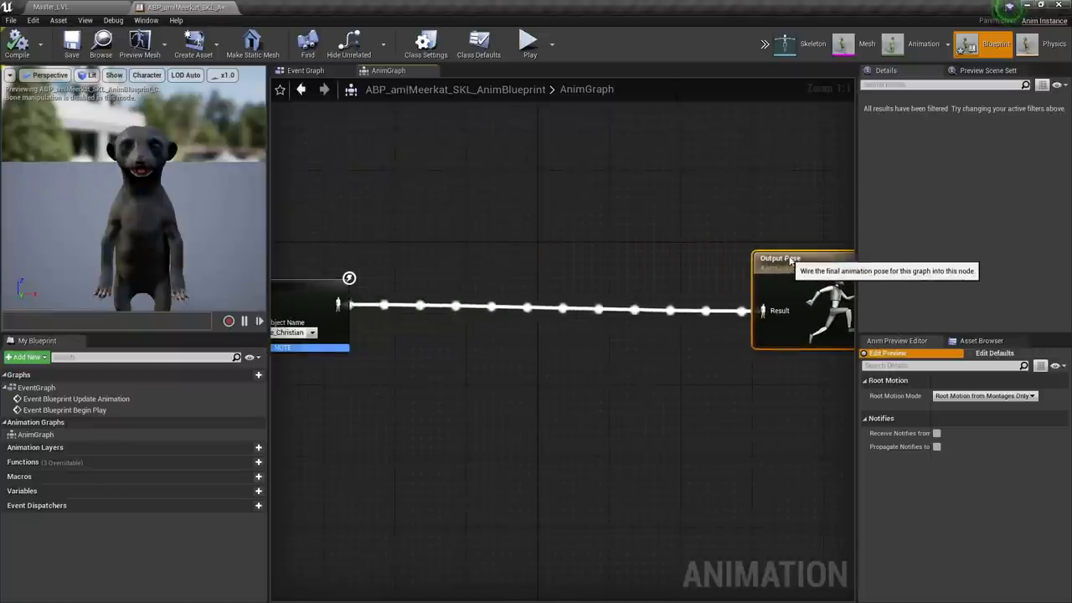
{"action": "right_click", "coordinate": [536, 377]}
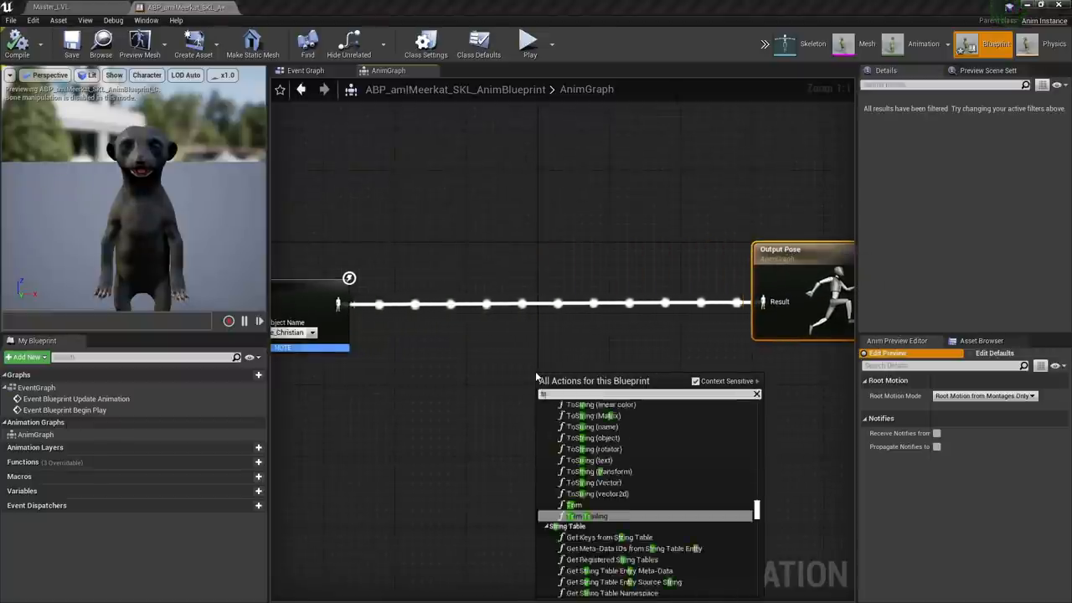
{"action": "type", "text": "transform modif"}
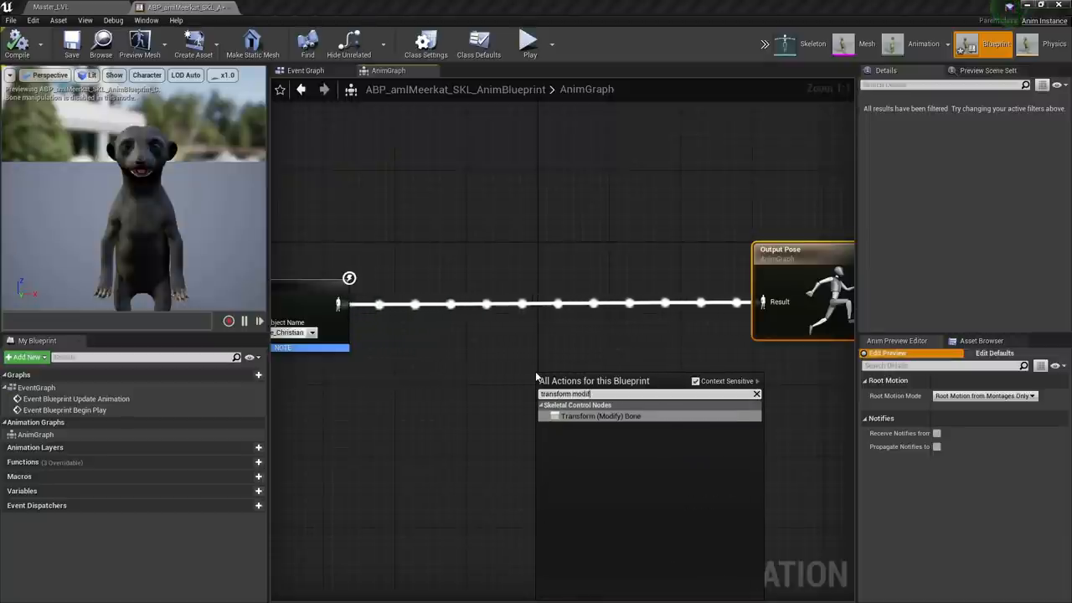
{"action": "left_click", "coordinate": [599, 415]}
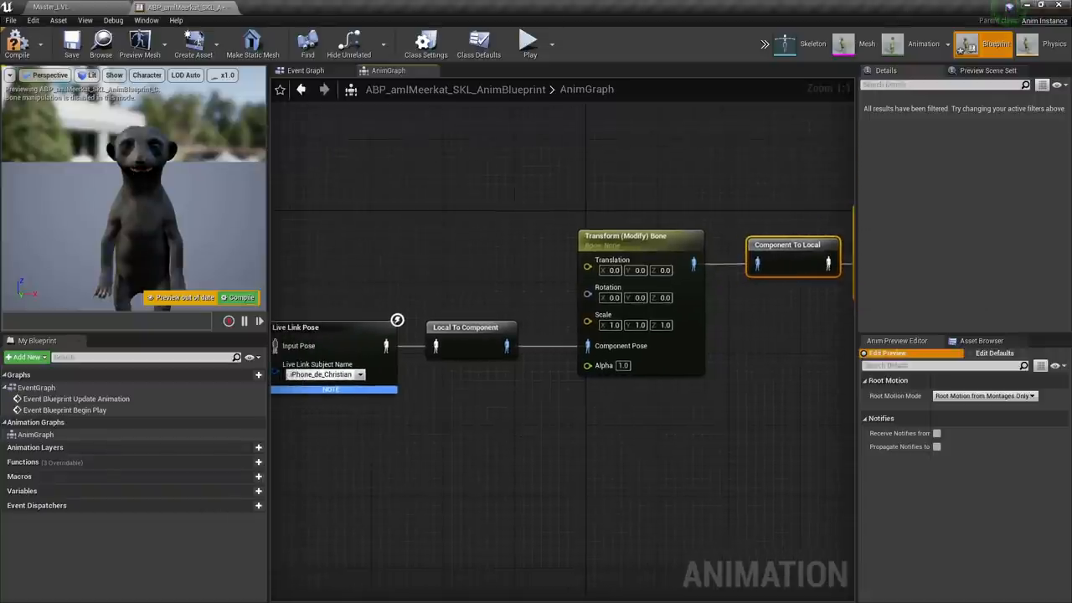
Target the head bone and expose only Rotation as a pin, not translation or scale.
{"action": "left_click", "coordinate": [961, 114]}
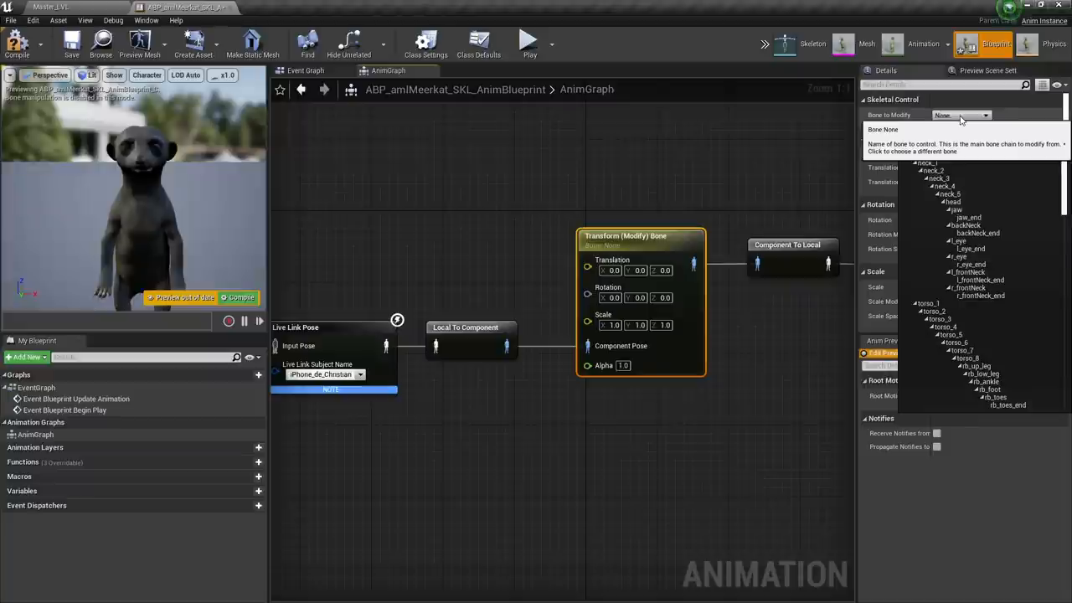
{"action": "left_click", "coordinate": [961, 113]}
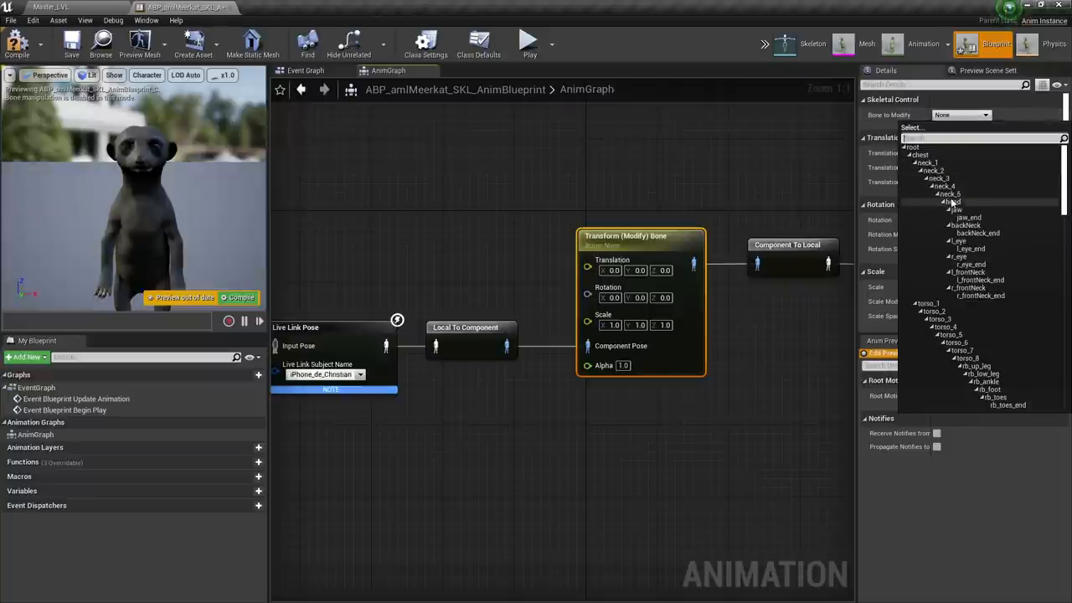
{"action": "mouse_move", "coordinate": [952, 205]}
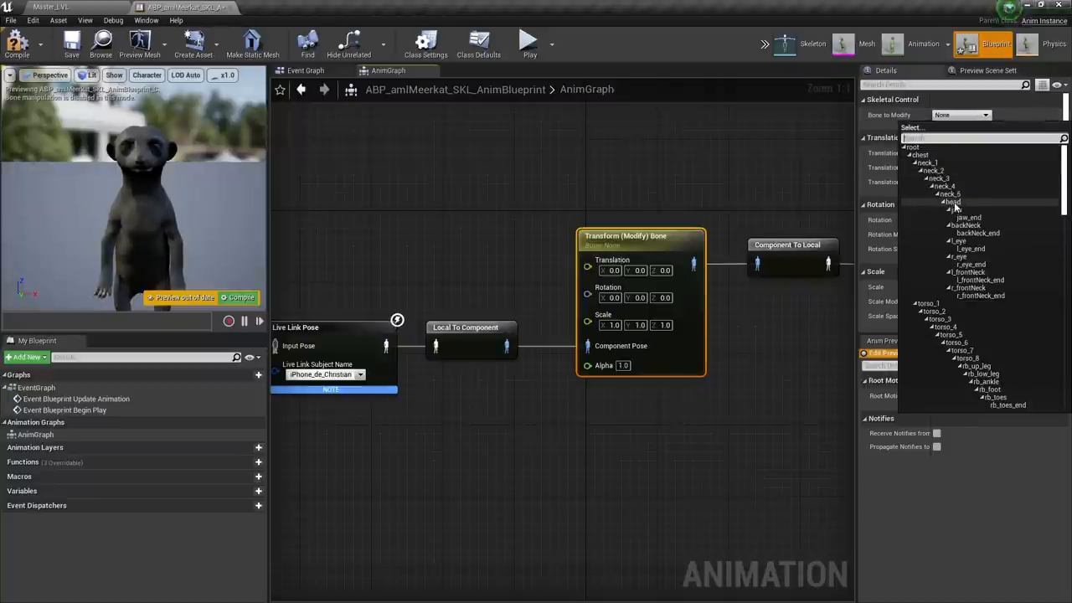
{"action": "left_click", "coordinate": [951, 201]}
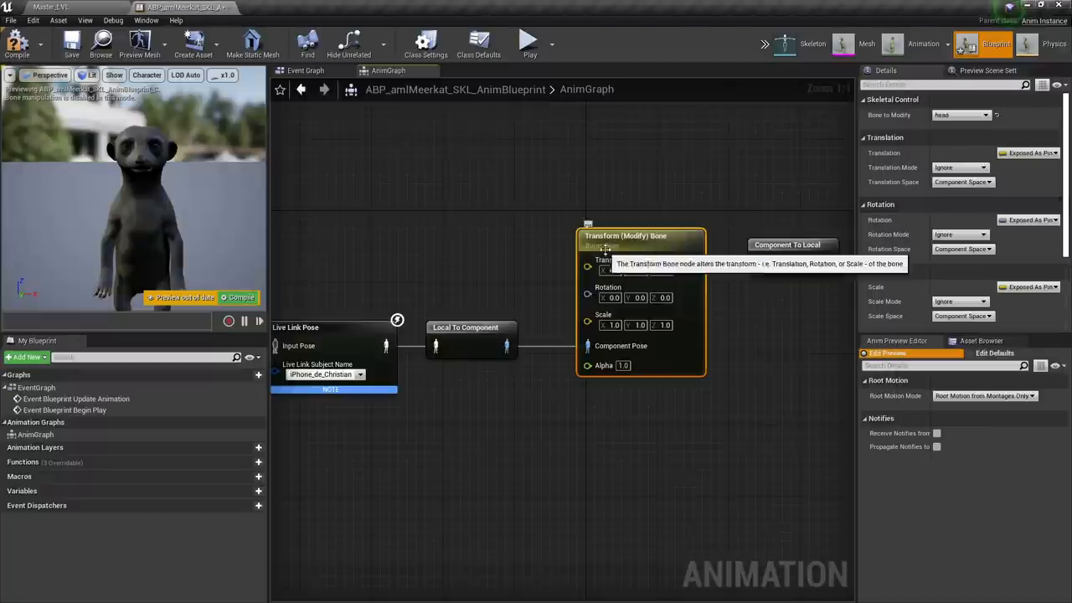
{"action": "left_click", "coordinate": [1031, 153]}
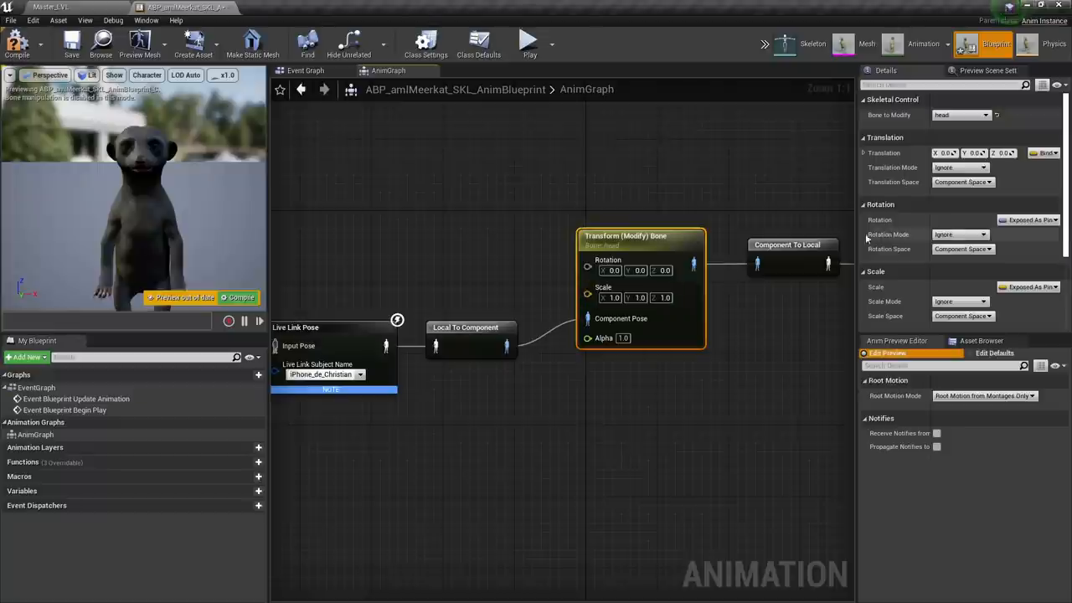
{"action": "left_click", "coordinate": [1031, 287]}
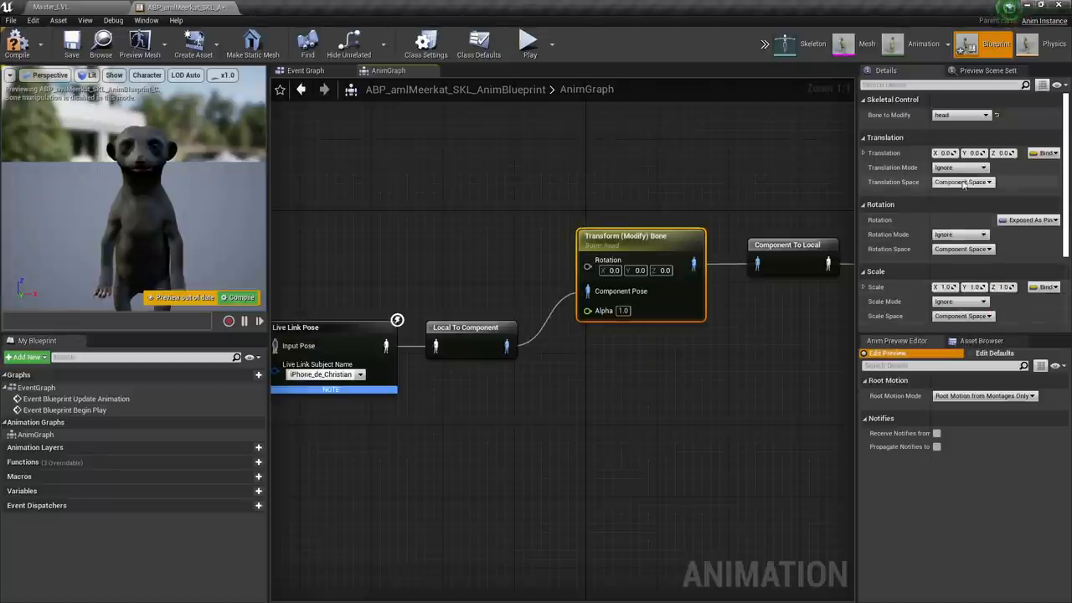
{"action": "mouse_move", "coordinate": [962, 301]}
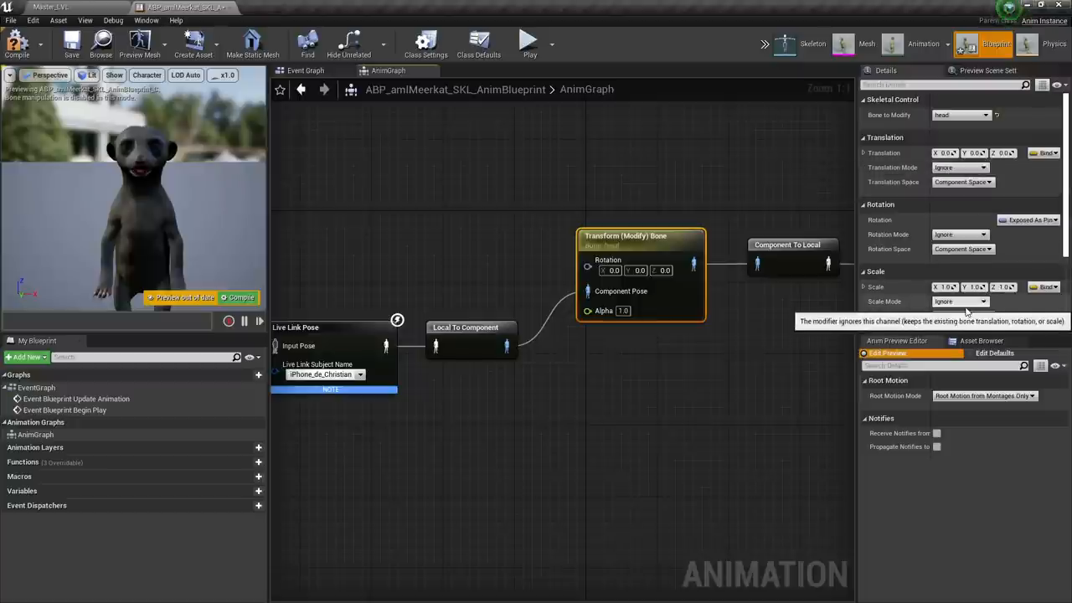
{"action": "left_click", "coordinate": [958, 234]}
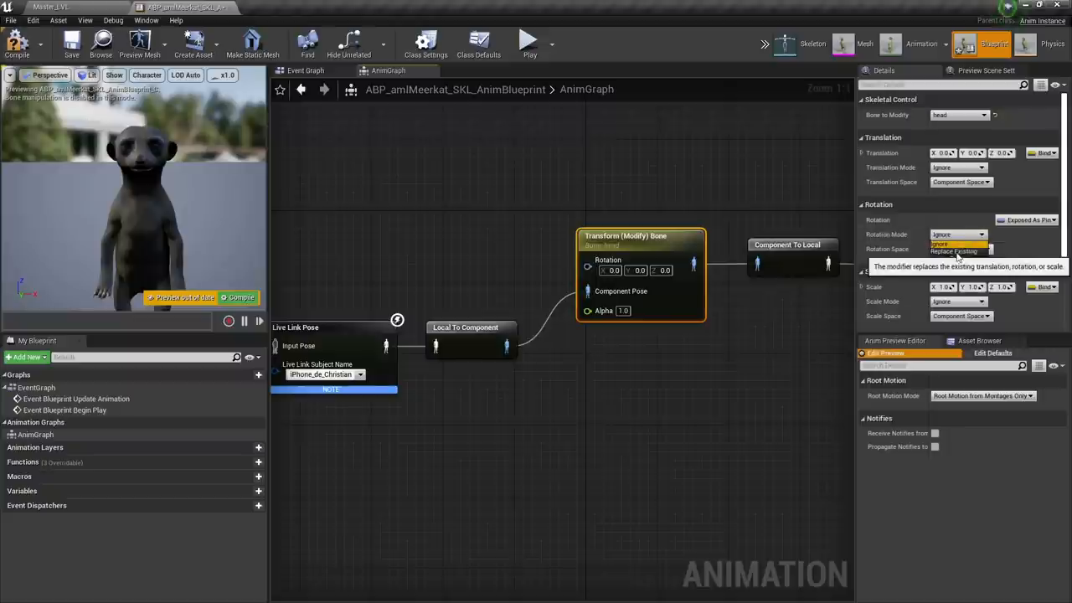
{"action": "mouse_move", "coordinate": [951, 257]}
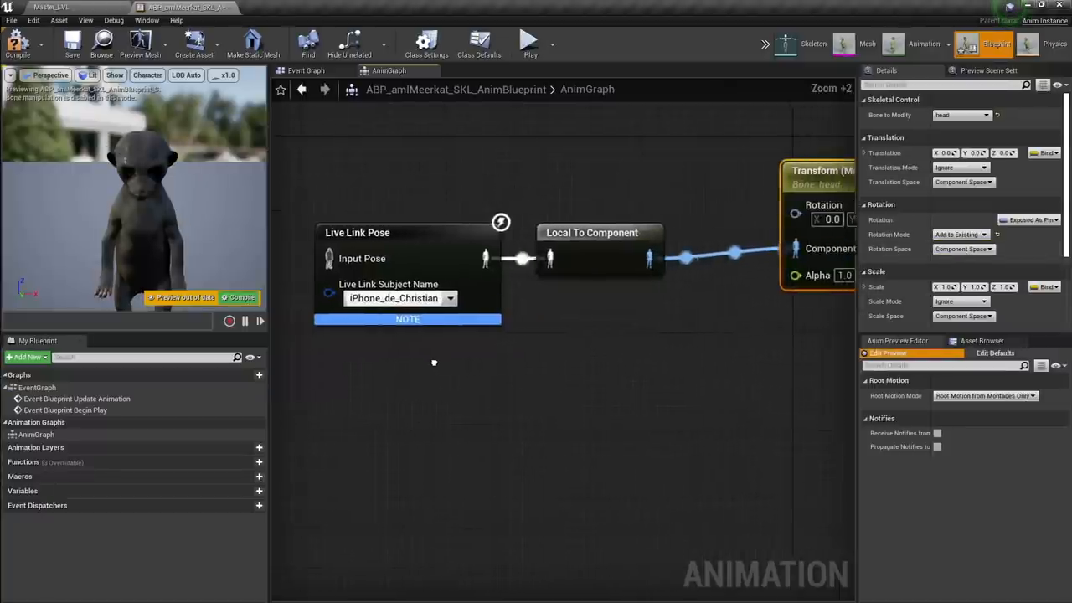
Add Get Curve Value nodes for HeadYaw, HeadRoll and HeadPitch feeding a Make Rotator for the head.
{"action": "right_click", "coordinate": [432, 362]}
{"action": "type", "text": "get curve value"}
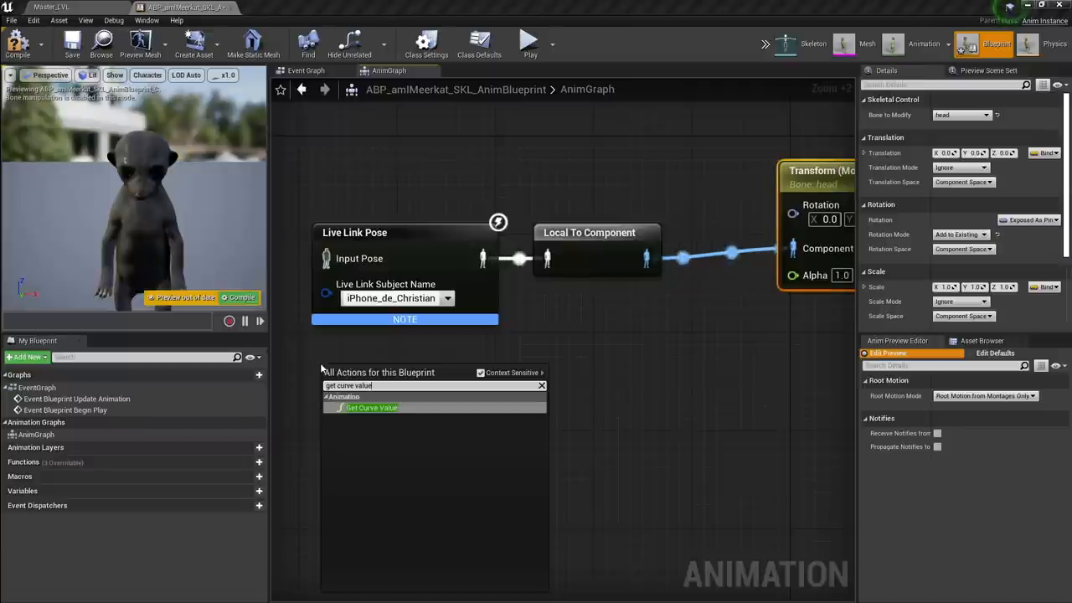
{"action": "left_click", "coordinate": [372, 406]}
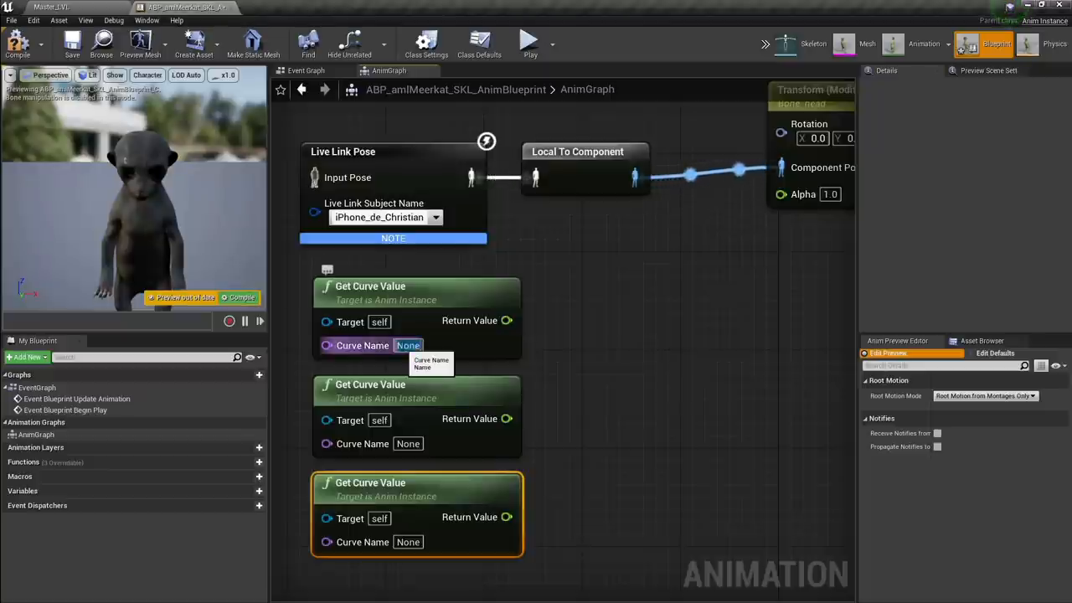
{"action": "type", "text": "HeadYaw"}
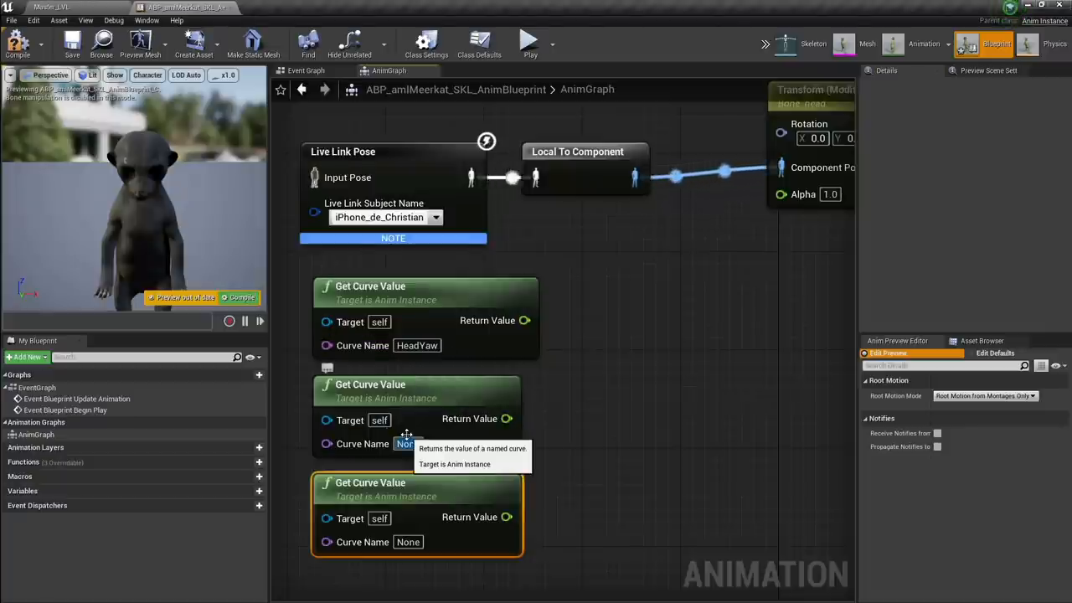
{"action": "type", "text": "Hea"}
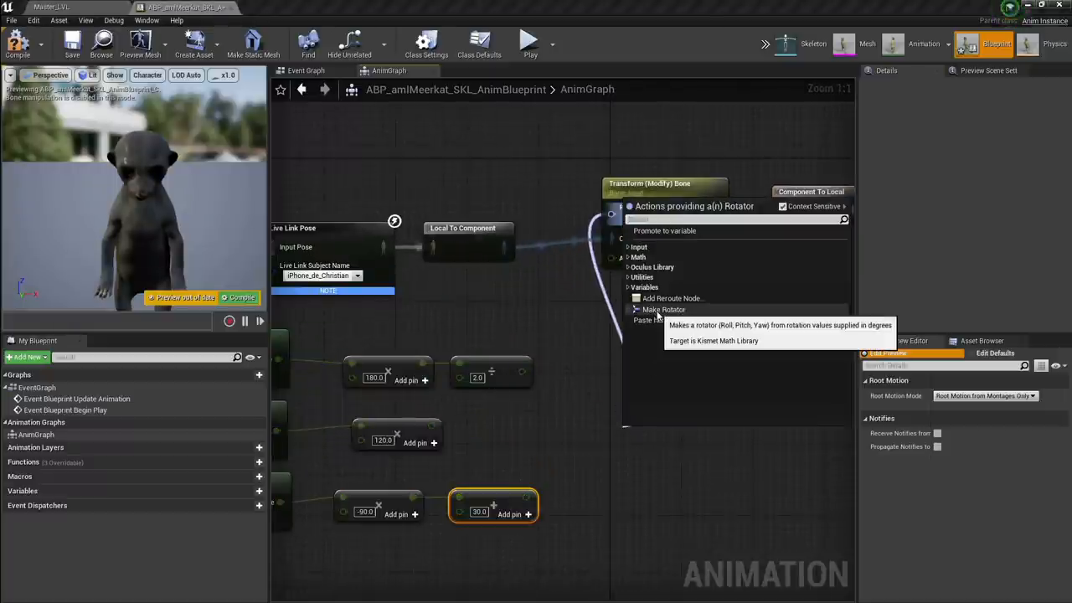
{"action": "left_click", "coordinate": [663, 308]}
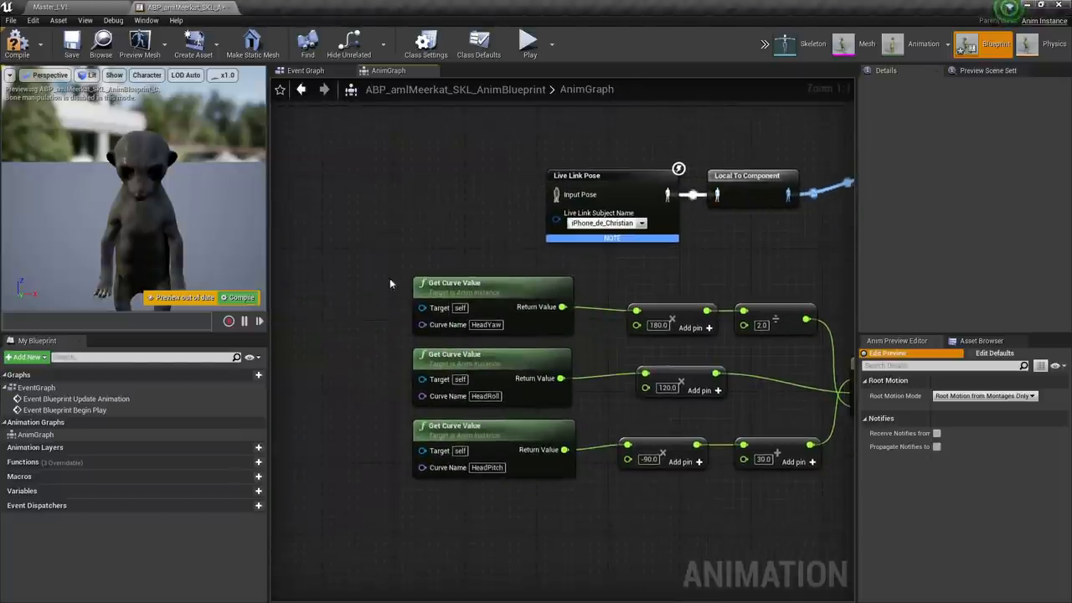
{"action": "mouse_move", "coordinate": [461, 318]}
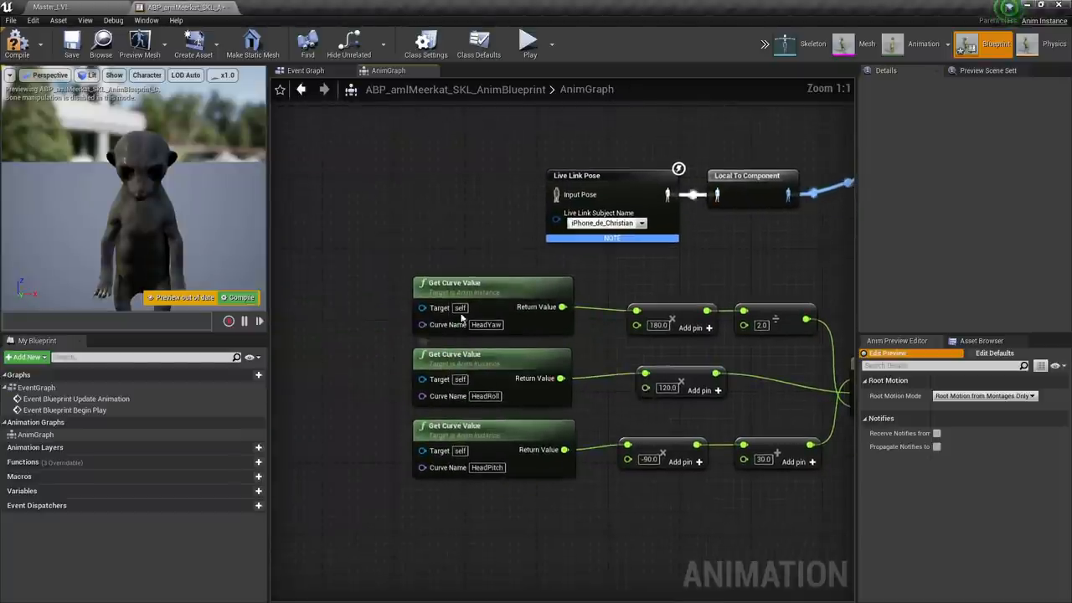
{"action": "mouse_move", "coordinate": [529, 384]}
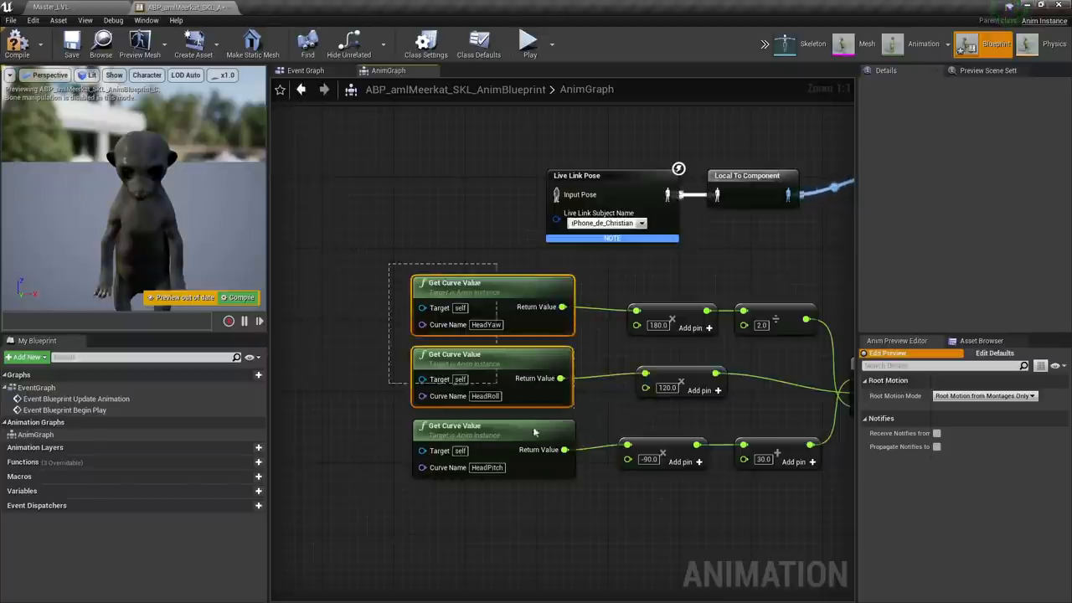
Show the Head curves in the Anim Curves panel and compile so the meerkat's head turns.
{"action": "left_click", "coordinate": [147, 20]}
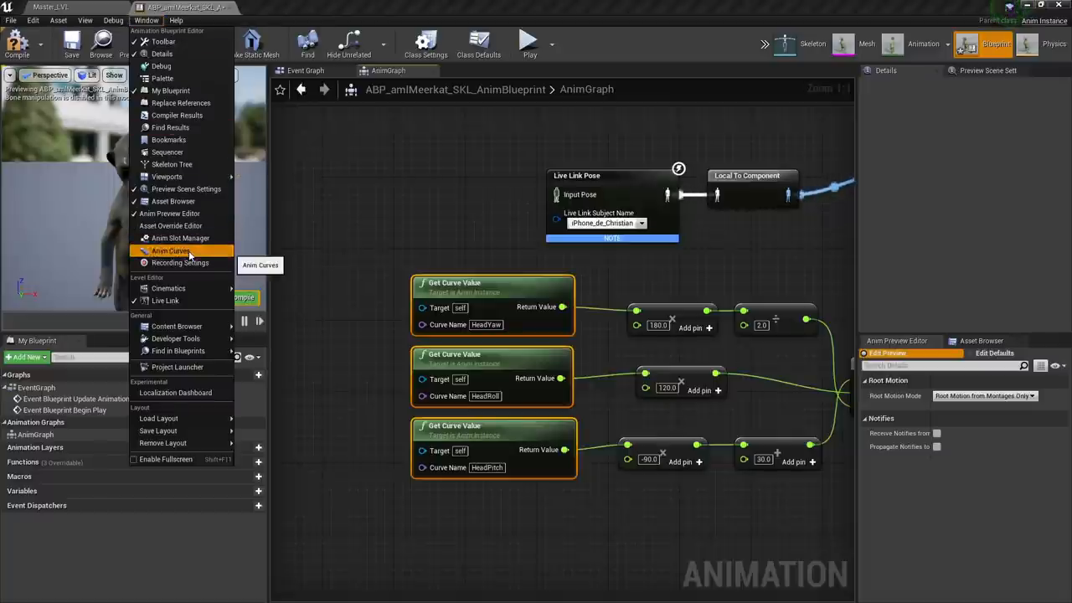
{"action": "left_click", "coordinate": [171, 251]}
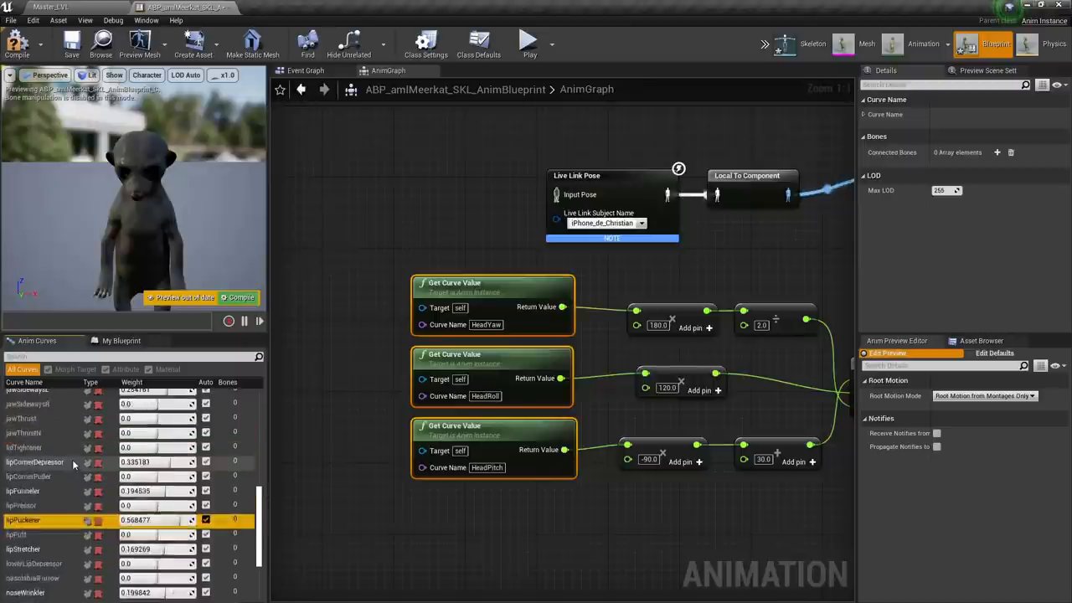
{"action": "scroll", "scroll_direction": "up", "scroll_amount": 3}
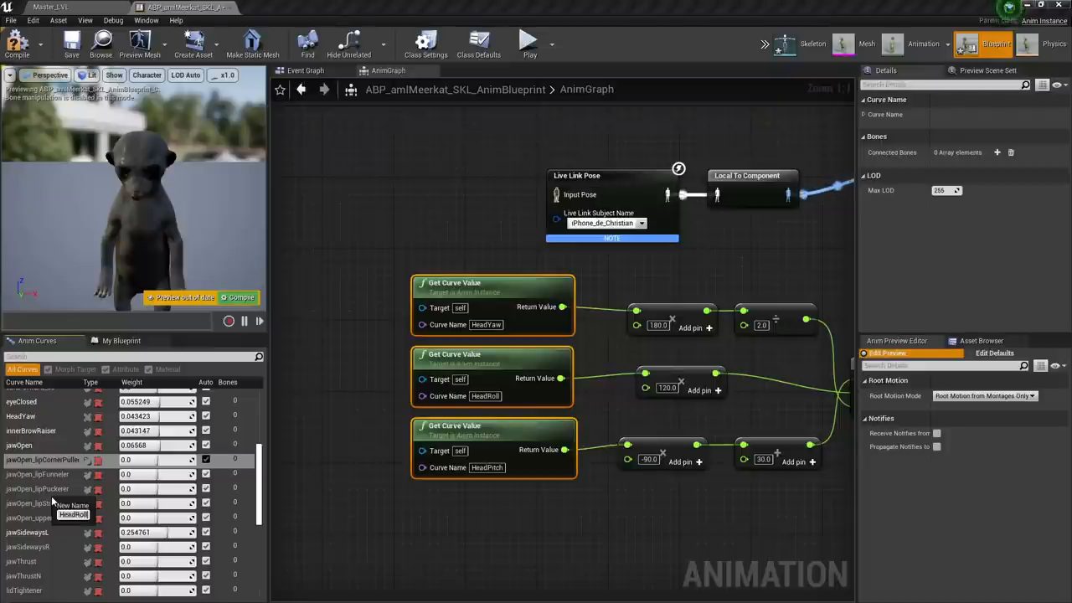
{"action": "right_click", "coordinate": [20, 415]}
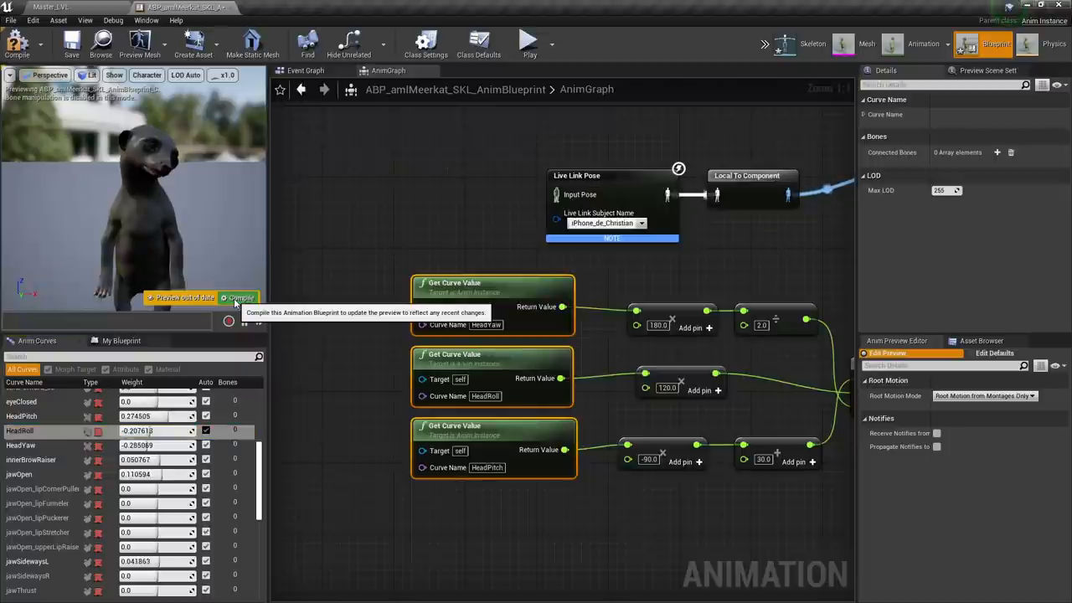
{"action": "left_click", "coordinate": [241, 298]}
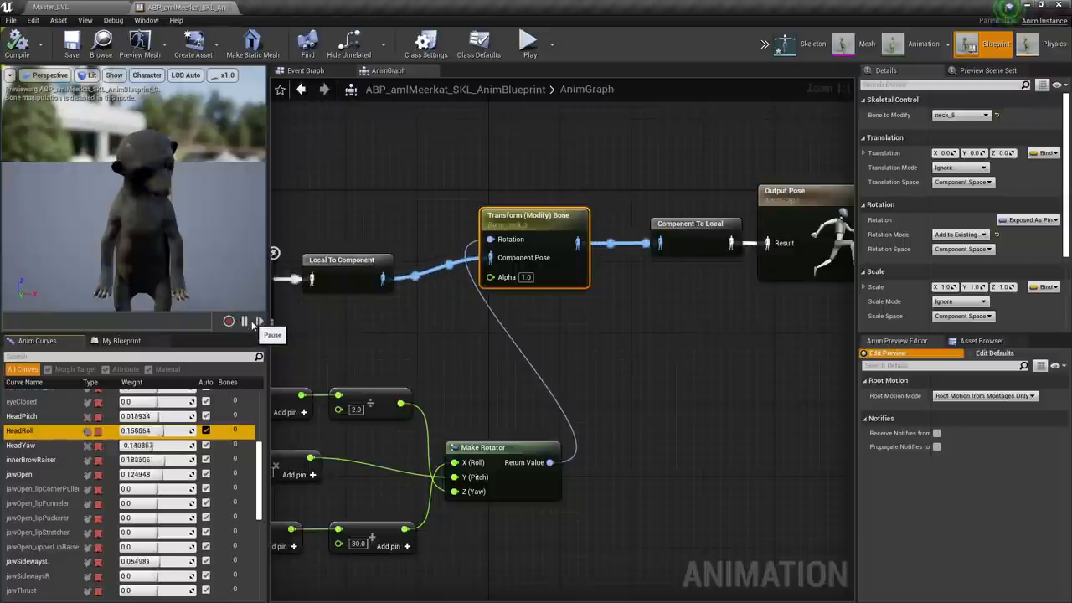
Save the meerkat mesh asset and return to the AnimGraph.
{"action": "left_click", "coordinate": [245, 322]}
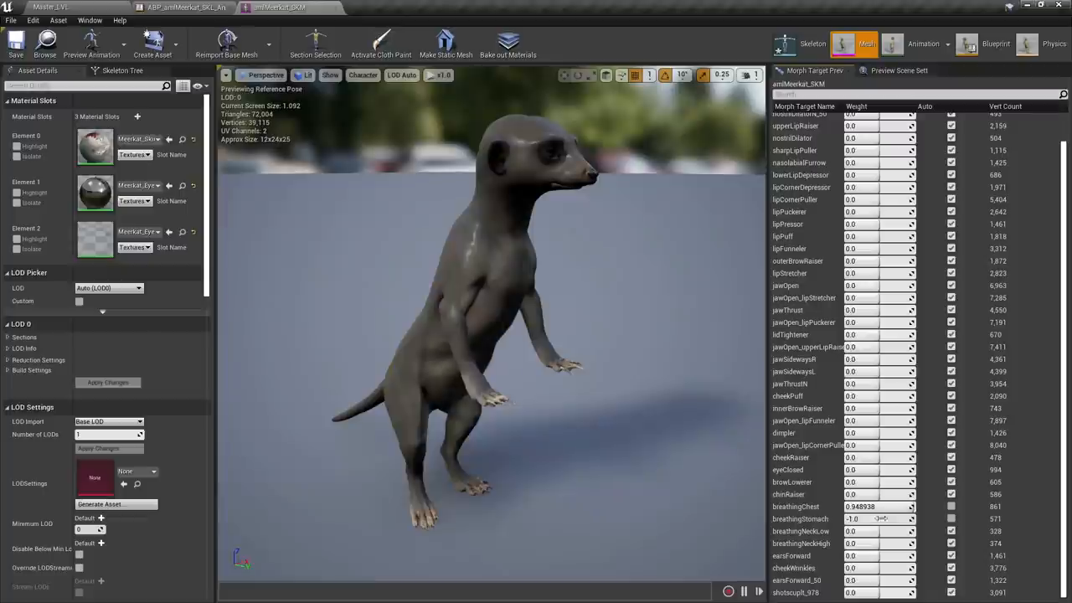
{"action": "left_click", "coordinate": [15, 42]}
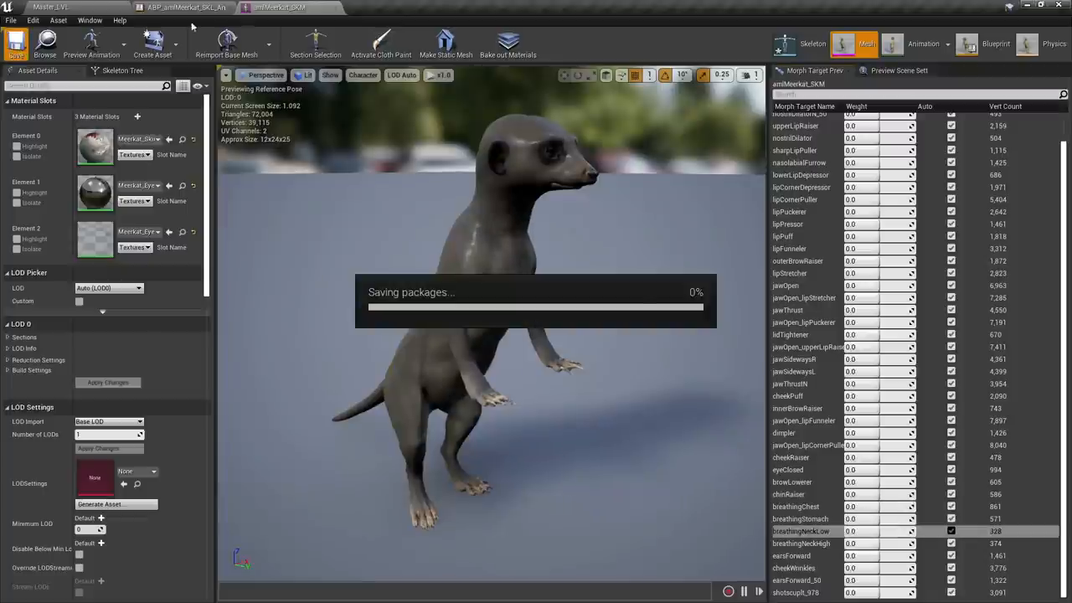
{"action": "left_click", "coordinate": [184, 7]}
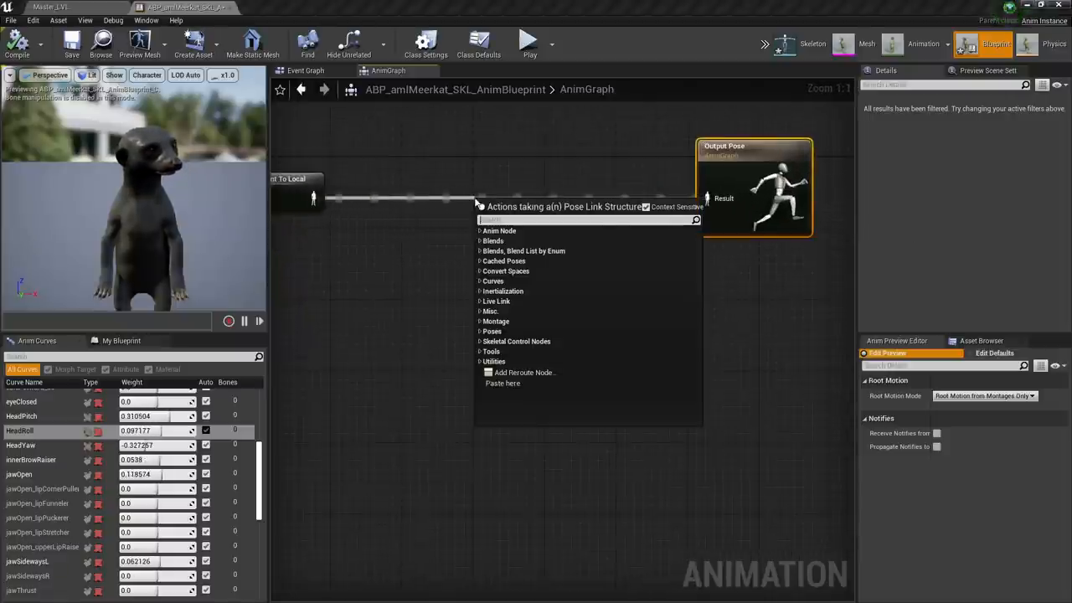
Add a Modify Curve node with Breathing Chest, Neck High, Neck Low and Stomach curve pins.
{"action": "type", "text": "modify"}
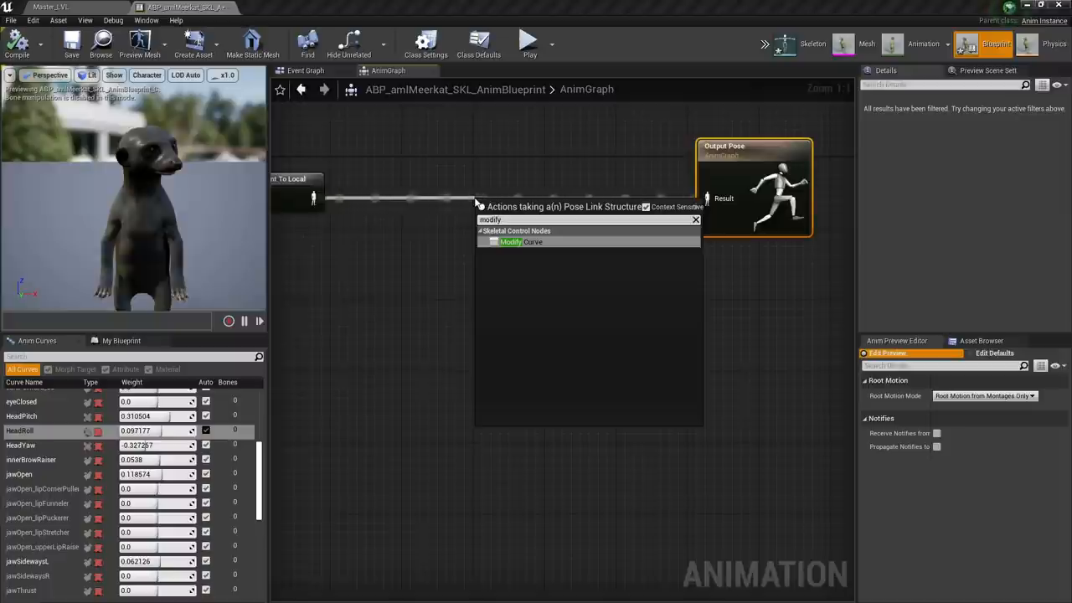
{"action": "left_click", "coordinate": [511, 241]}
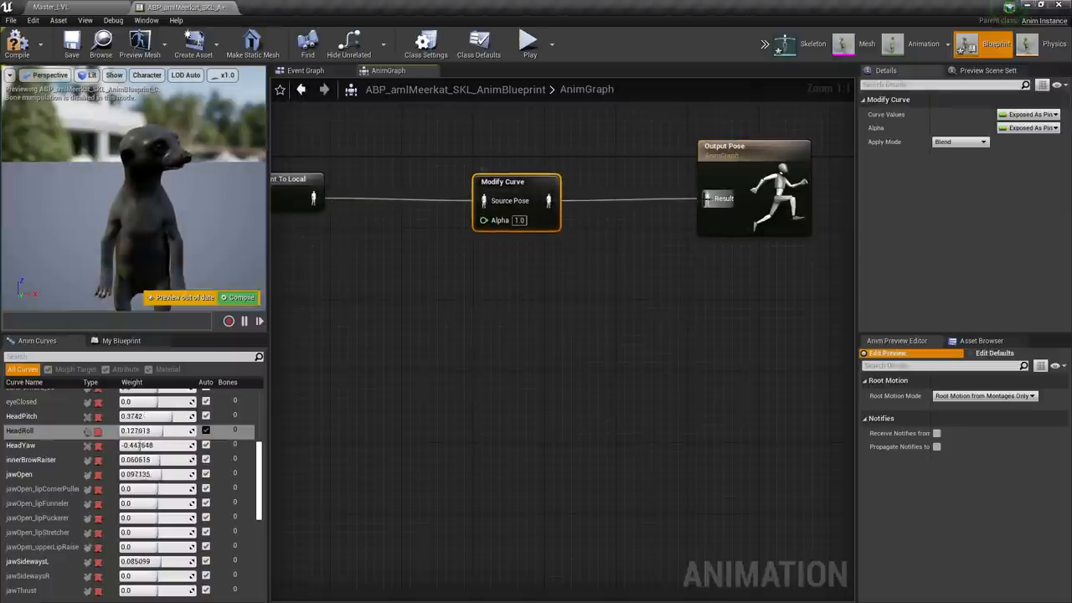
{"action": "right_click", "coordinate": [515, 201]}
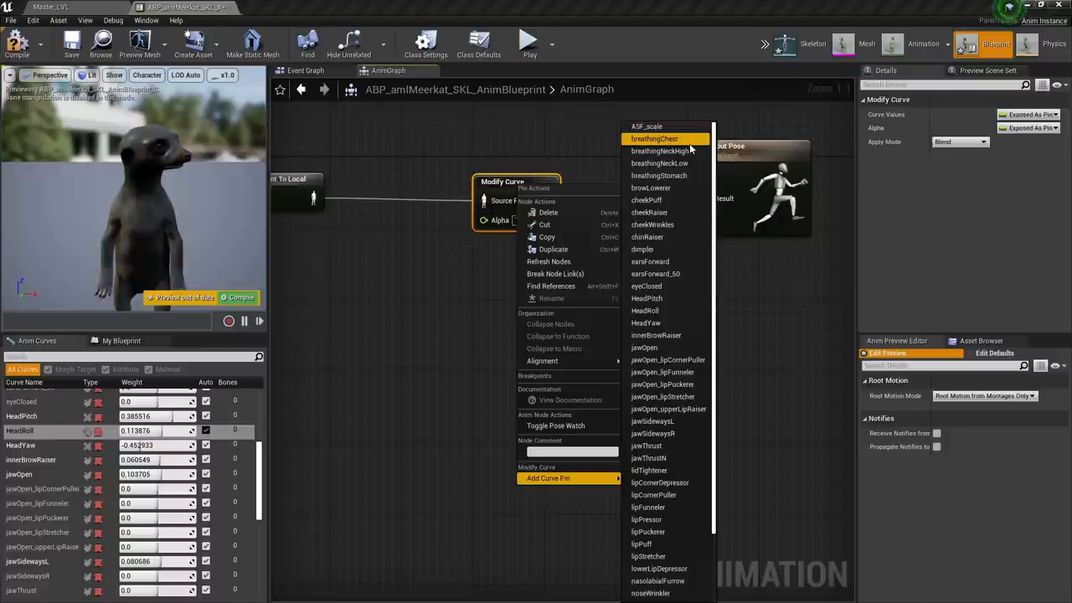
{"action": "left_click", "coordinate": [653, 137]}
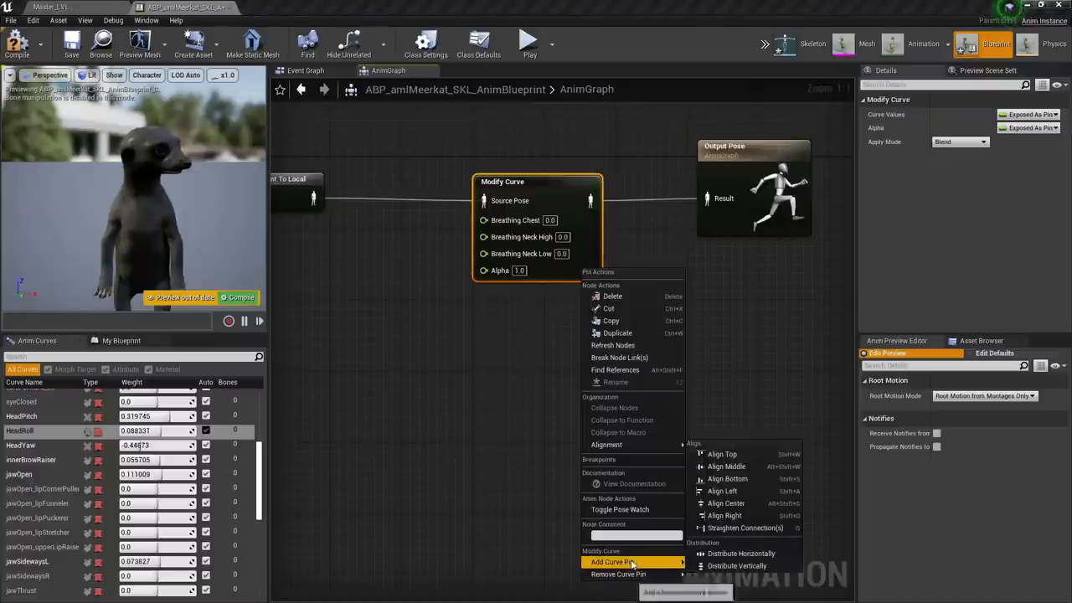
{"action": "left_click", "coordinate": [612, 562]}
{"action": "type", "text": "get real t"}
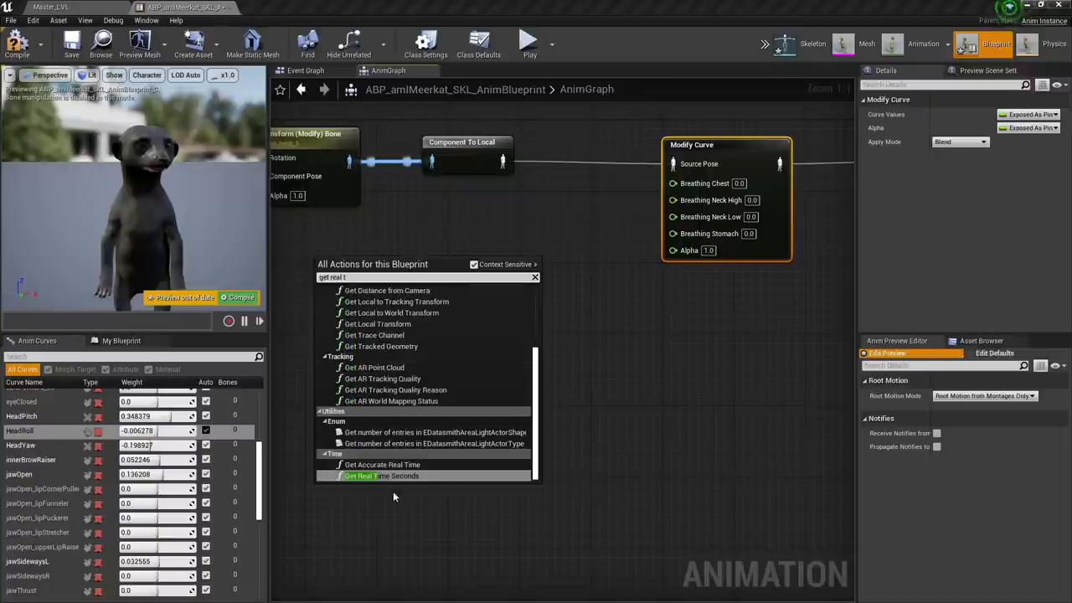
Drive the four breathing pins from Get Real Time Seconds through SIN and a multiply, then compile.
{"action": "left_click", "coordinate": [381, 475]}
{"action": "type", "text": "sin"}
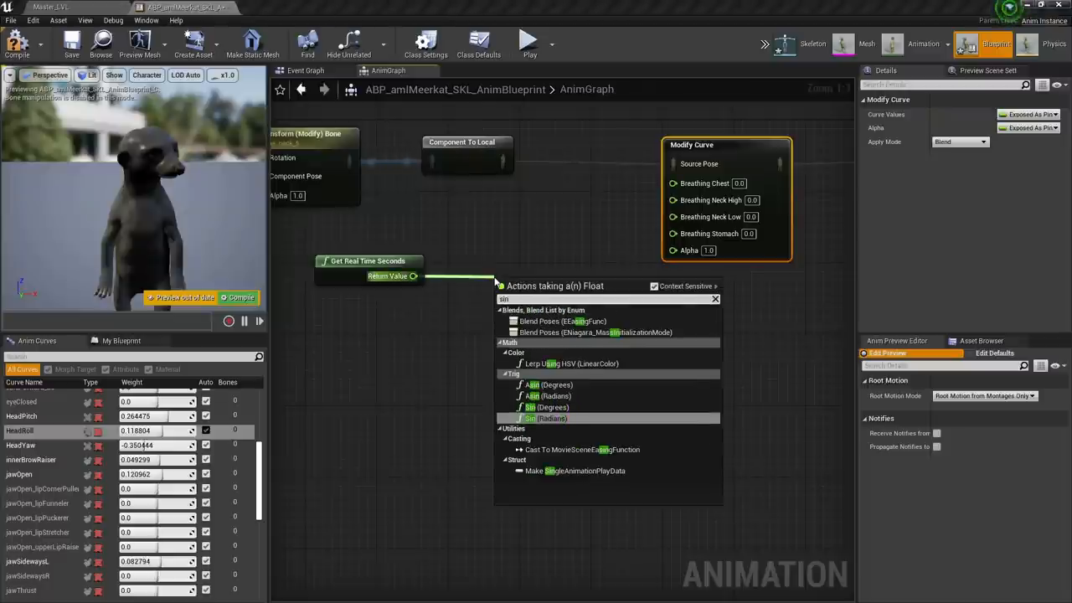
{"action": "left_click", "coordinate": [539, 419]}
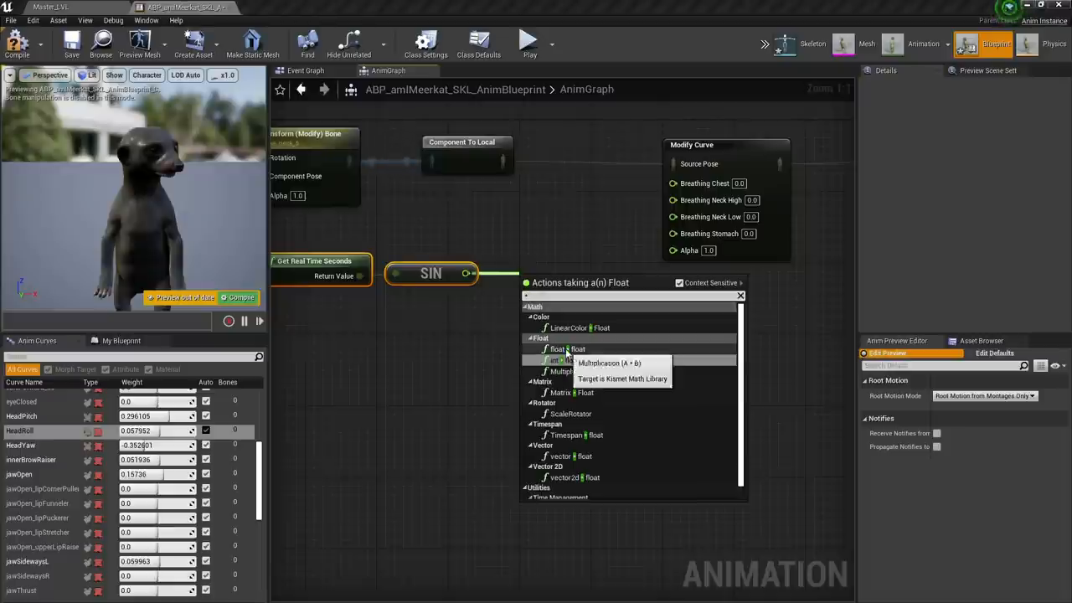
{"action": "left_click", "coordinate": [573, 349]}
{"action": "type", "text": "3"}
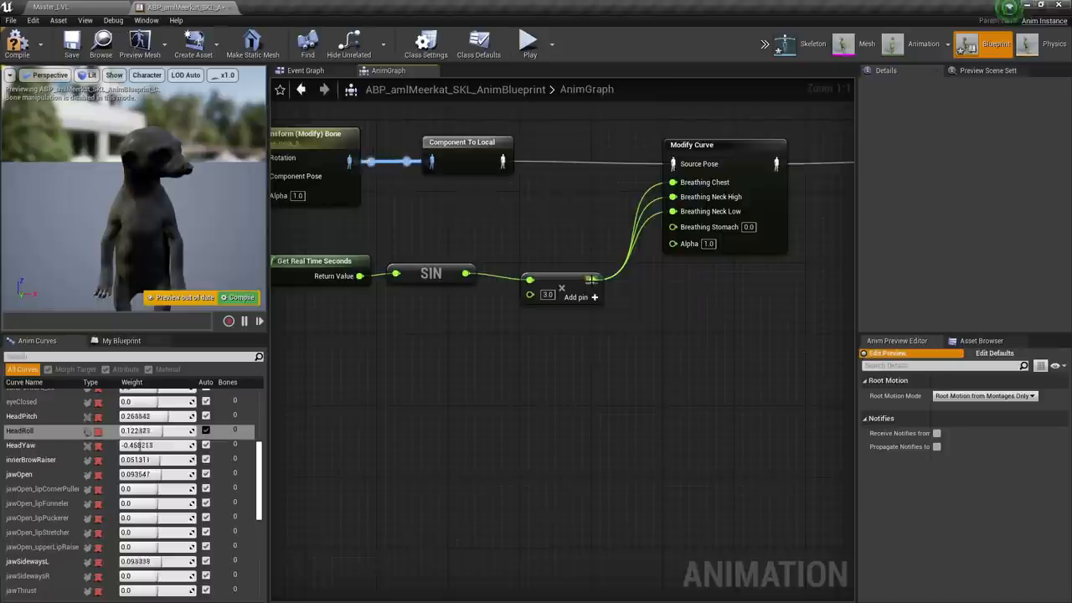
{"action": "left_click", "coordinate": [241, 298]}
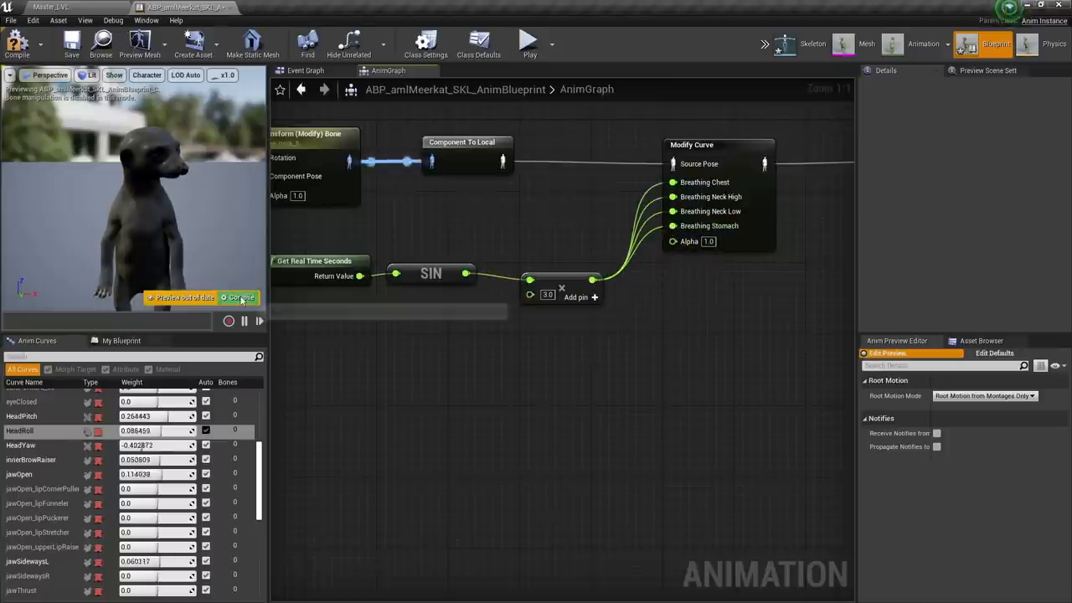
{"action": "left_click", "coordinate": [241, 298]}
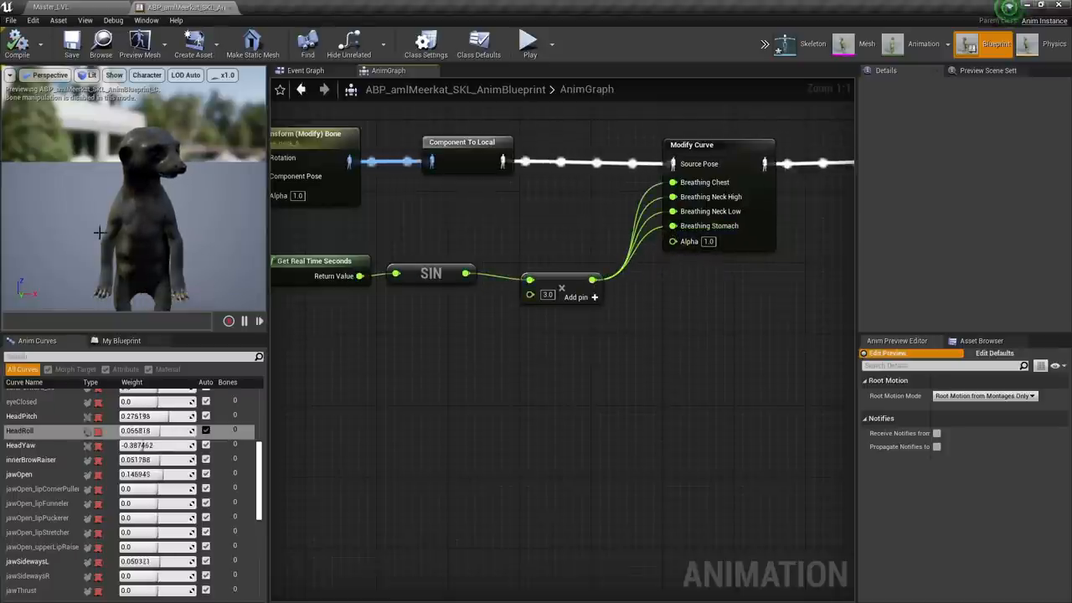